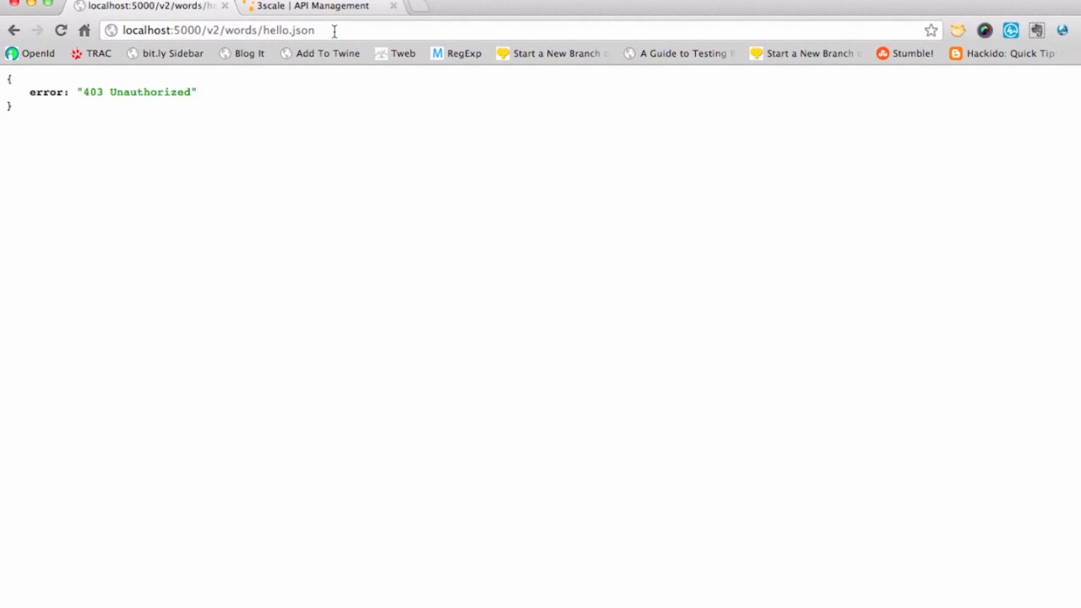
Switch to the 3scale API Management tab showing the admin dashboard with latest signups and hits
{"action": "left_click", "coordinate": [218, 30]}
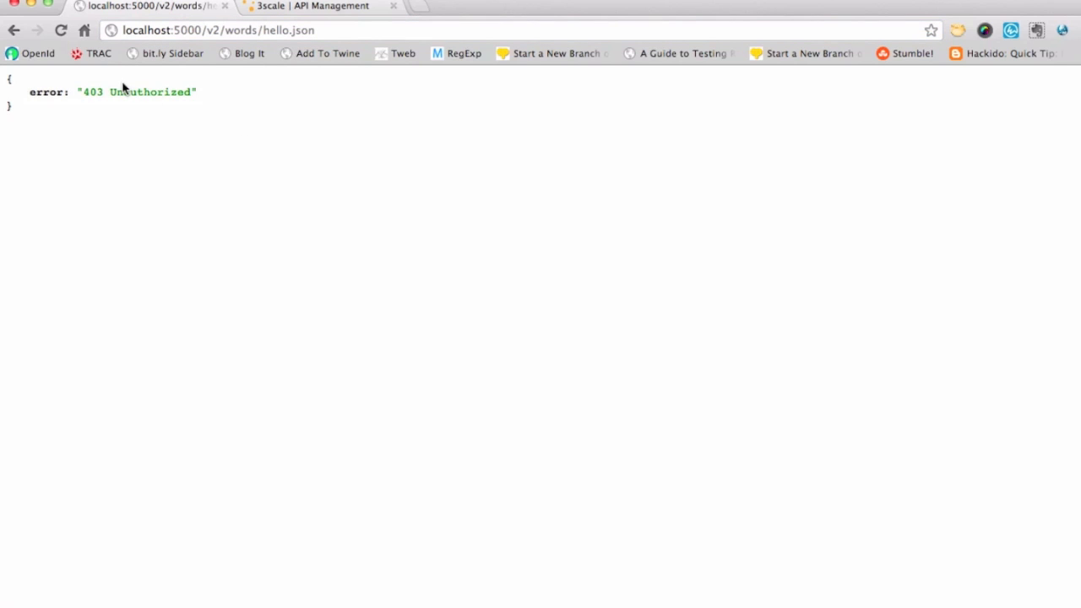
{"action": "mouse_move", "coordinate": [333, 31]}
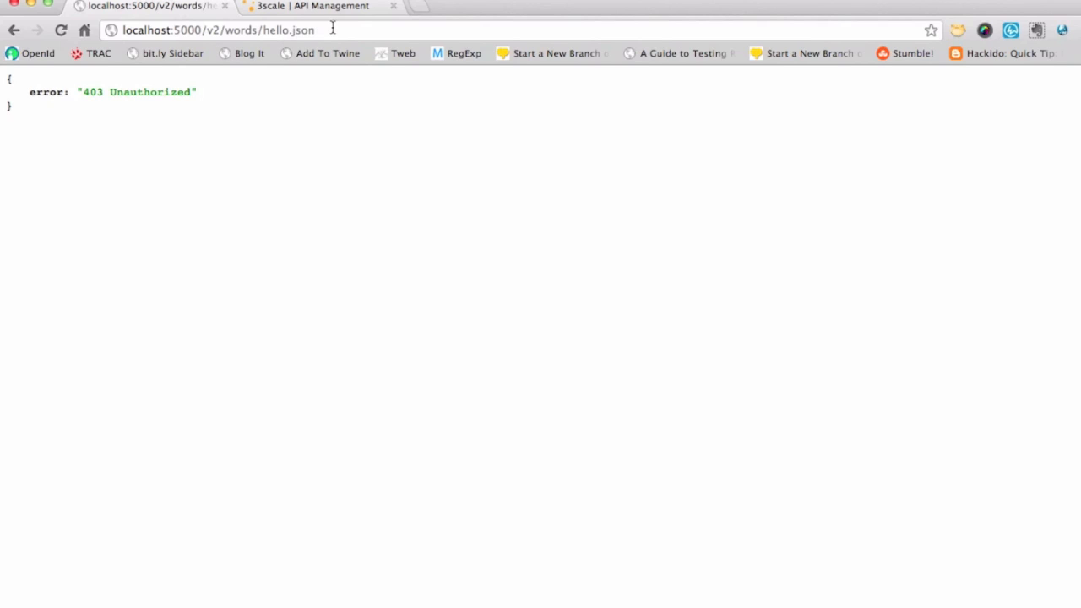
{"action": "left_click", "coordinate": [304, 7]}
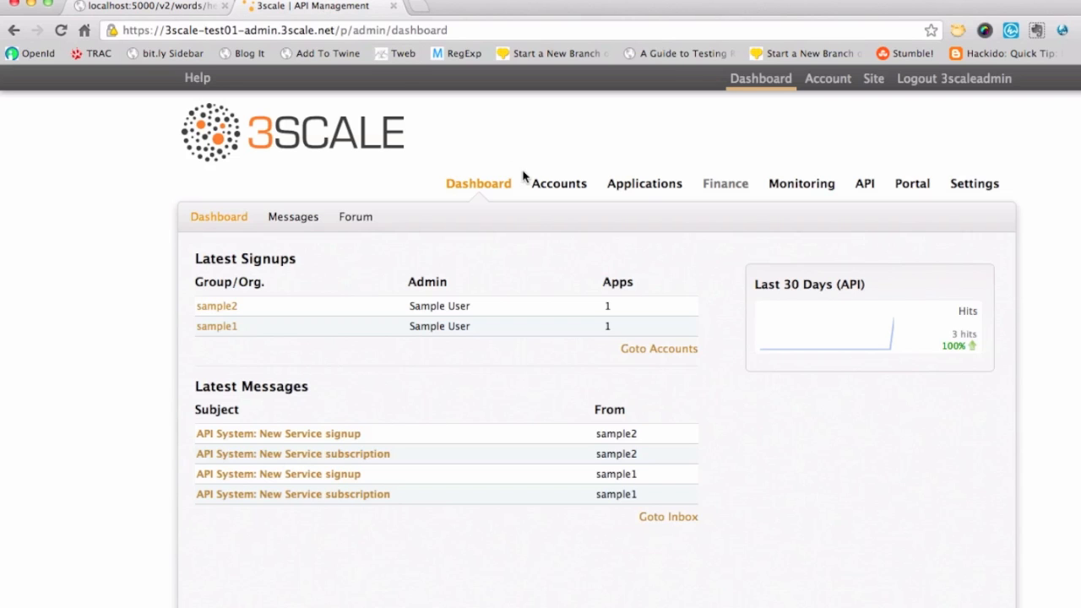
{"action": "mouse_move", "coordinate": [714, 341]}
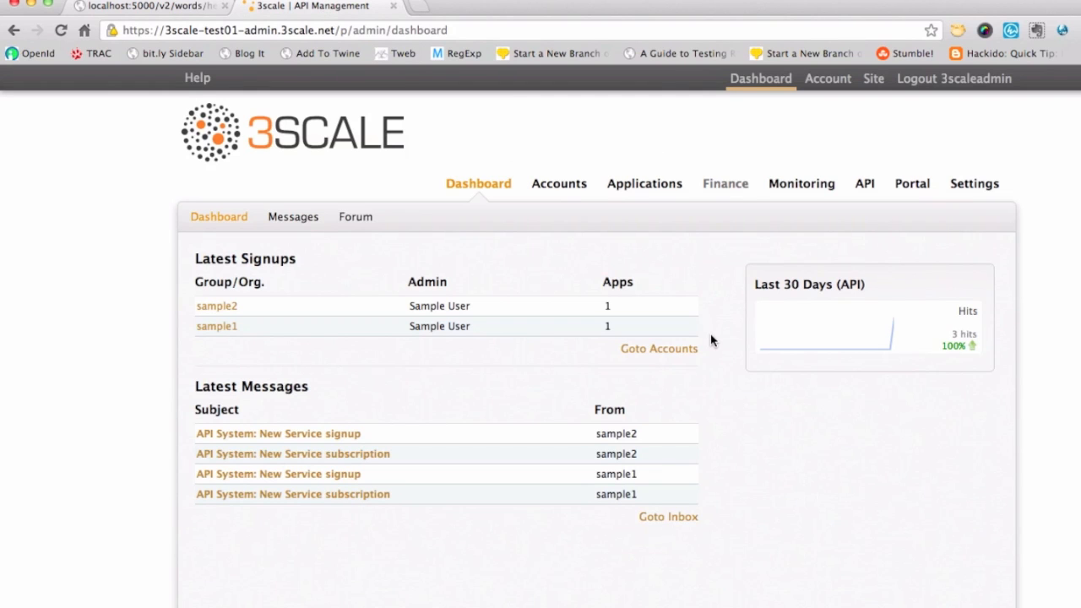
{"action": "mouse_move", "coordinate": [733, 132]}
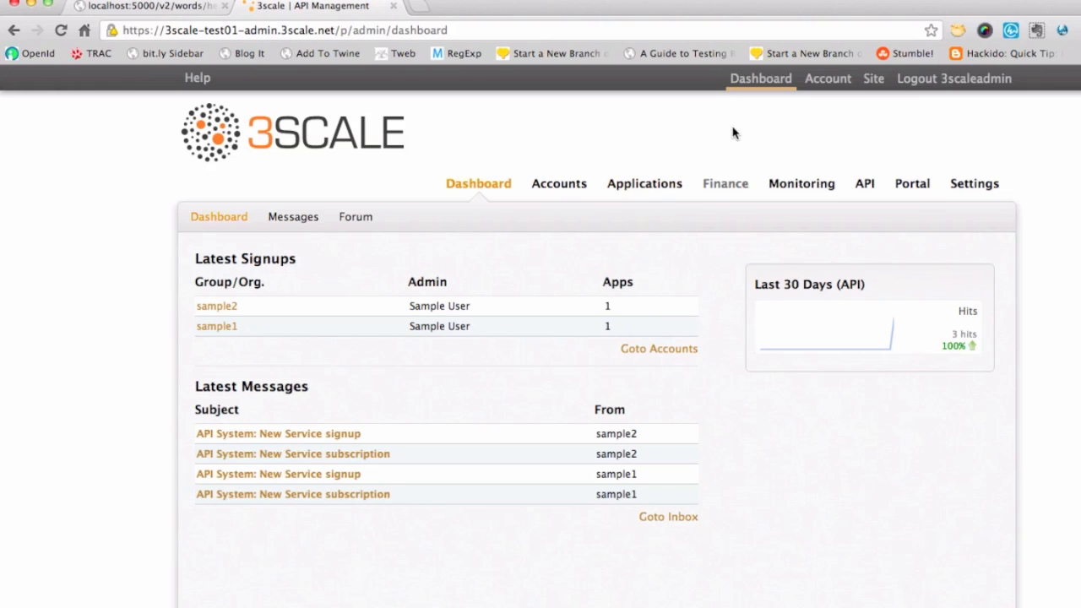
{"action": "mouse_move", "coordinate": [216, 326]}
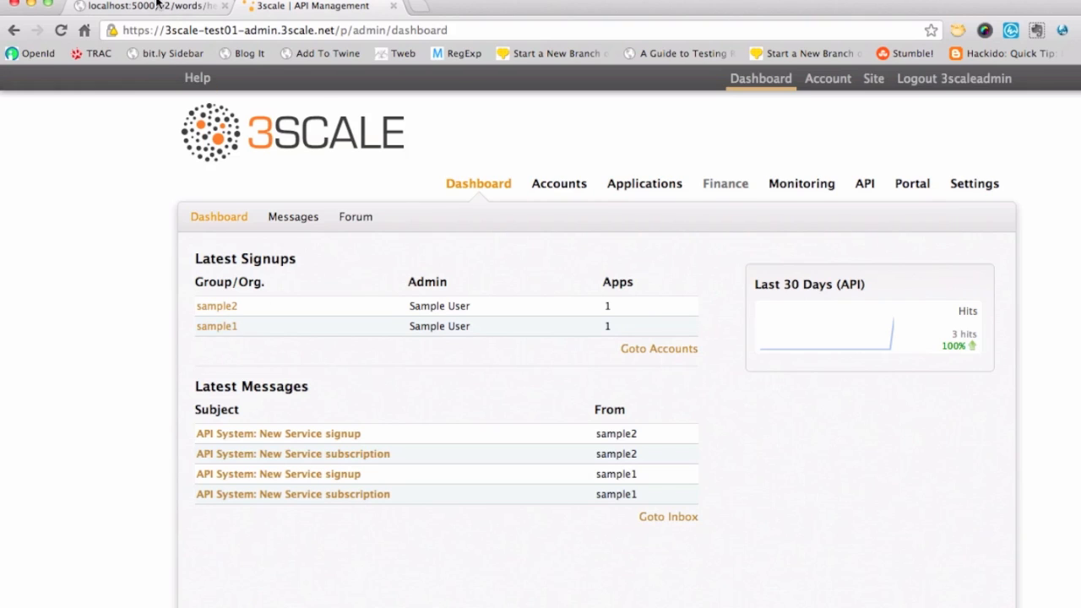
{"action": "left_click", "coordinate": [152, 7]}
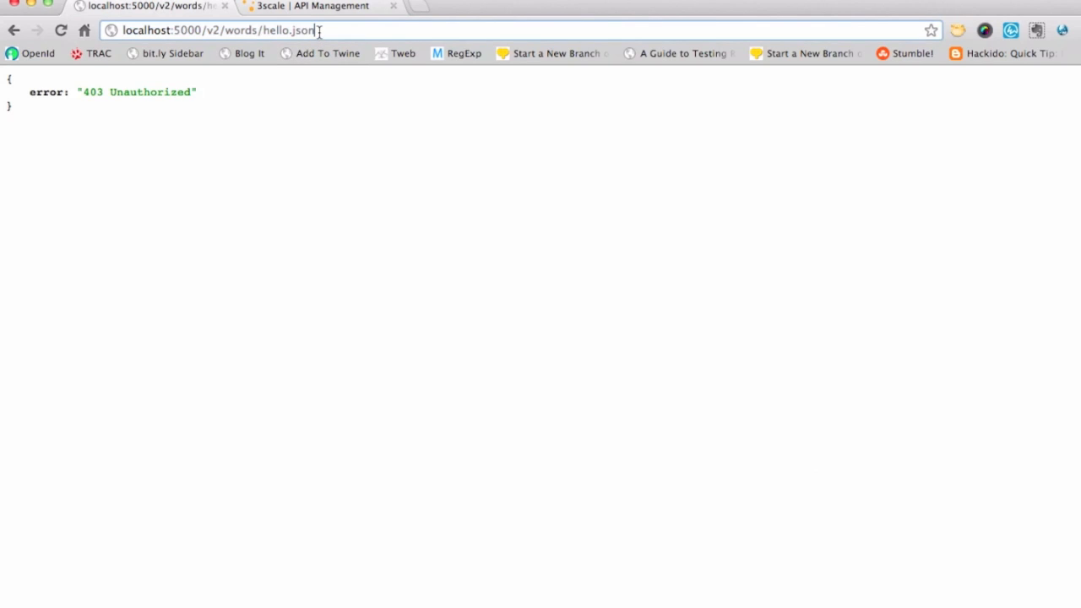
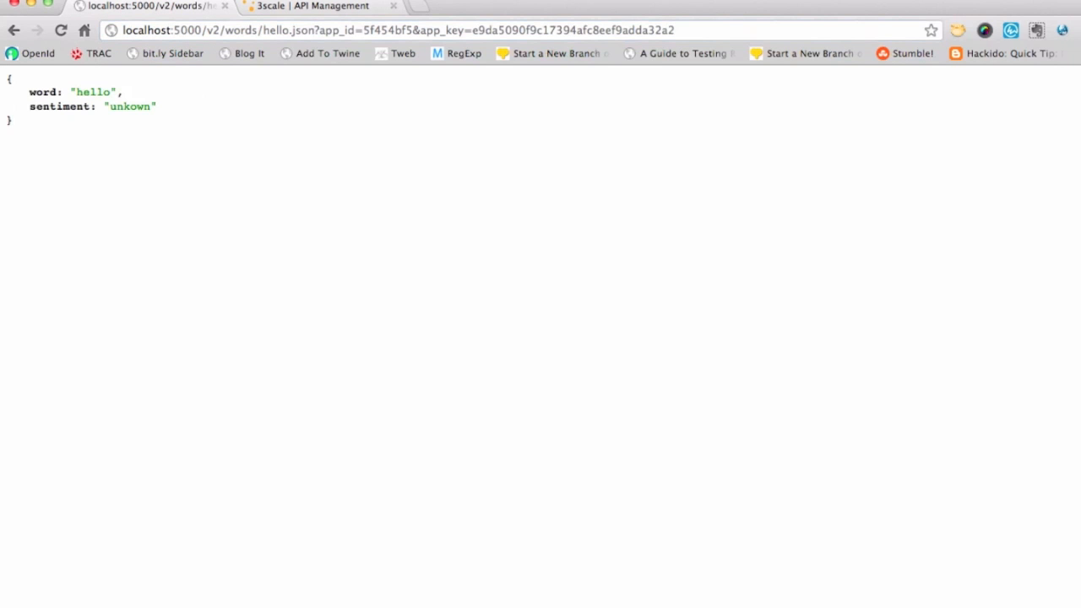
{"action": "mouse_move", "coordinate": [162, 115]}
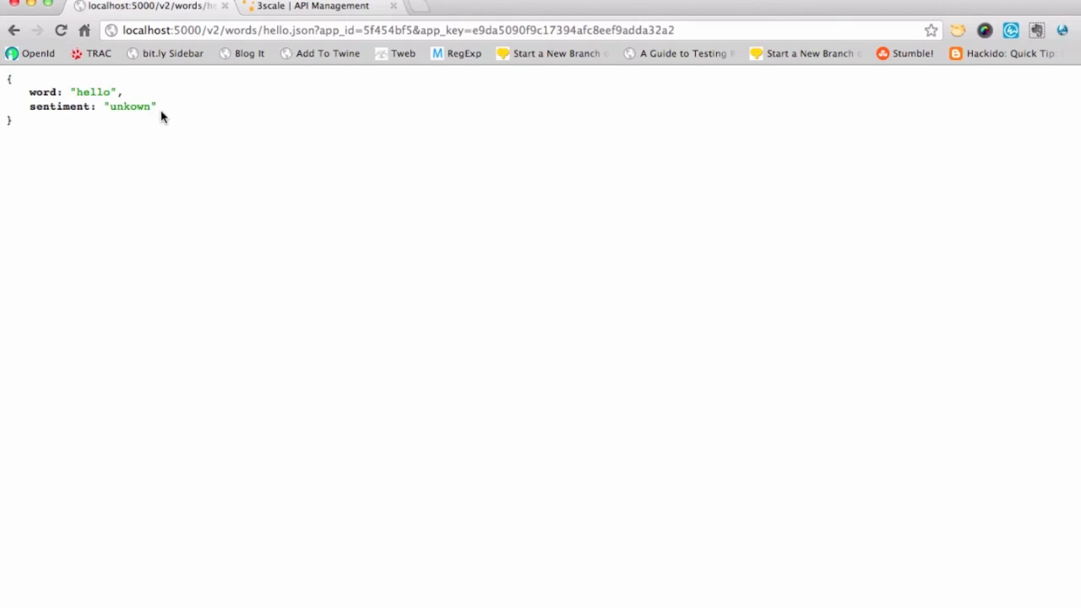
{"action": "mouse_move", "coordinate": [171, 135]}
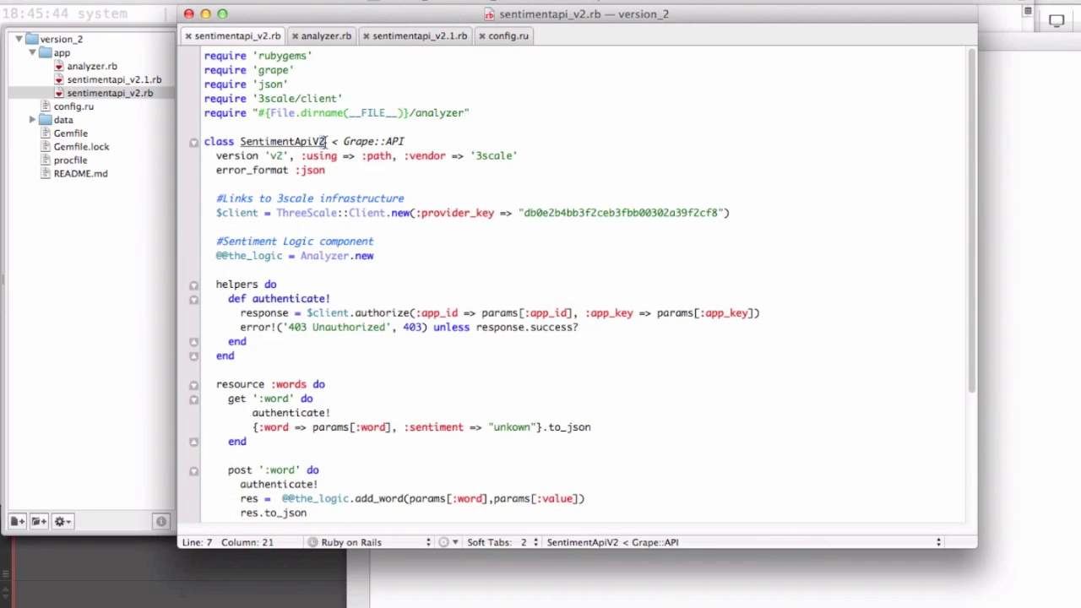
Review analyzer.rb's word, sentence, add_word and sanitize methods, then return to sentimentapi_v2.rb
{"action": "left_click", "coordinate": [274, 155]}
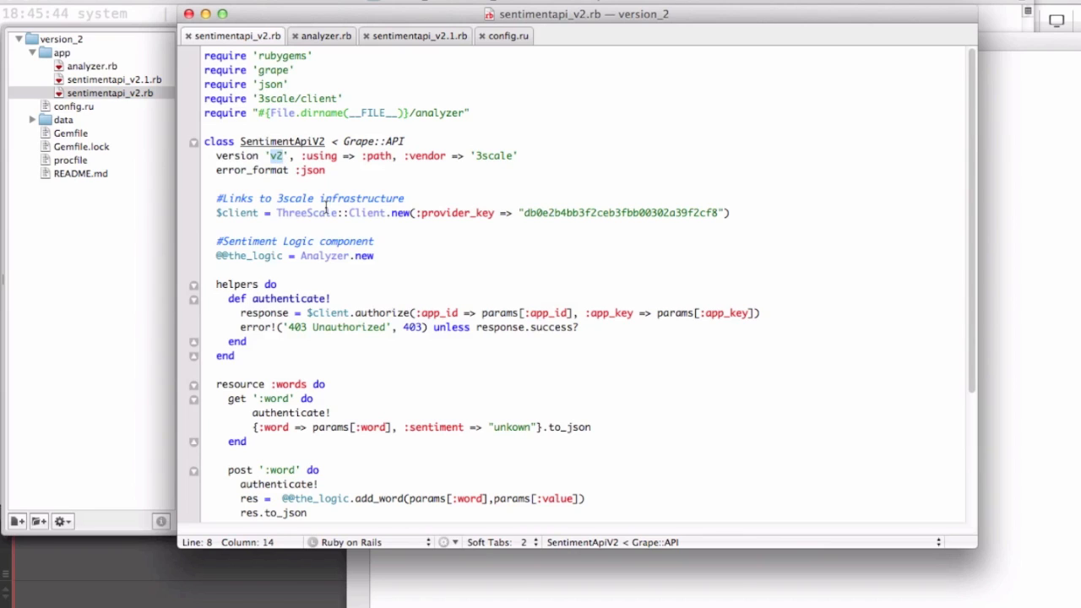
{"action": "mouse_move", "coordinate": [302, 264]}
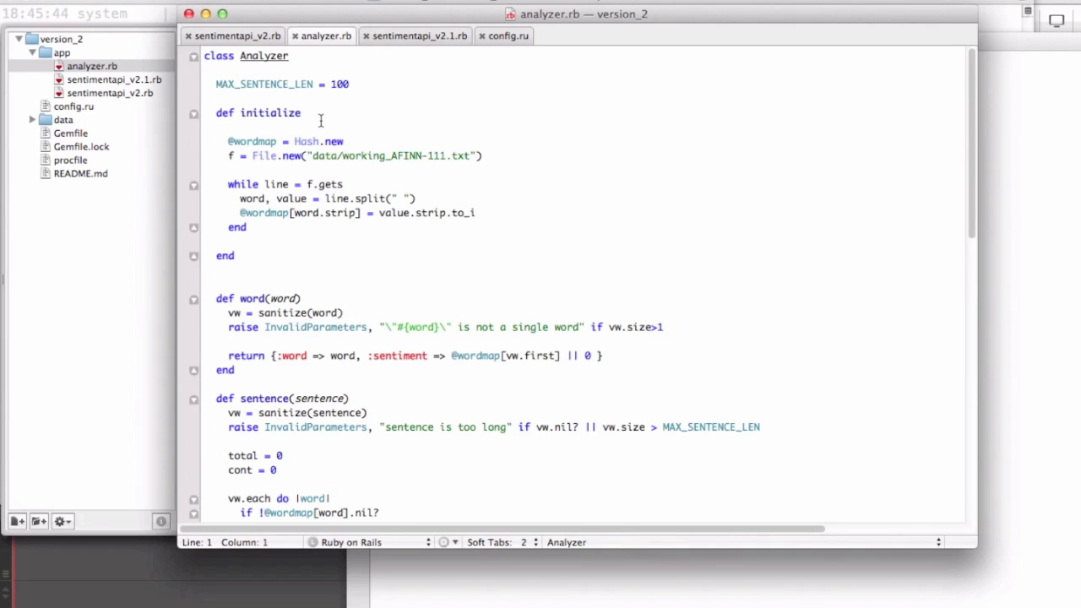
{"action": "scroll", "scroll_direction": "down", "scroll_amount": 3}
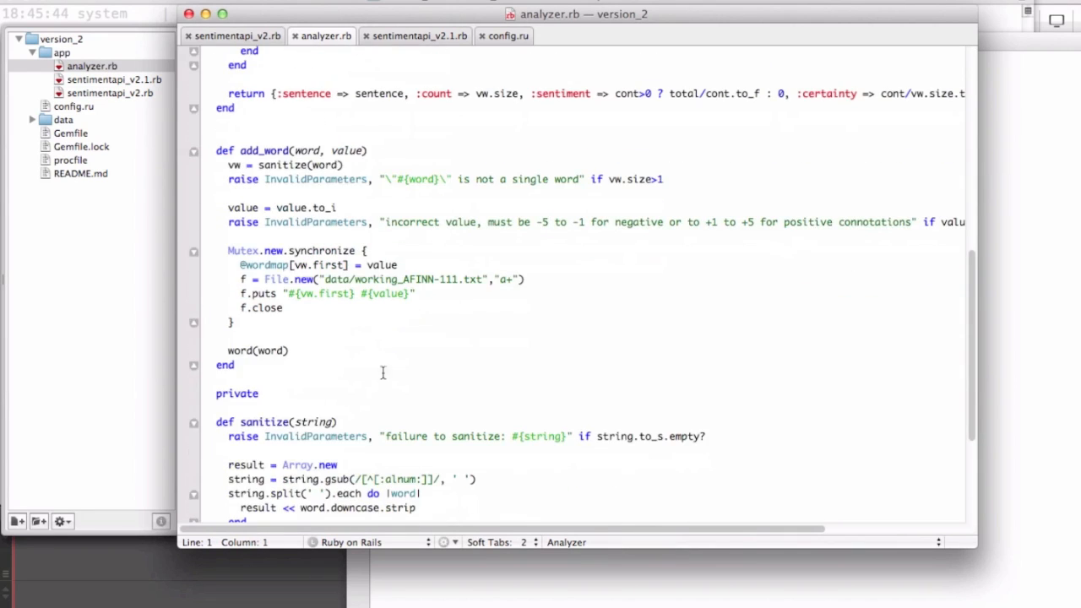
{"action": "scroll", "scroll_direction": "down", "scroll_amount": 3}
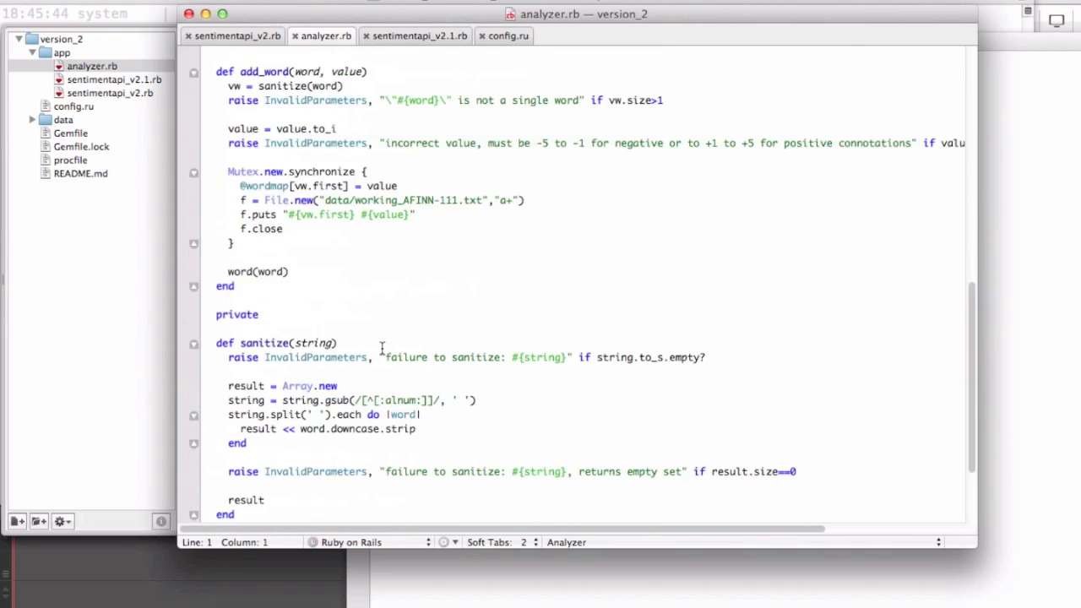
{"action": "left_click", "coordinate": [234, 36]}
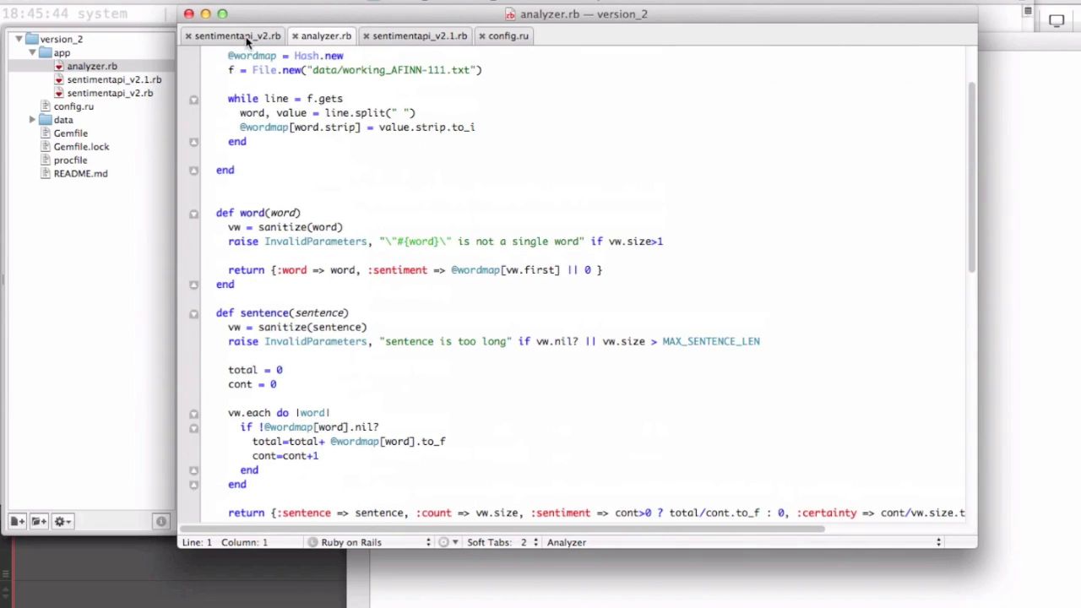
{"action": "mouse_move", "coordinate": [237, 35]}
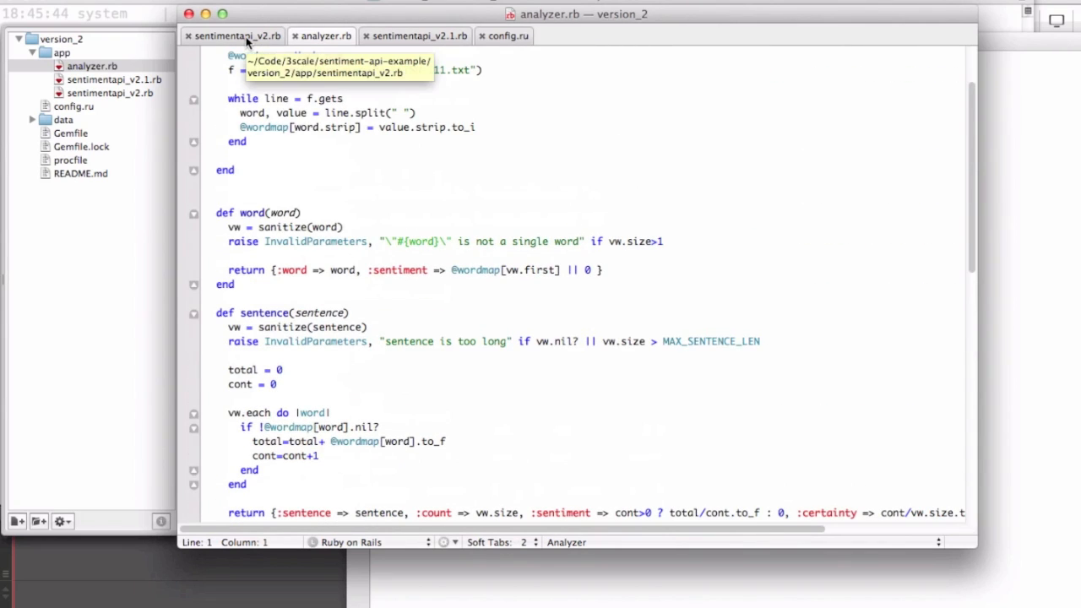
{"action": "left_click", "coordinate": [233, 35]}
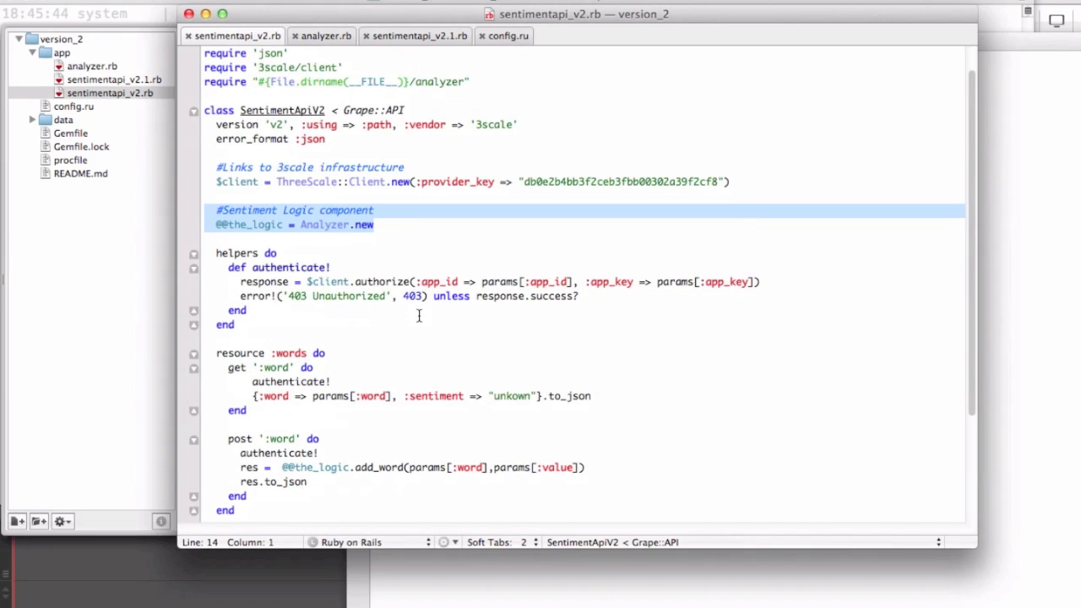
{"action": "left_click", "coordinate": [591, 395]}
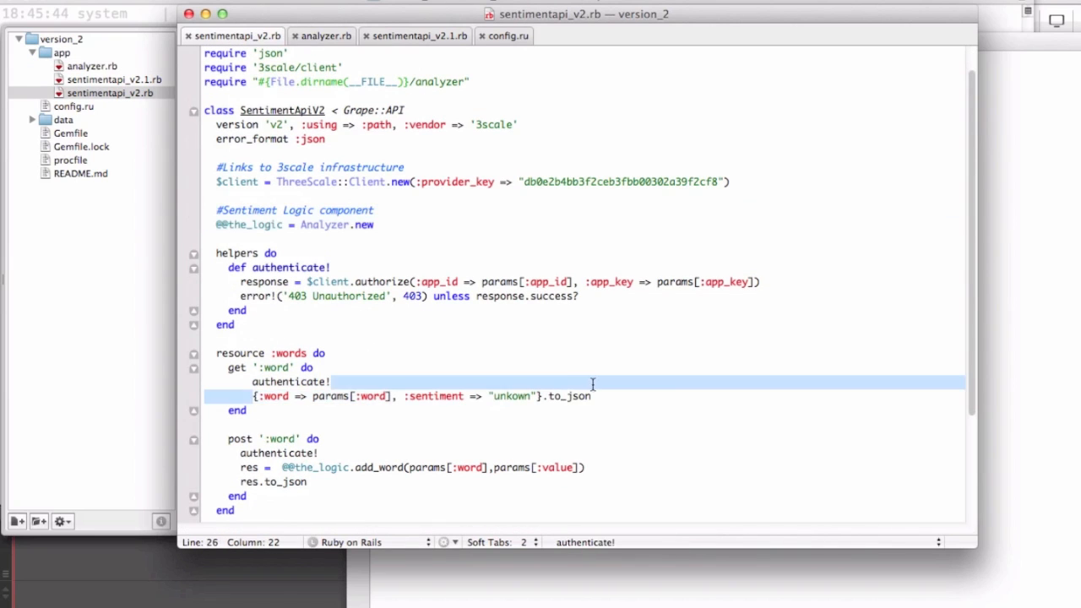
{"action": "scroll", "scroll_direction": "down", "scroll_amount": 3}
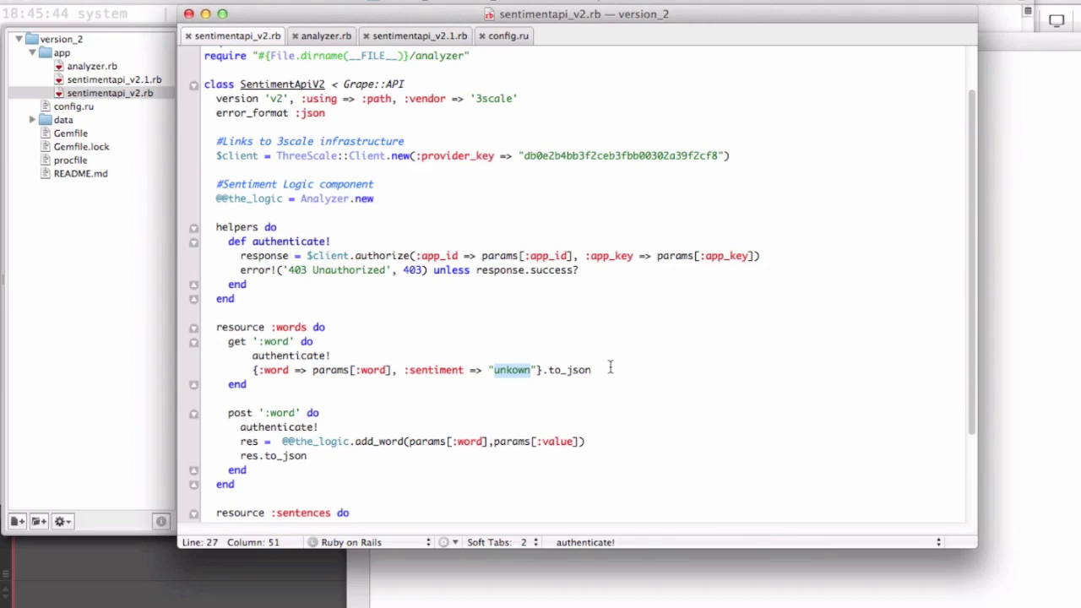
{"action": "key", "text": "enter"}
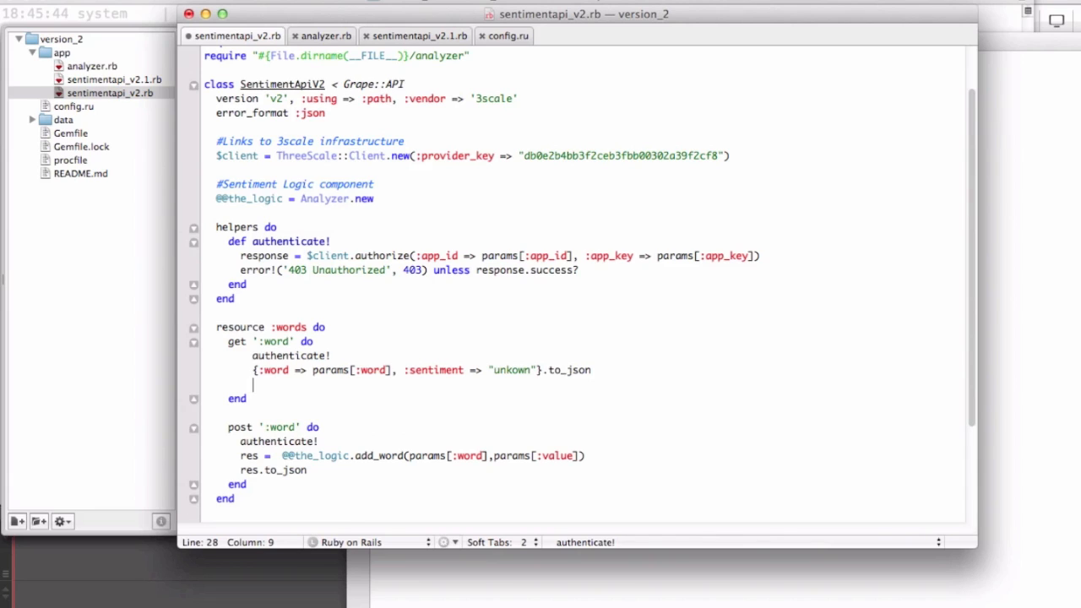
{"action": "type", "text": "@@the_"}
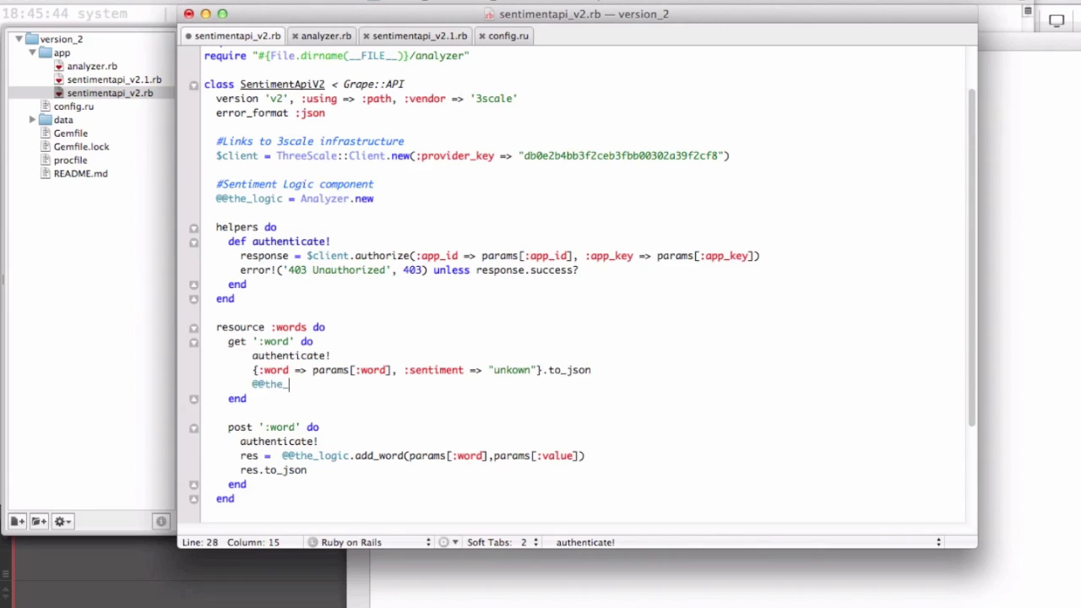
{"action": "type", "text": "logic."}
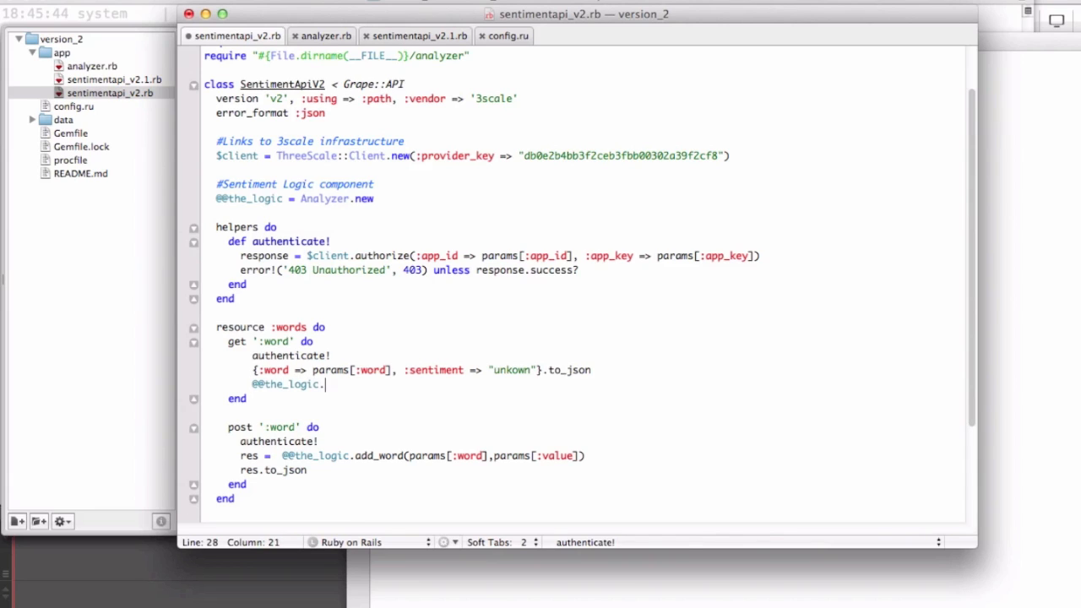
{"action": "type", "text": "word"}
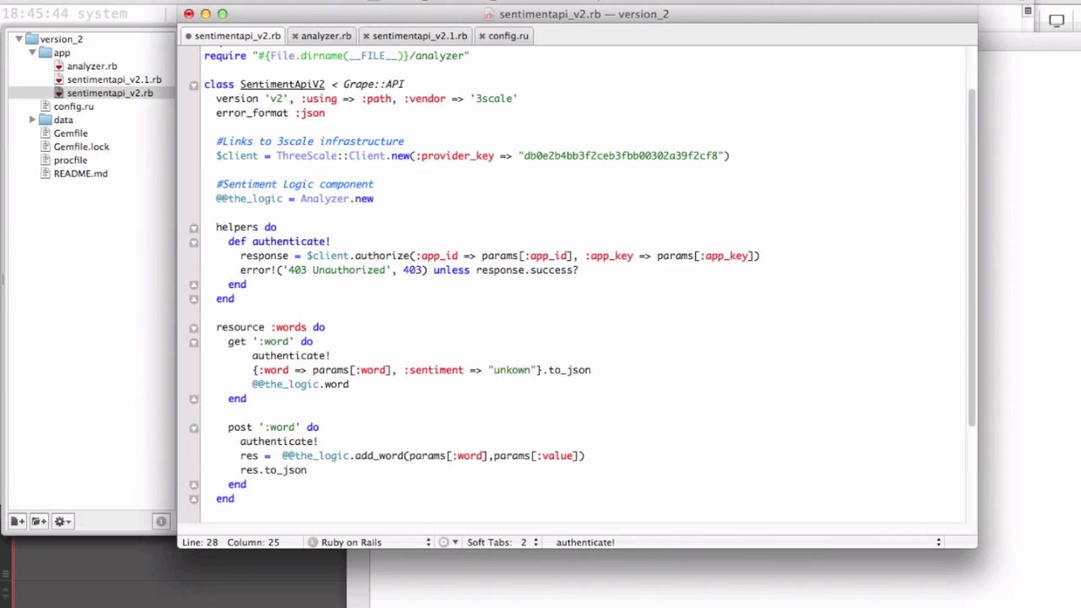
{"action": "type", "text": "(params)"}
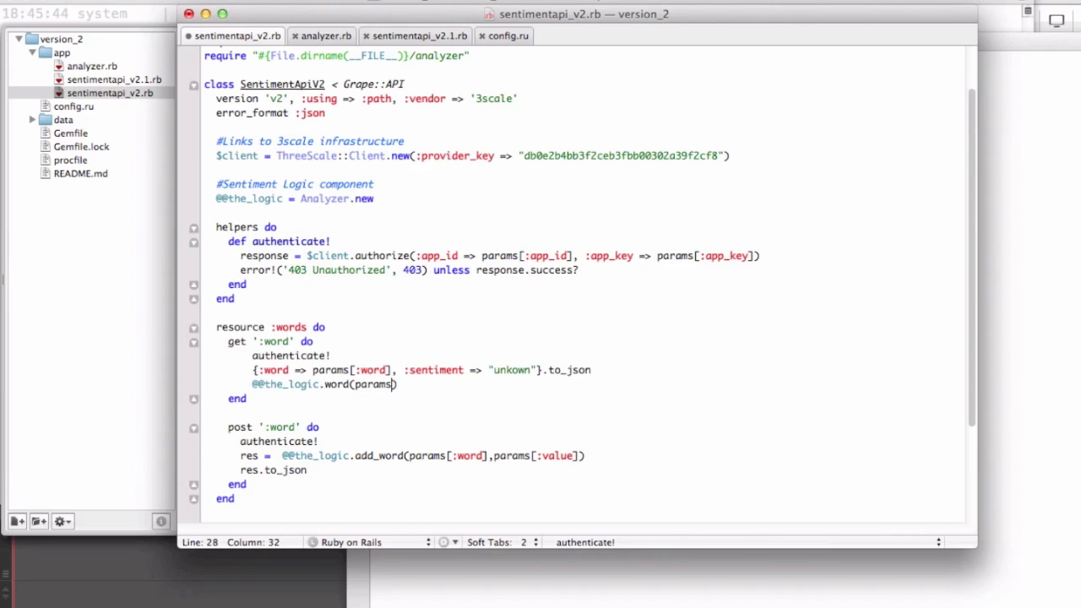
{"action": "type", "text": "[:wo"}
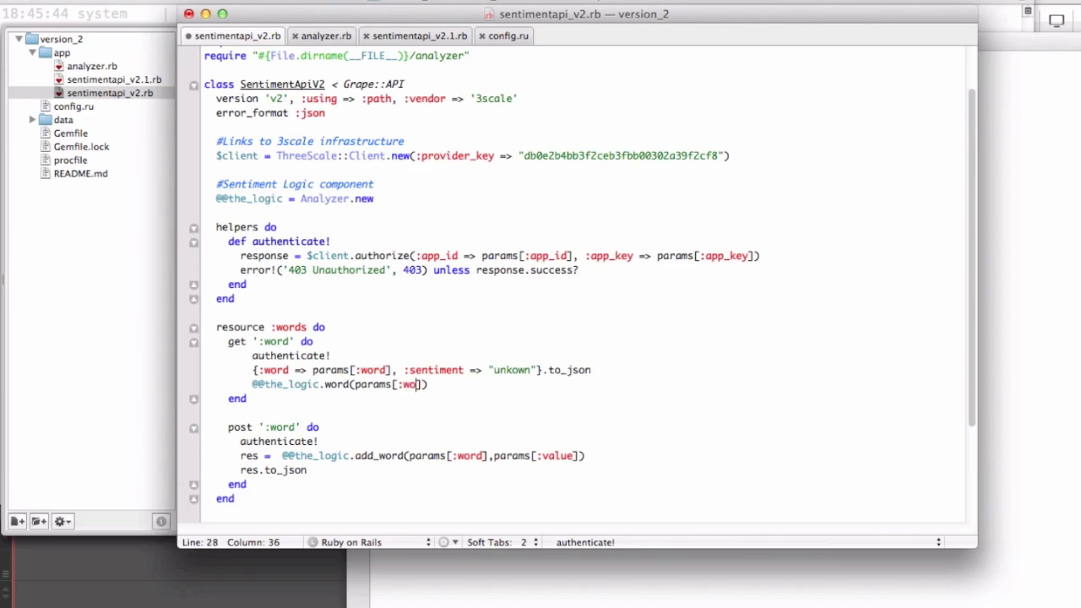
{"action": "type", "text": "rd"}
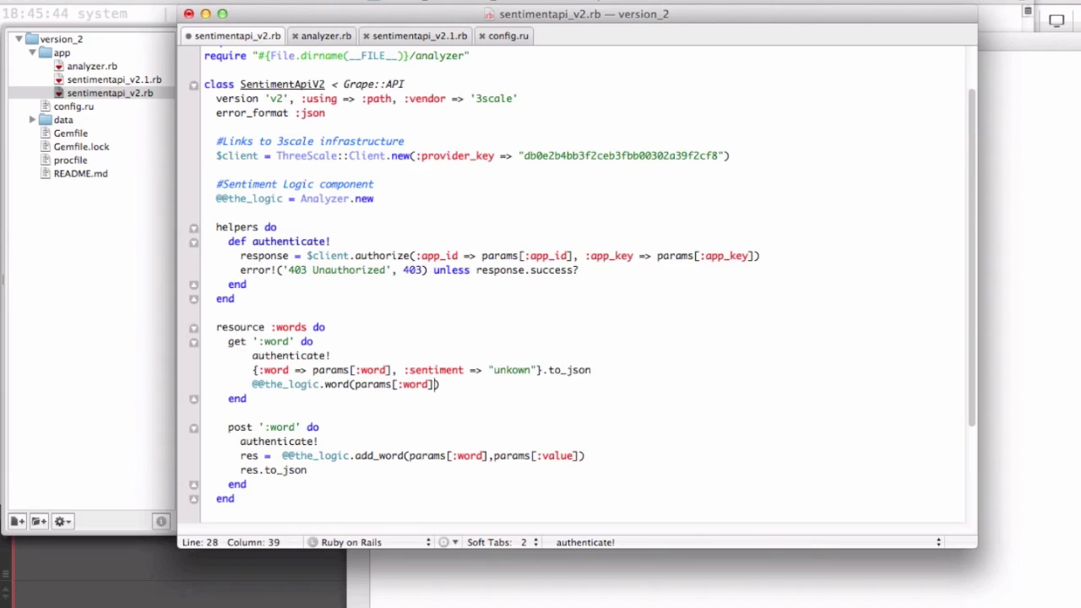
{"action": "type", "text": ".to_json"}
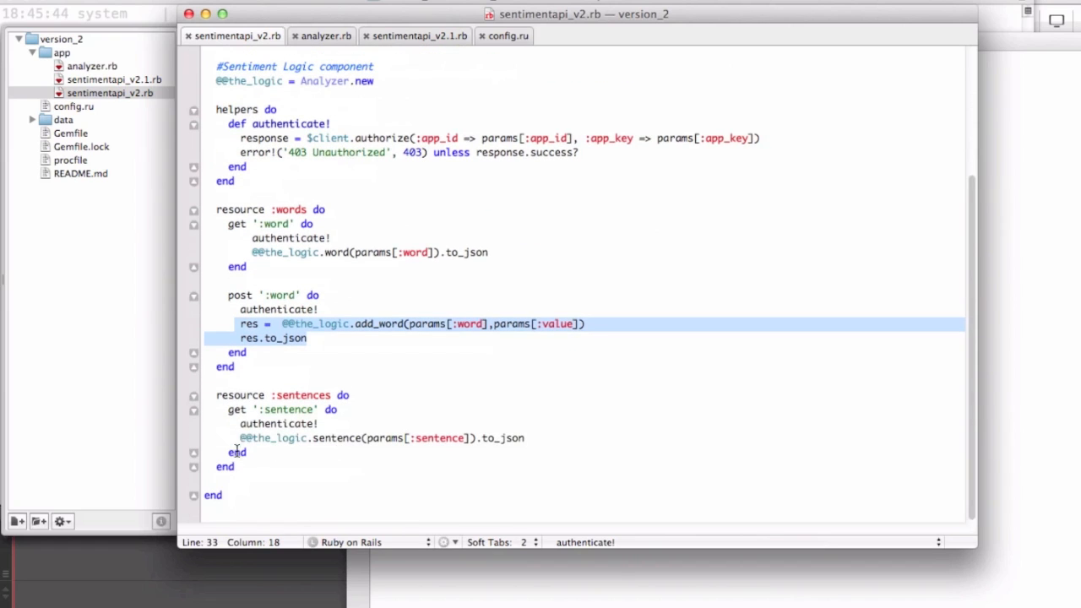
Leave the editor and switch to the foreman server running in Terminal
{"action": "left_click", "coordinate": [532, 431]}
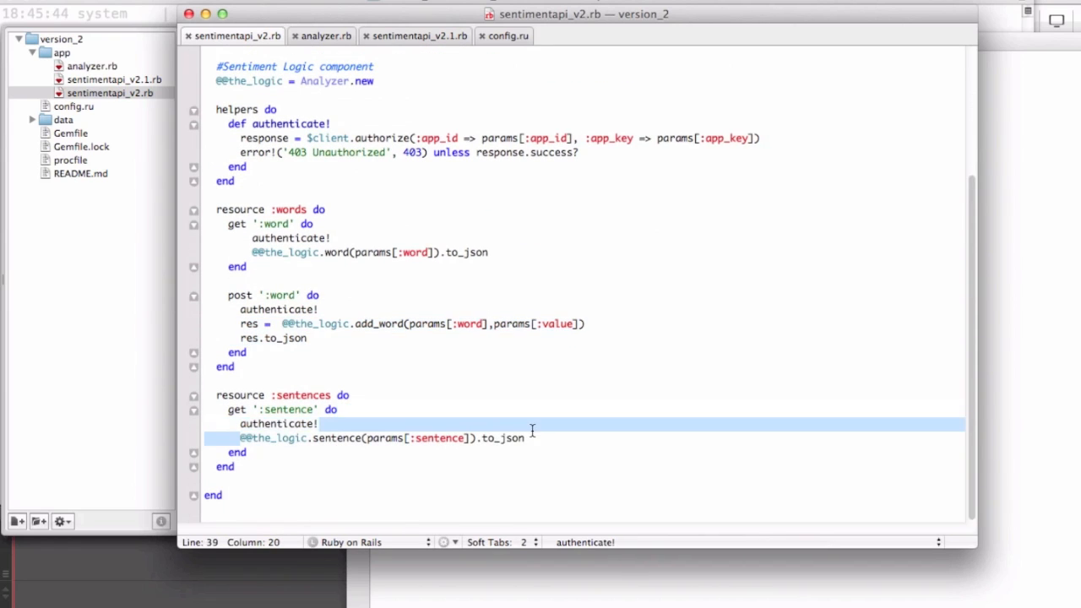
{"action": "left_click", "coordinate": [527, 416]}
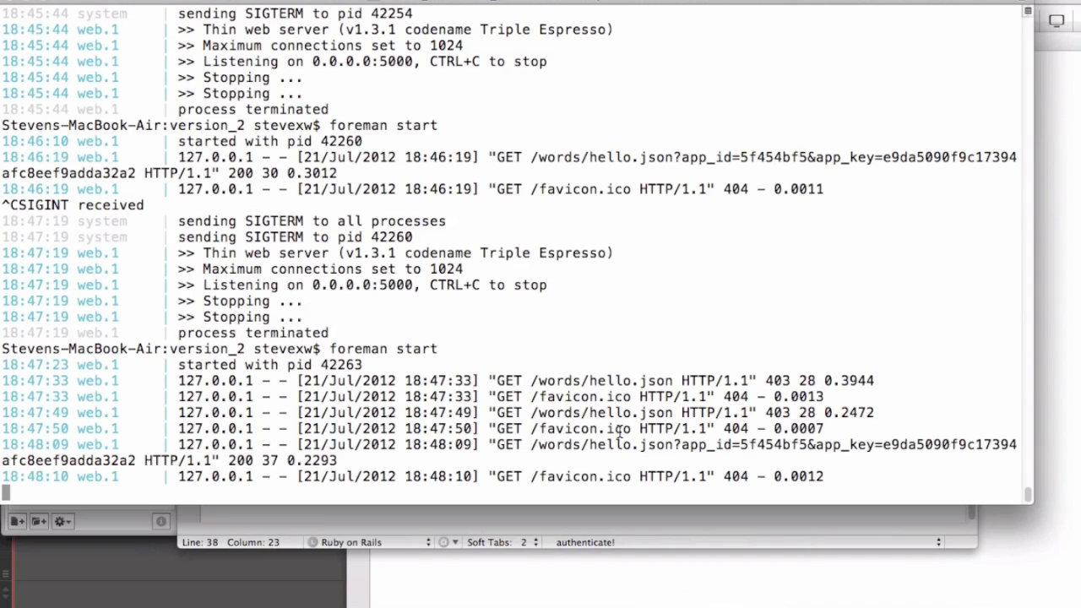
Scroll the foreman request log to see unkeyed requests return 403 and the keyed hello request 200
{"action": "scroll", "scroll_direction": "down", "scroll_amount": 3}
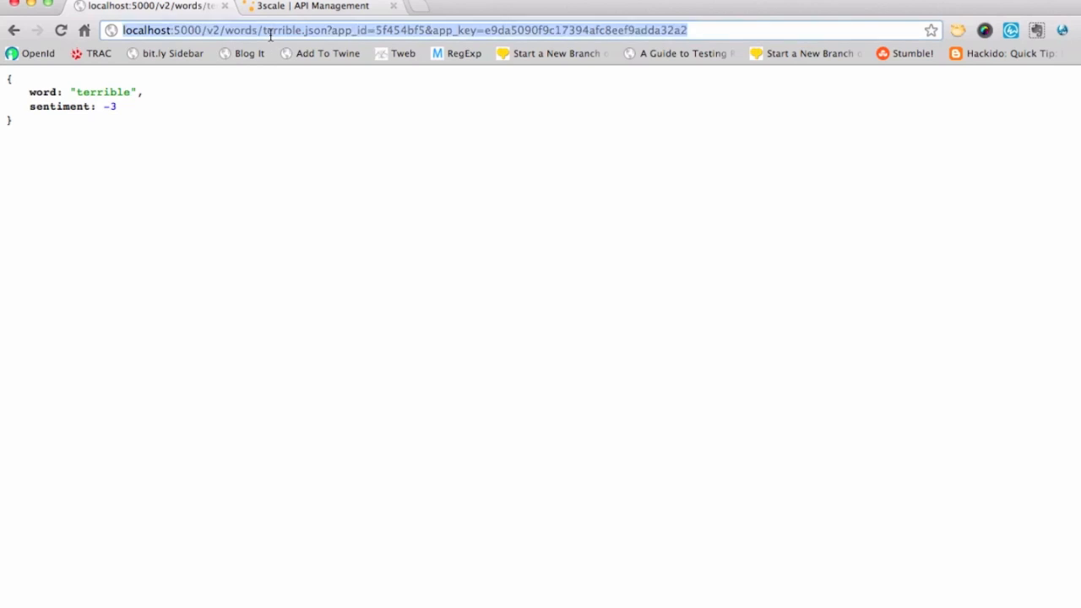
Look up the word fantastic on the v2 API (sentiment 4) and select the app_id value in the URL
{"action": "type", "text": "fantastic"}
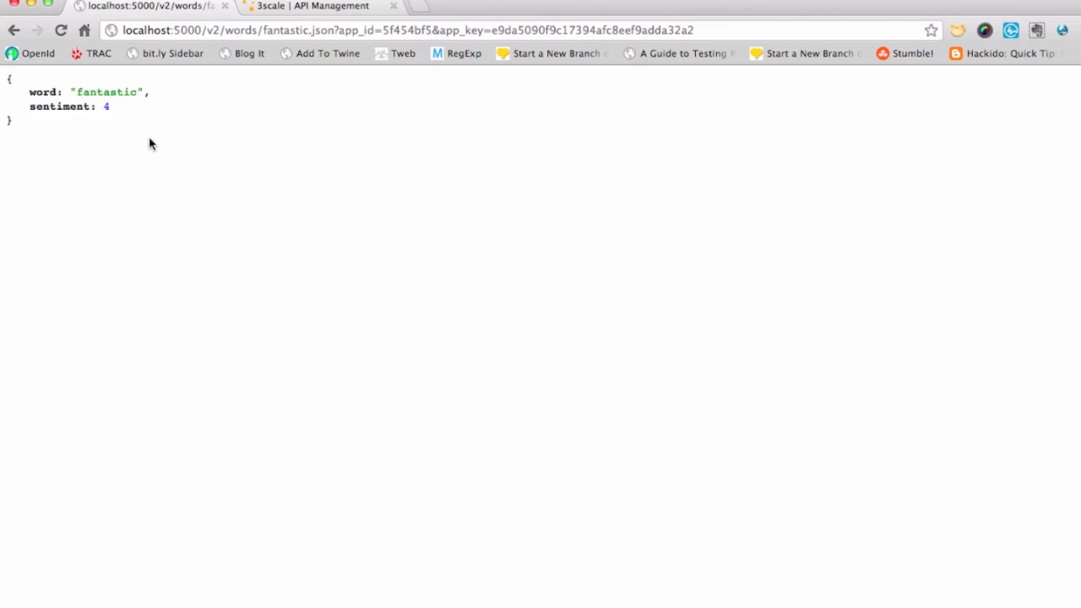
{"action": "mouse_move", "coordinate": [186, 142]}
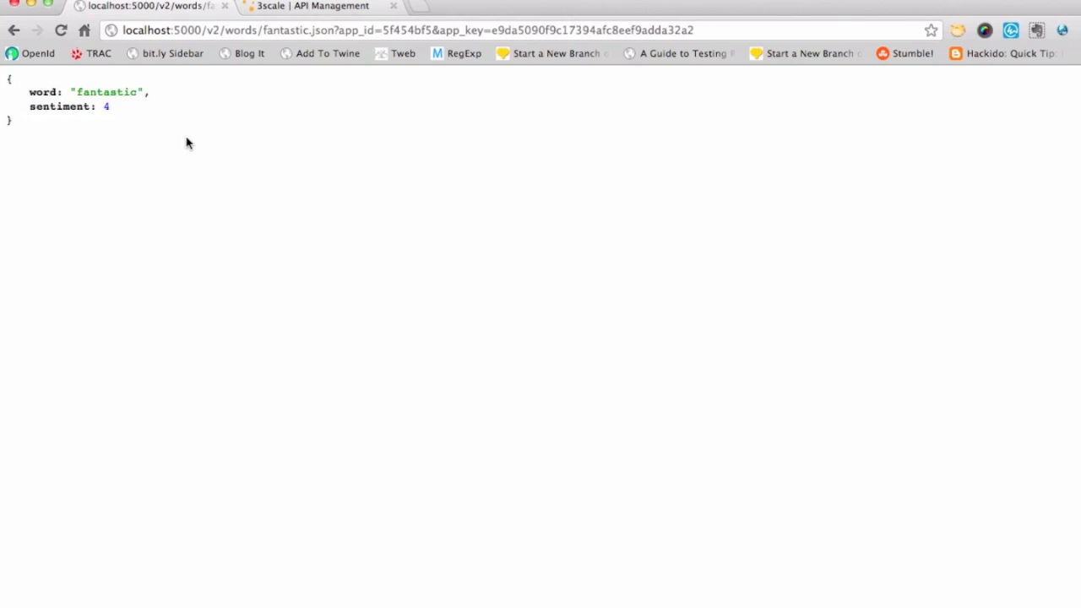
{"action": "mouse_move", "coordinate": [488, 213]}
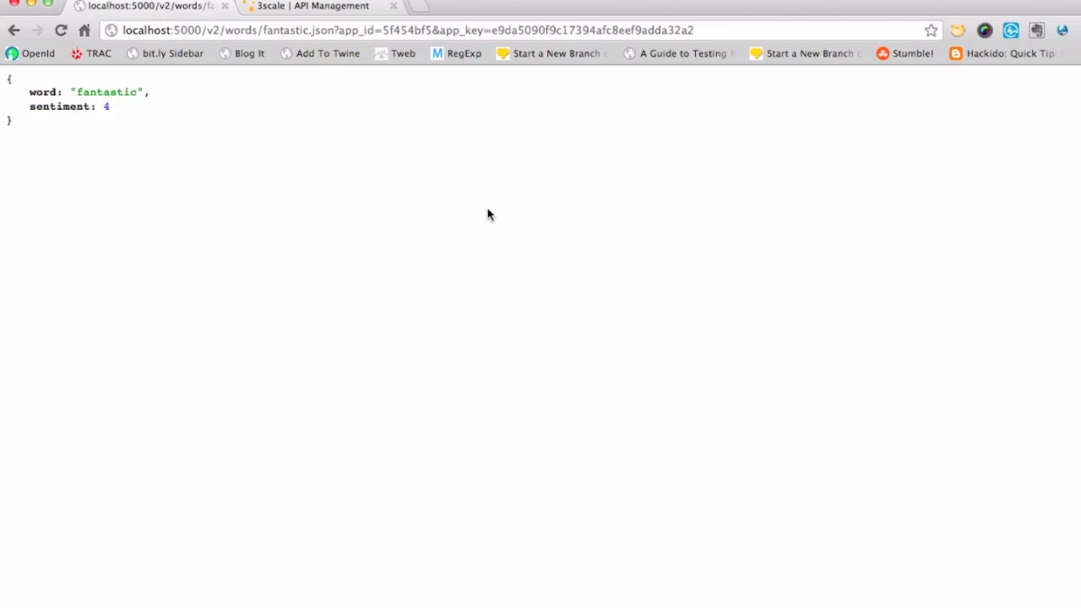
{"action": "left_click", "coordinate": [392, 31]}
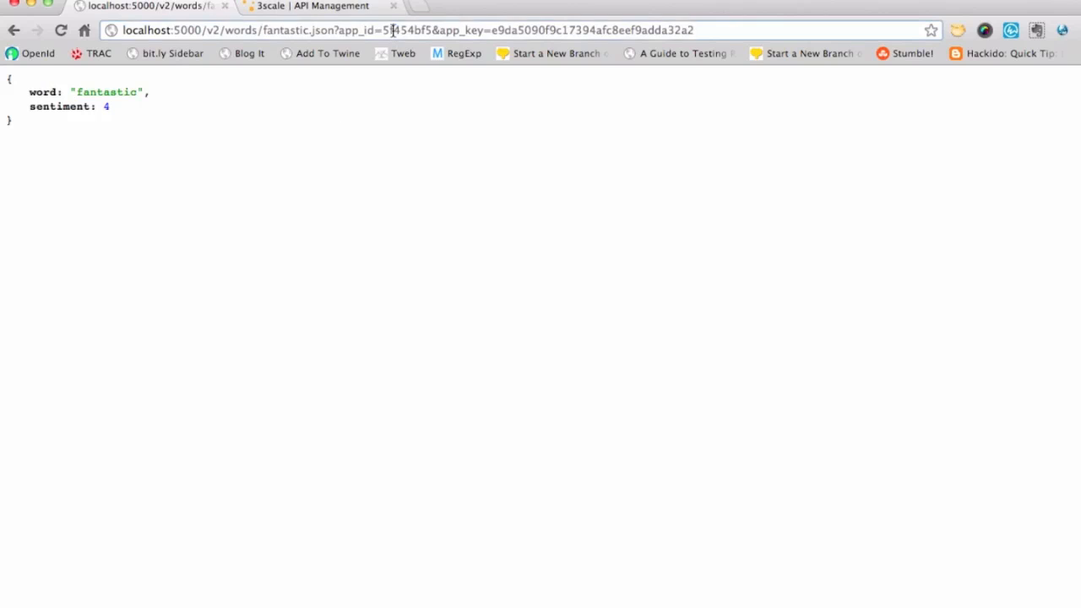
{"action": "double_click", "coordinate": [409, 31]}
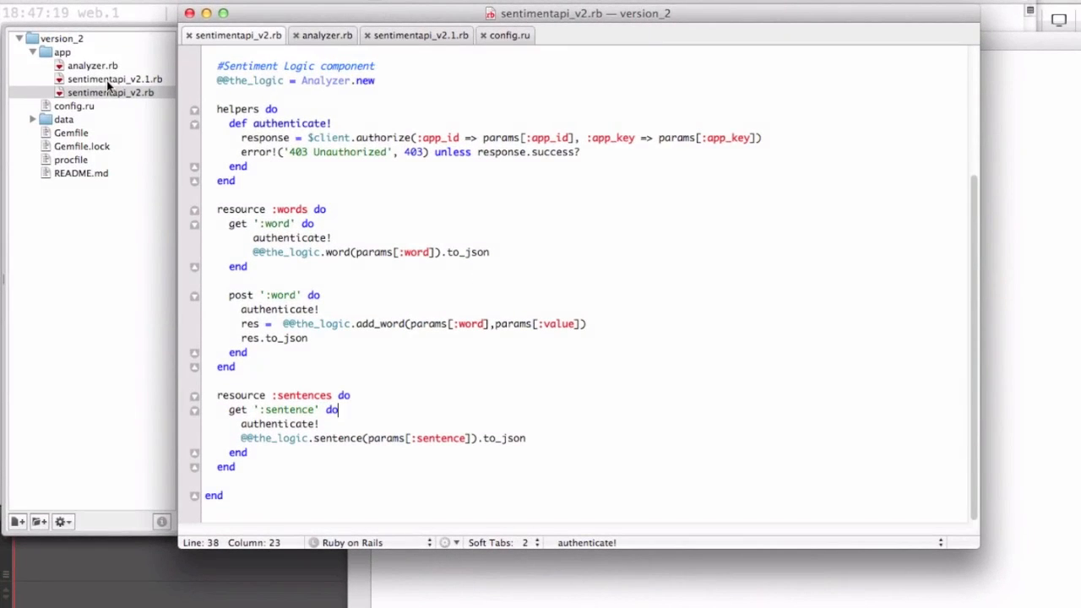
Read through sentimentapi_v2.1.rb's report! helper and per-route hit reporting, then move to config.ru
{"action": "left_click", "coordinate": [115, 80]}
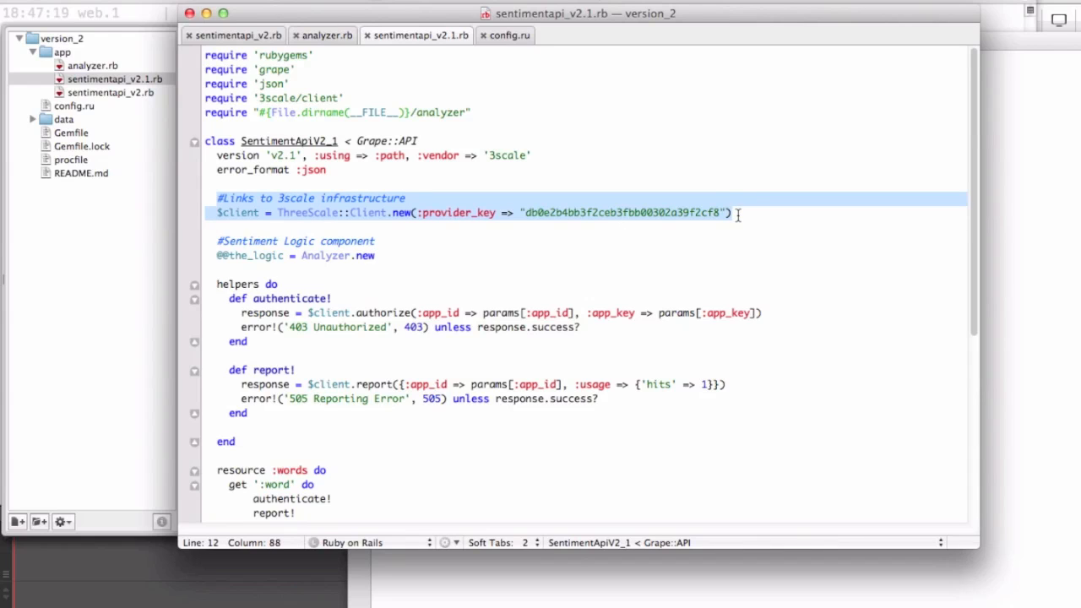
{"action": "scroll", "scroll_direction": "down", "scroll_amount": 3}
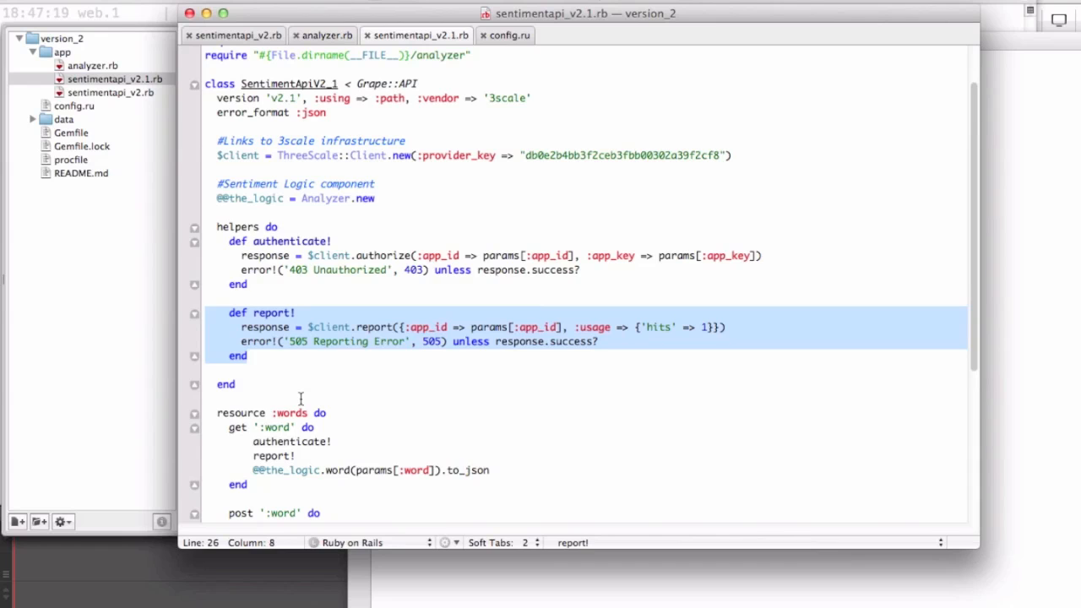
{"action": "scroll", "scroll_direction": "down", "scroll_amount": 3}
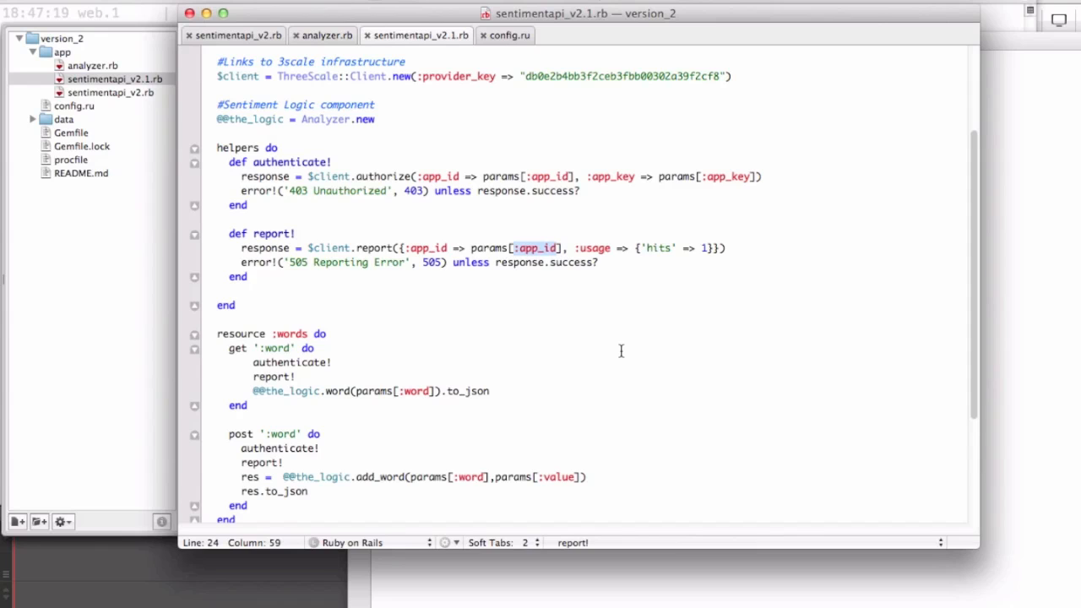
{"action": "scroll", "scroll_direction": "down", "scroll_amount": 3}
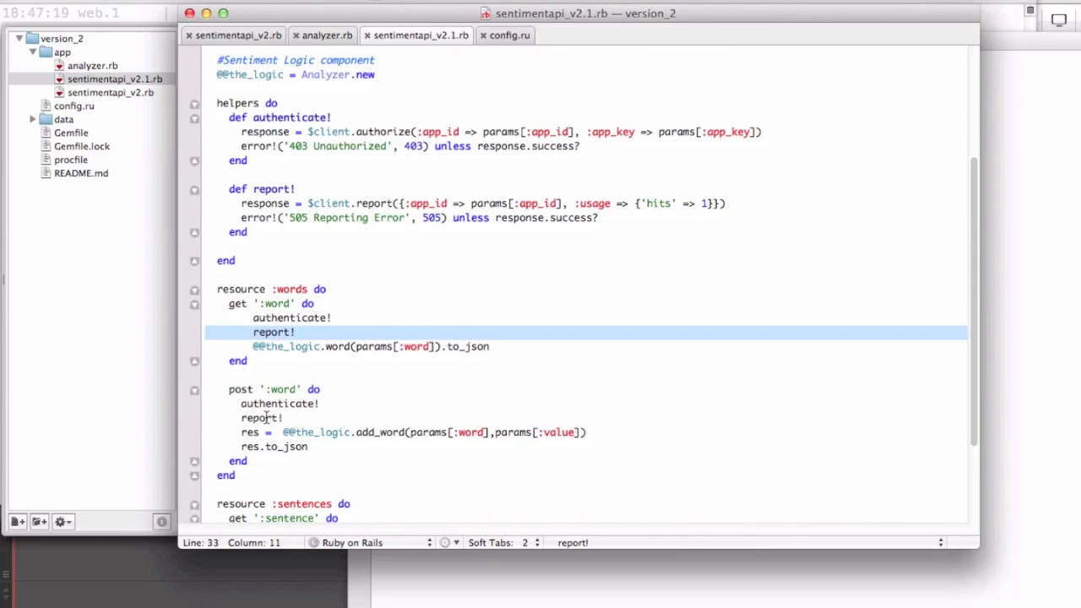
{"action": "scroll", "scroll_direction": "down", "scroll_amount": 3}
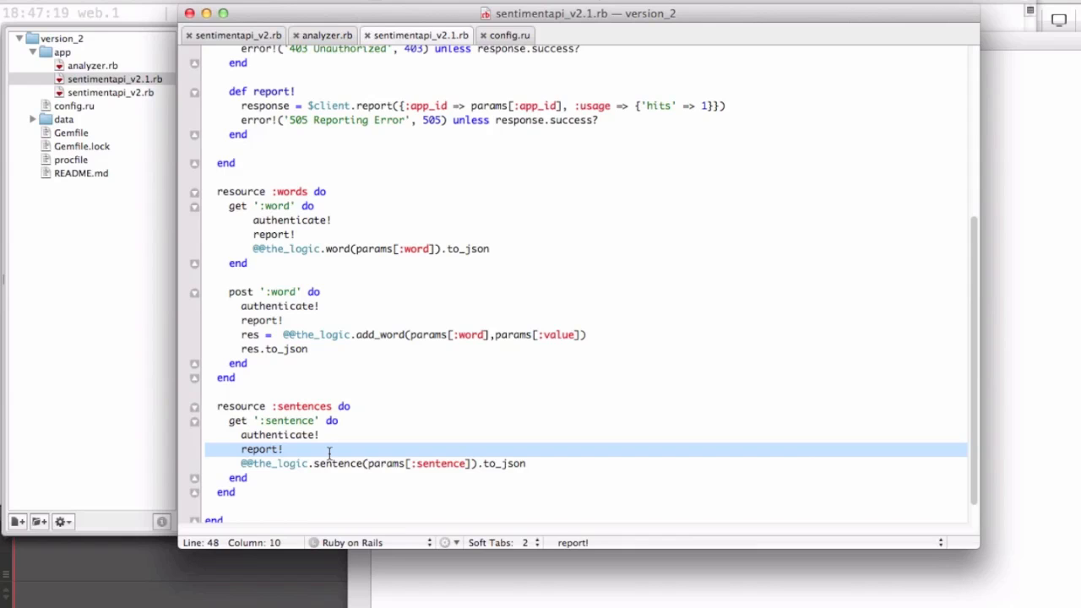
{"action": "scroll", "scroll_direction": "down", "scroll_amount": 3}
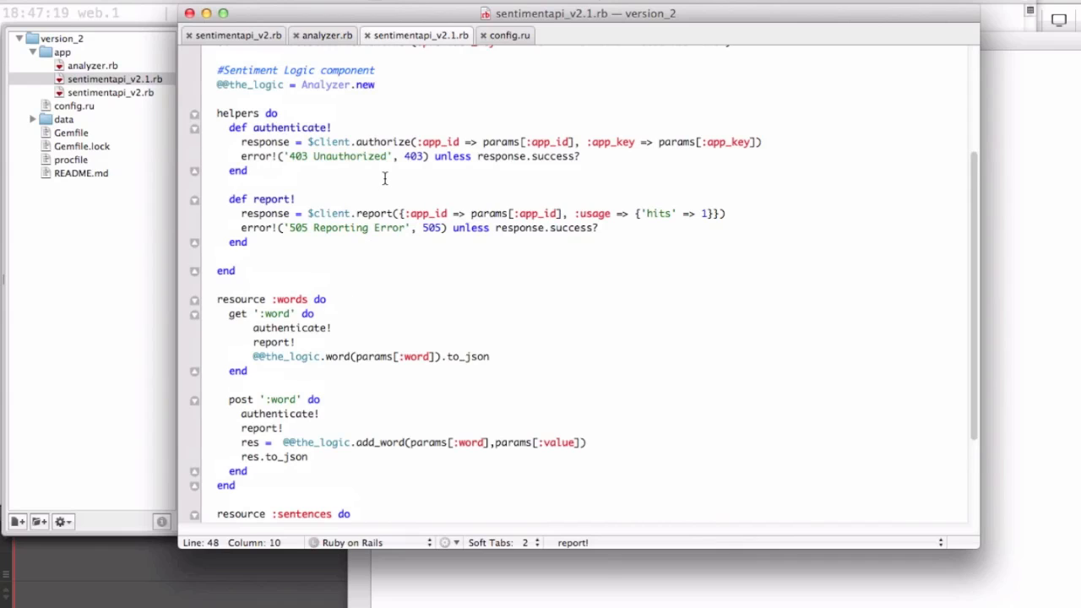
{"action": "left_click", "coordinate": [511, 35]}
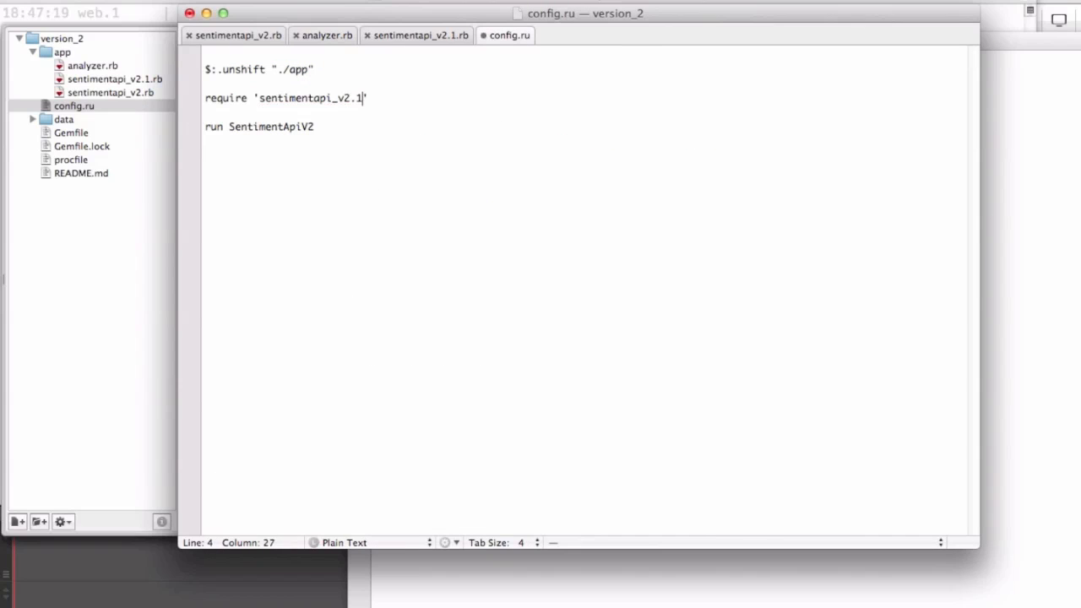
Change config.ru to run SentimentApiV2_1 from the sentimentapi_v2.1 file
{"action": "left_click", "coordinate": [317, 127]}
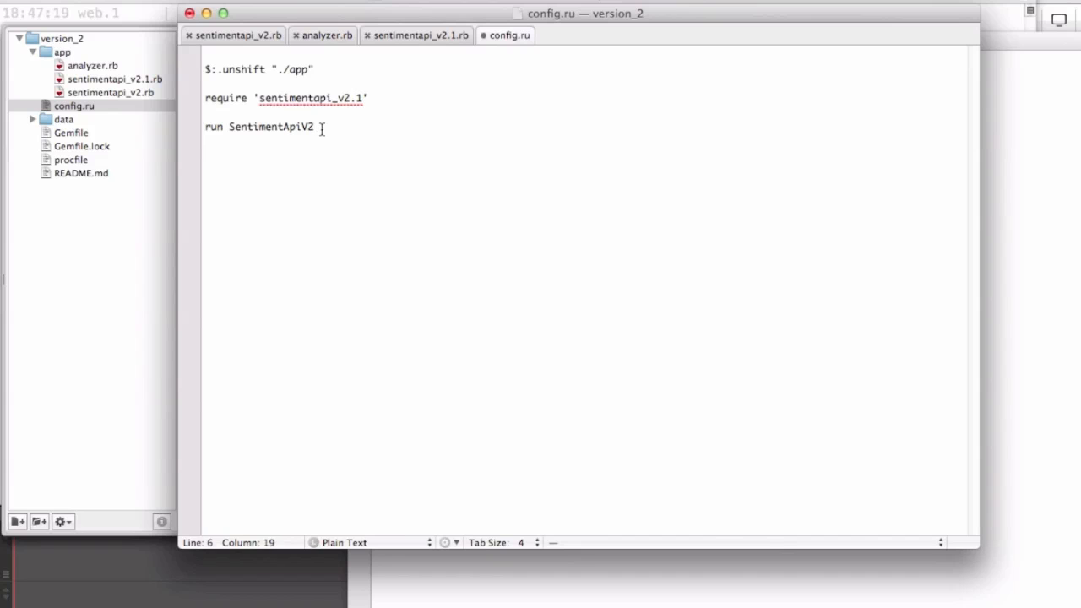
{"action": "type", "text": "_1"}
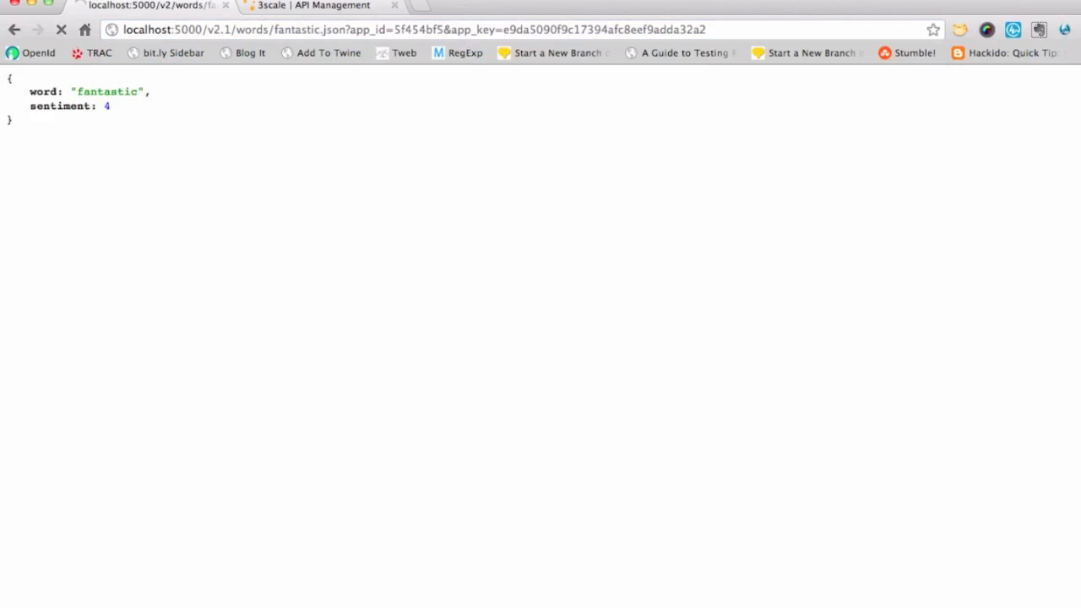
Replace fantastic with terrible in the /v2.1/words request URL
{"action": "double_click", "coordinate": [294, 29]}
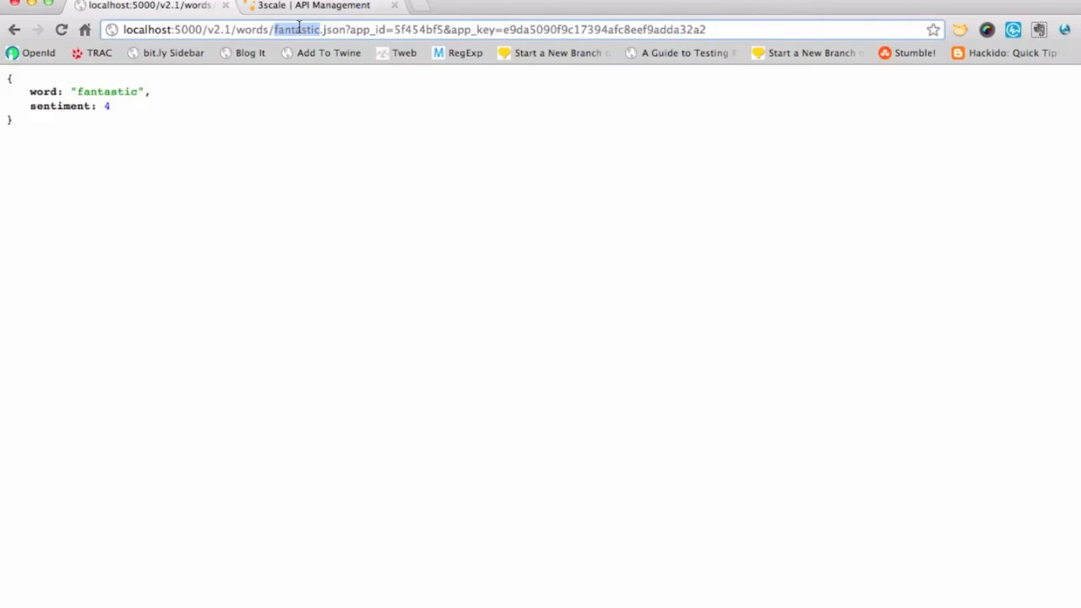
{"action": "type", "text": "terrible"}
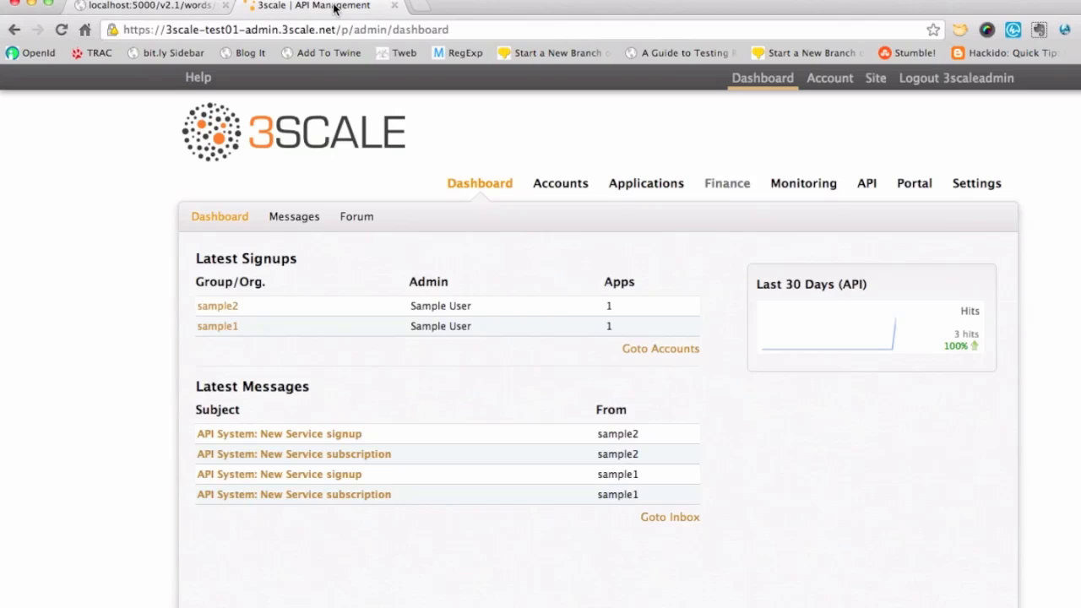
{"action": "mouse_move", "coordinate": [838, 209]}
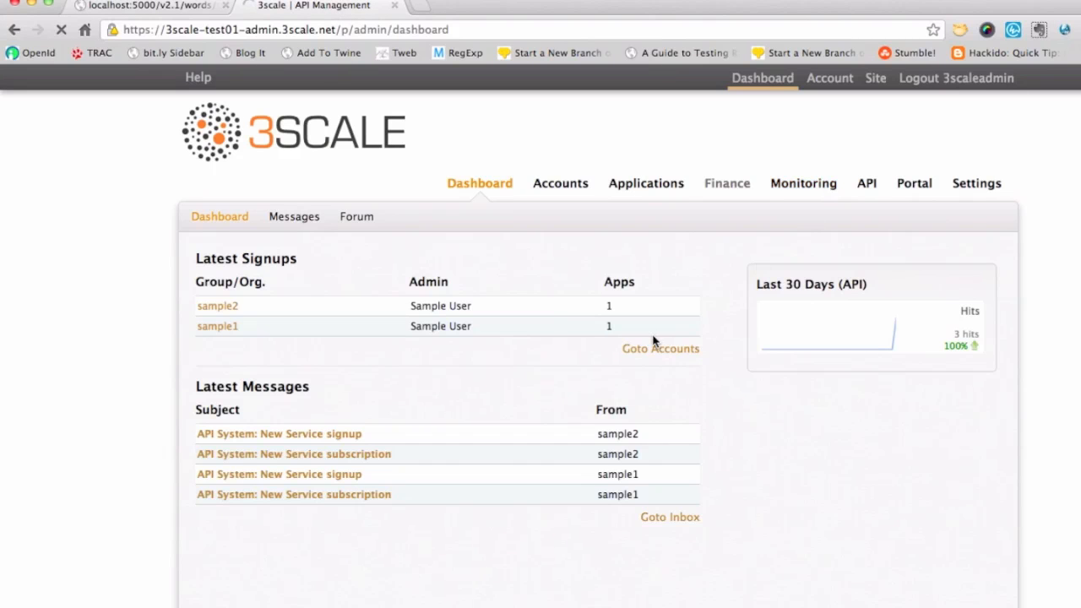
View the 3scale Monitoring usage stats chart showing 7 hits spiking on 21 Jul
{"action": "left_click", "coordinate": [805, 182]}
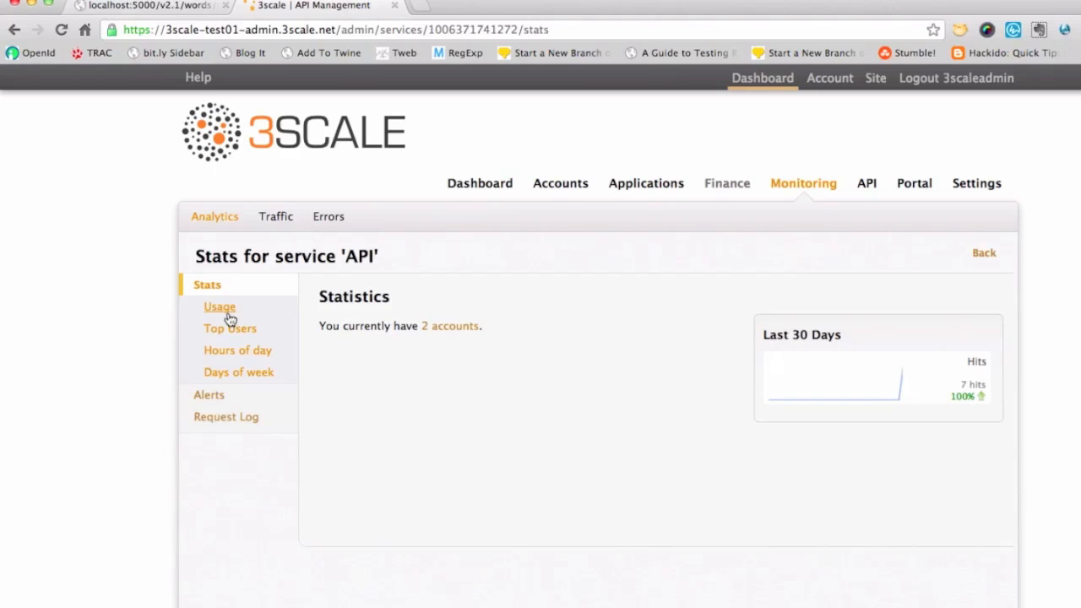
{"action": "left_click", "coordinate": [219, 307]}
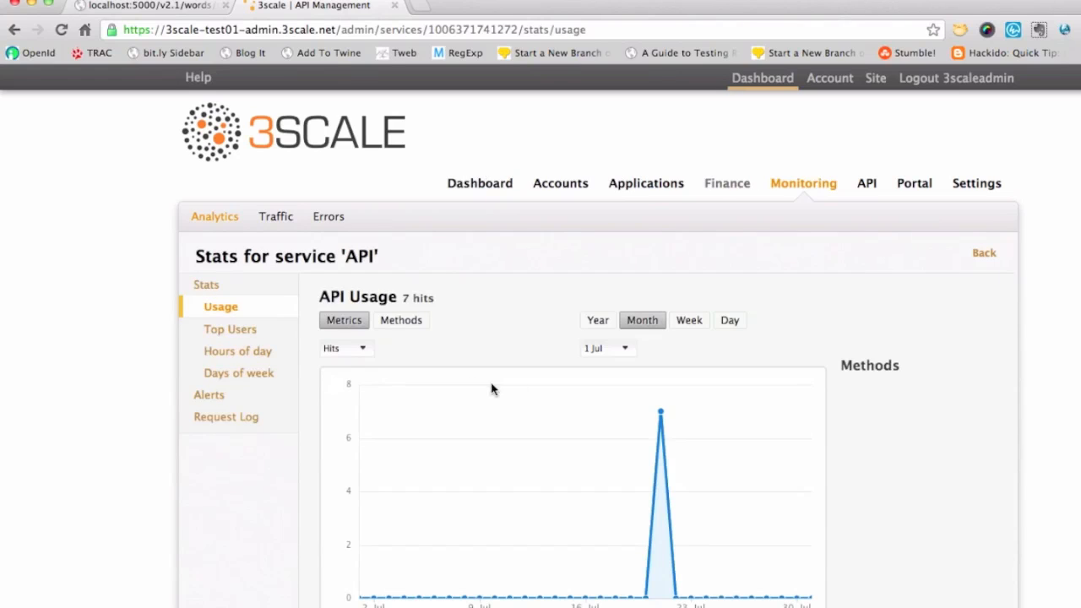
{"action": "mouse_move", "coordinate": [660, 413]}
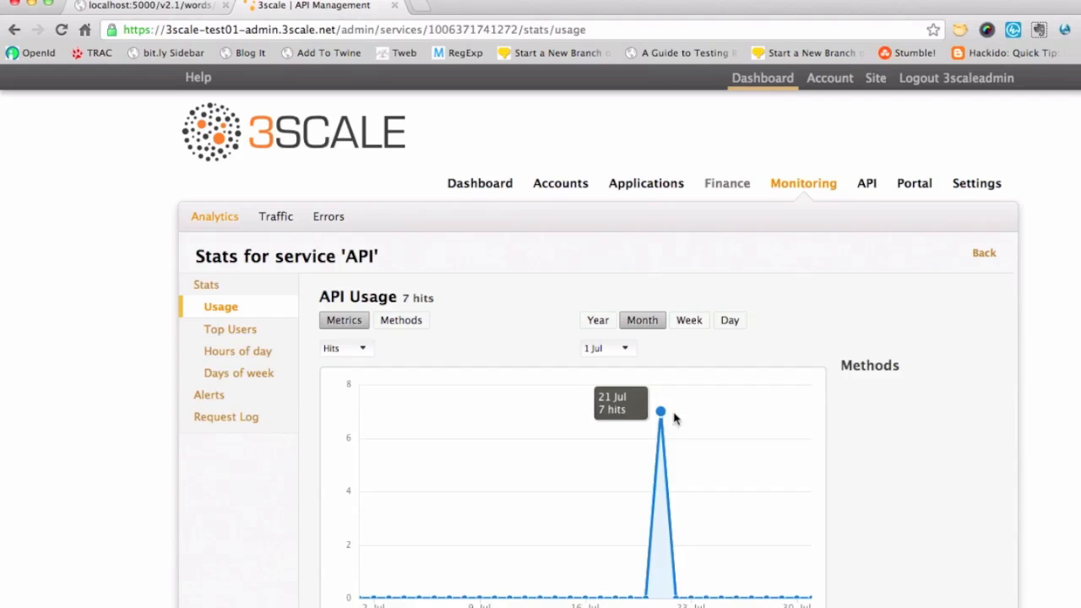
{"action": "mouse_move", "coordinate": [904, 435]}
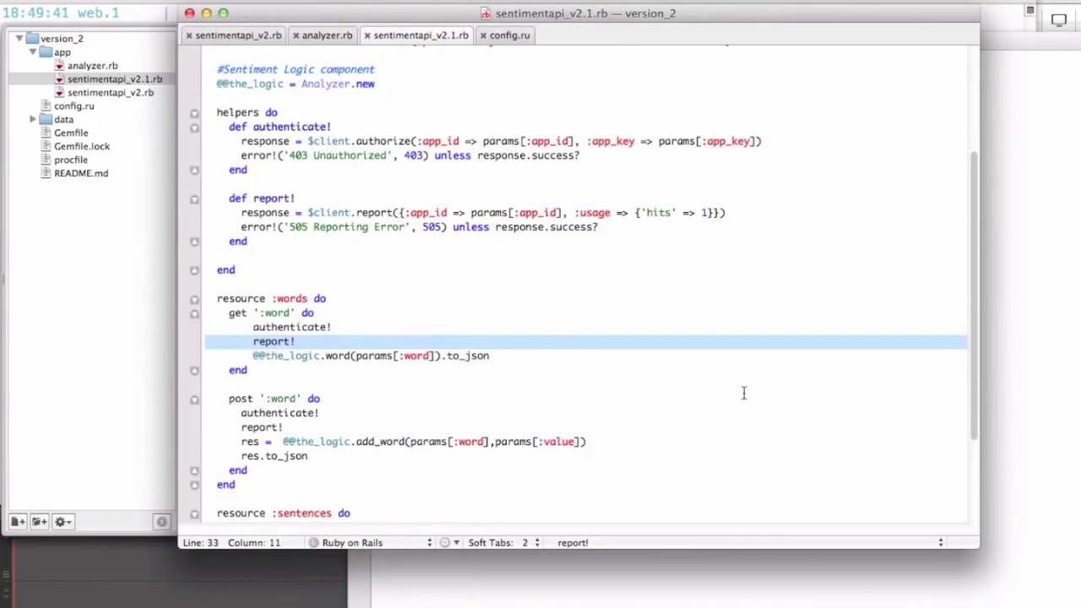
Make the word GET route report its hit to 3scale as method 'word/get' with usage 1
{"action": "left_click", "coordinate": [296, 342]}
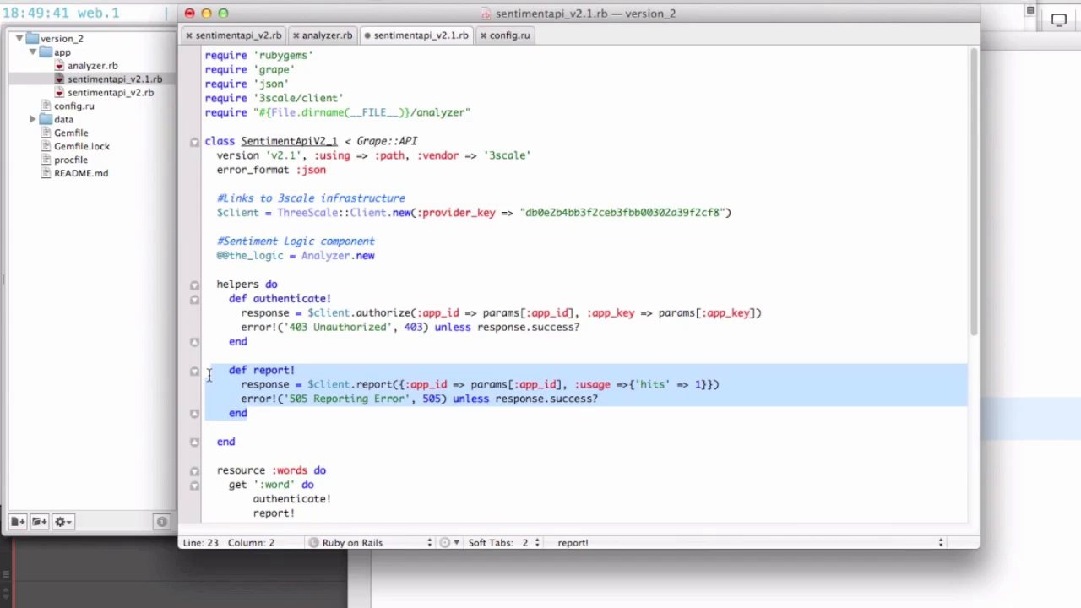
{"action": "type", "text": "(method_name='hits', usage_value=1)"}
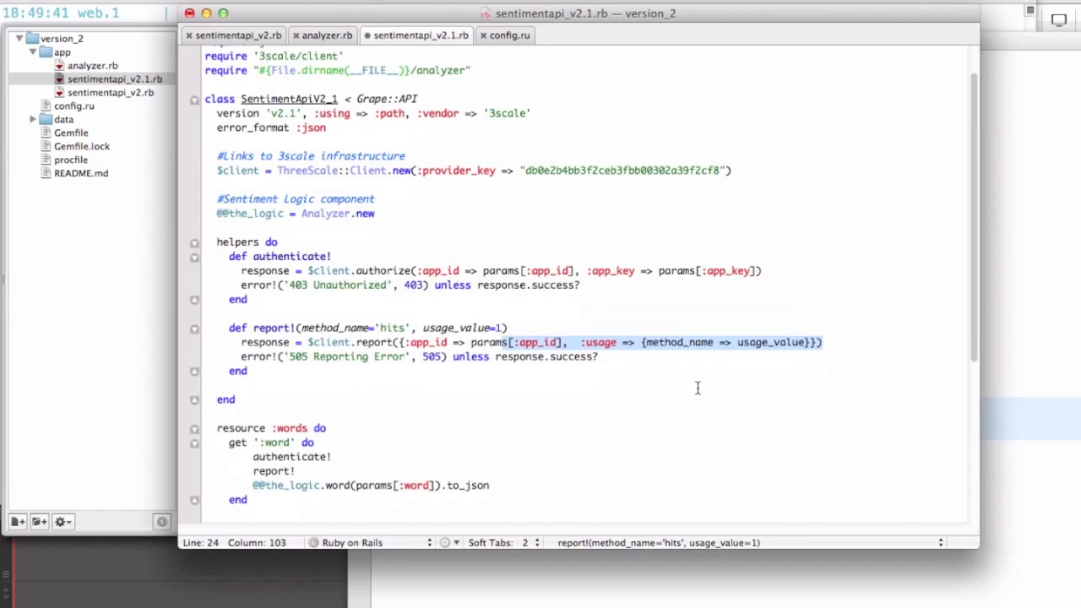
{"action": "scroll", "scroll_direction": "down", "scroll_amount": 3}
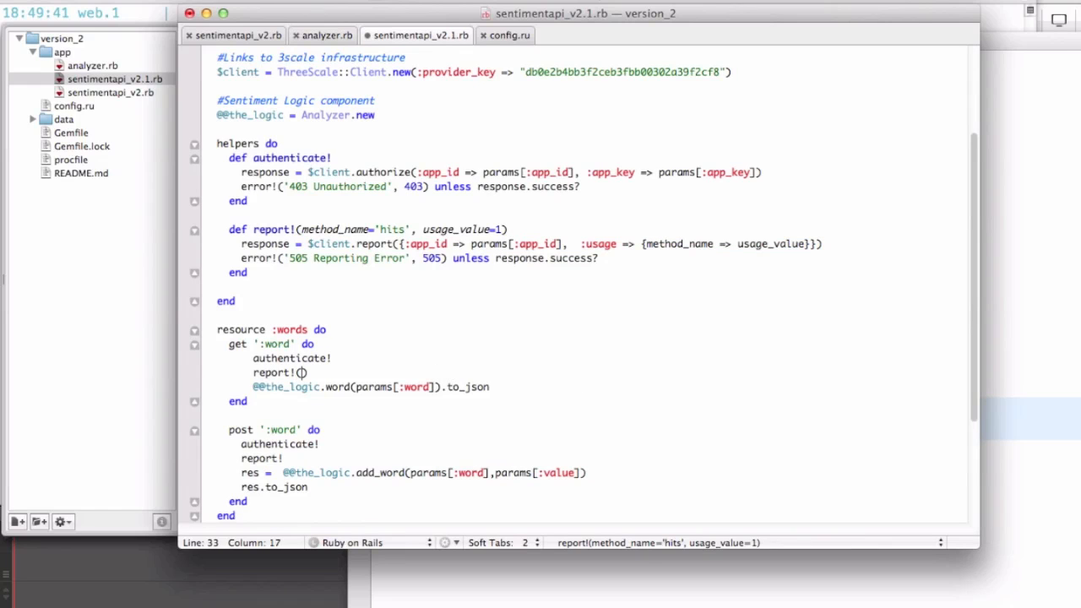
{"action": "type", "text": "''"}
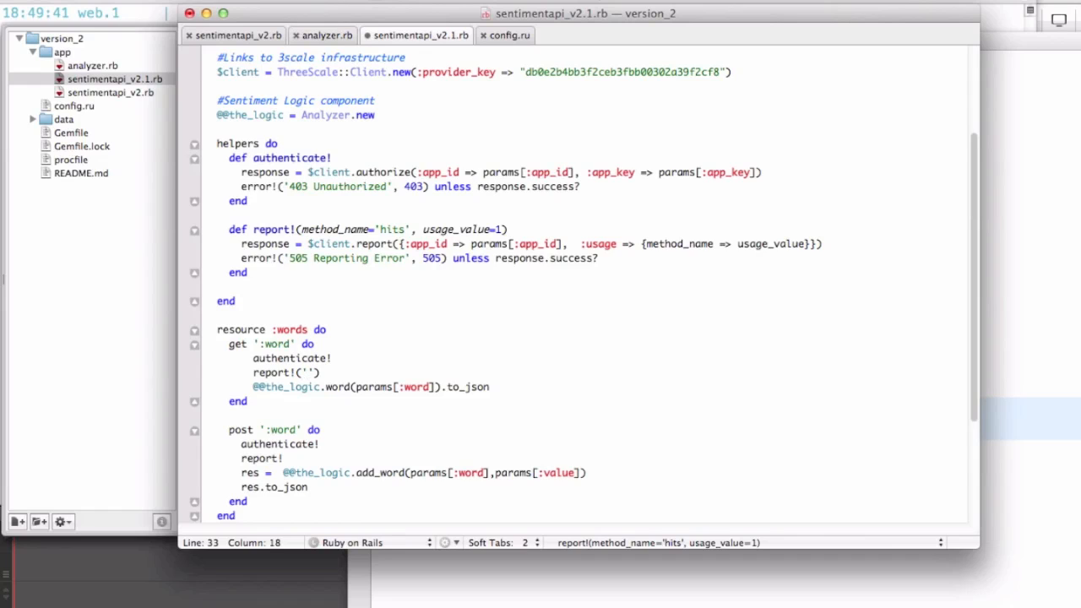
{"action": "type", "text": "word/get"}
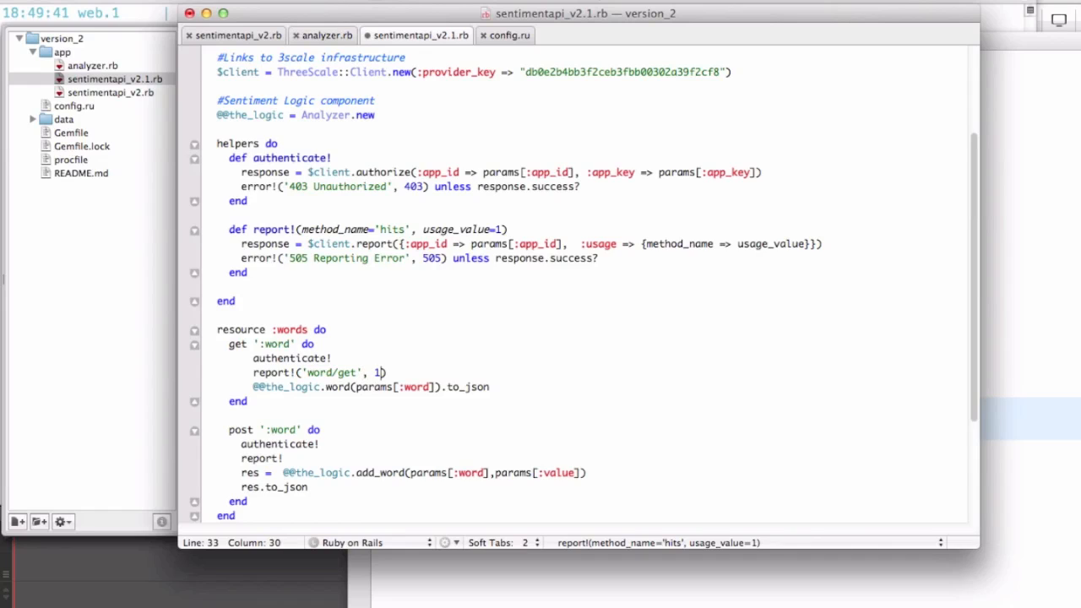
{"action": "mouse_move", "coordinate": [331, 447]}
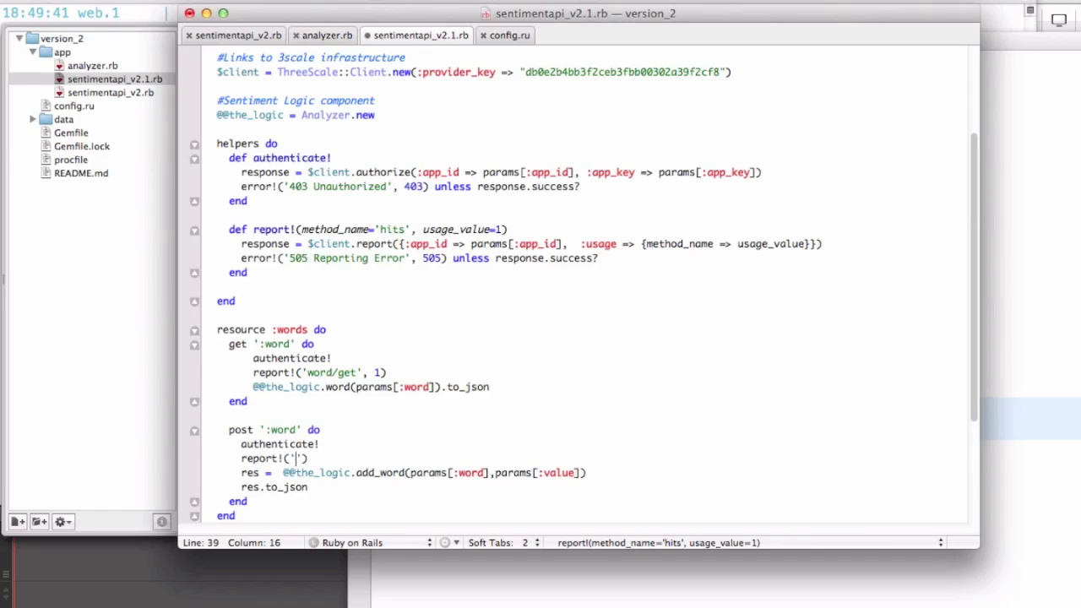
Report the word POST route as 'word/post' and give the sentence route its own method name
{"action": "type", "text": "word/post"}
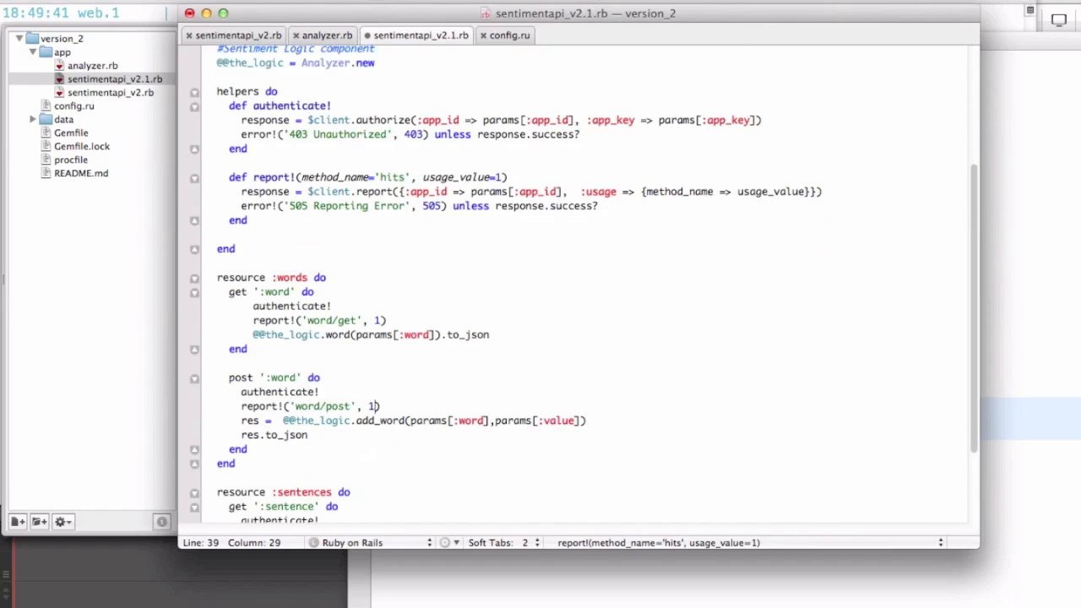
{"action": "scroll", "scroll_direction": "down", "scroll_amount": 3}
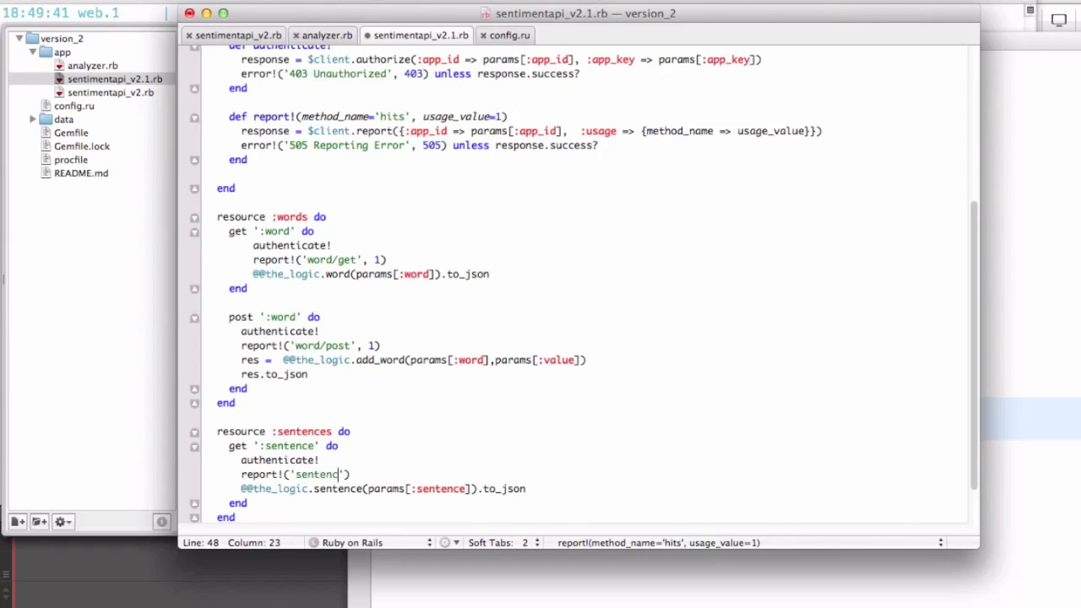
{"action": "type", "text": "e/"}
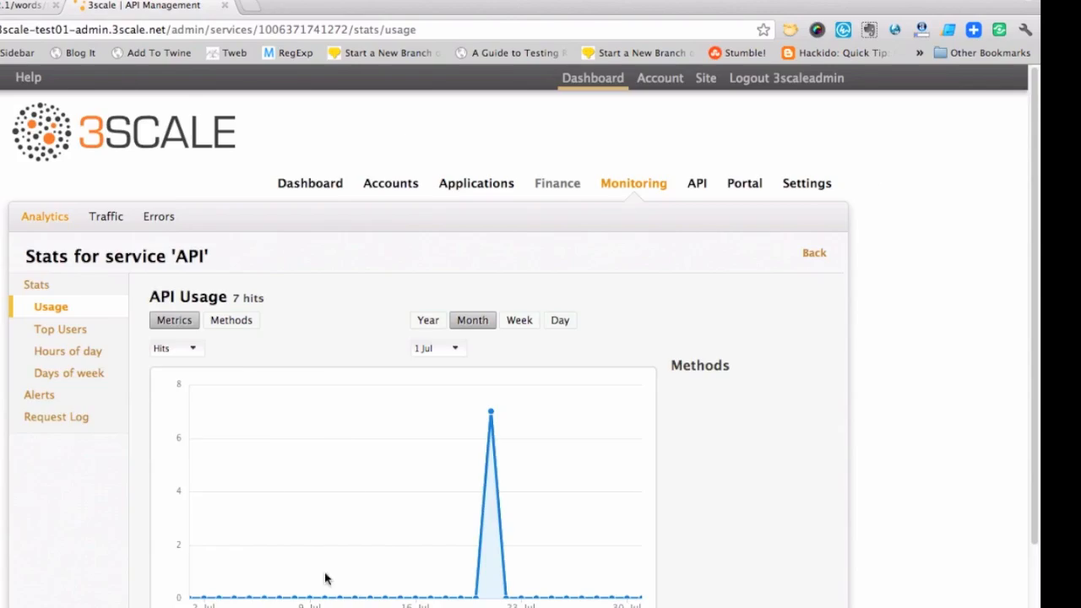
{"action": "left_click", "coordinate": [152, 7]}
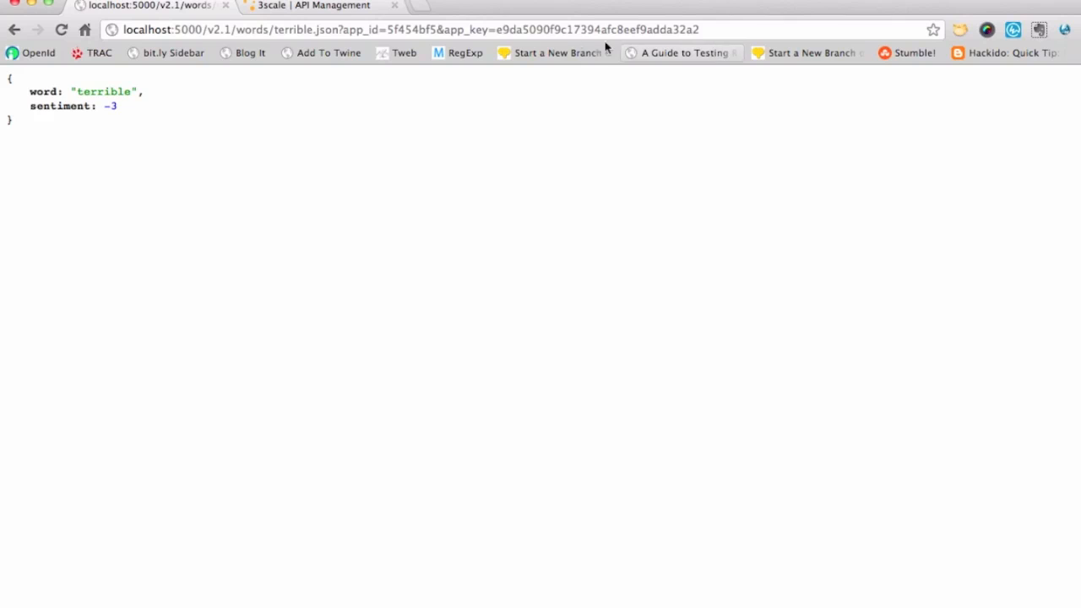
{"action": "left_click", "coordinate": [319, 7]}
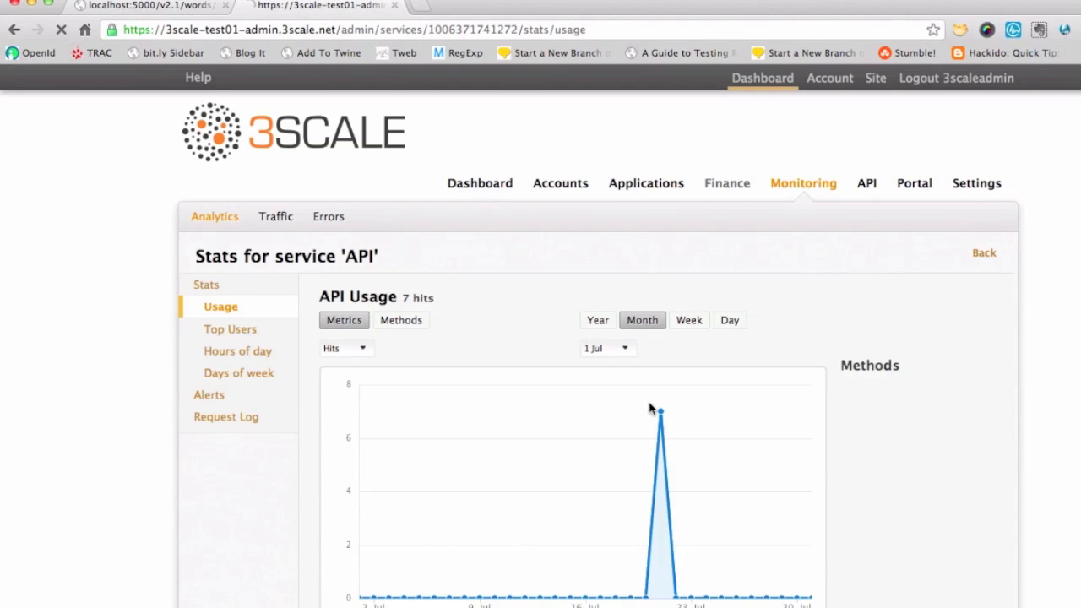
{"action": "mouse_move", "coordinate": [659, 410]}
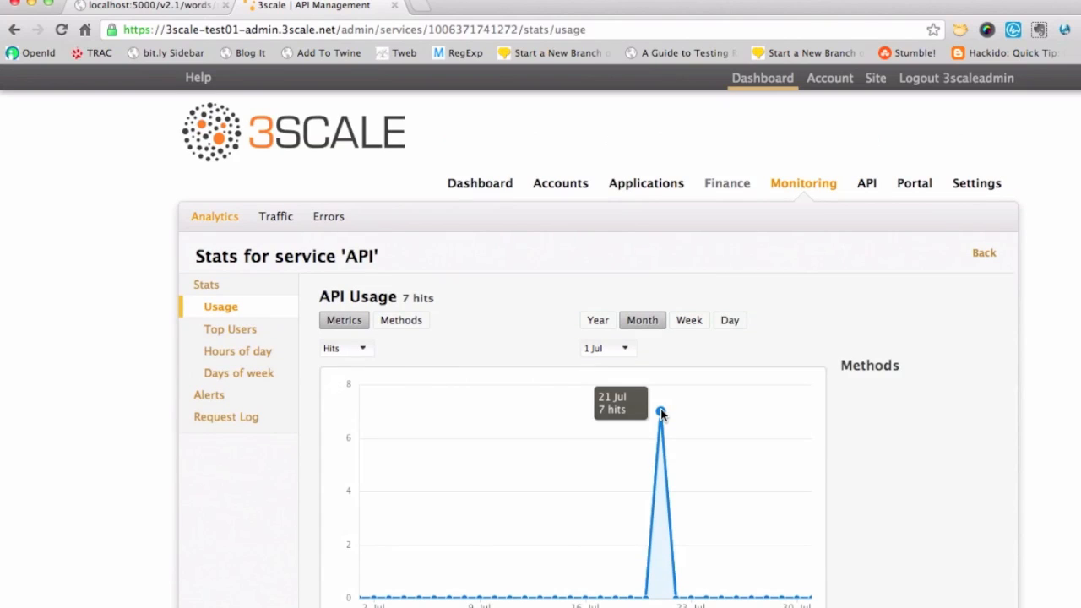
{"action": "mouse_move", "coordinate": [690, 358]}
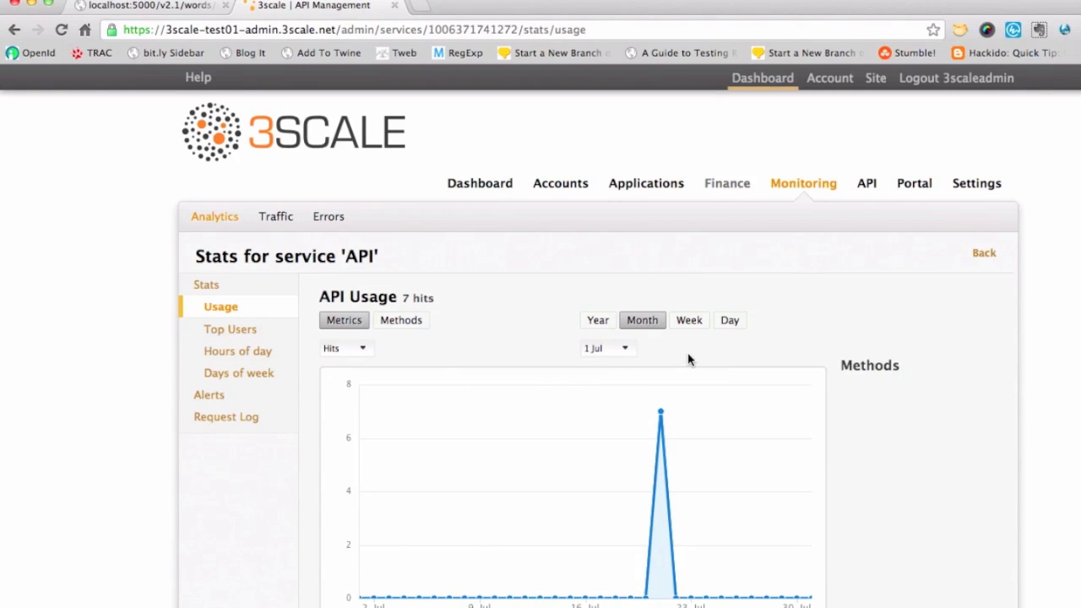
{"action": "mouse_move", "coordinate": [669, 355]}
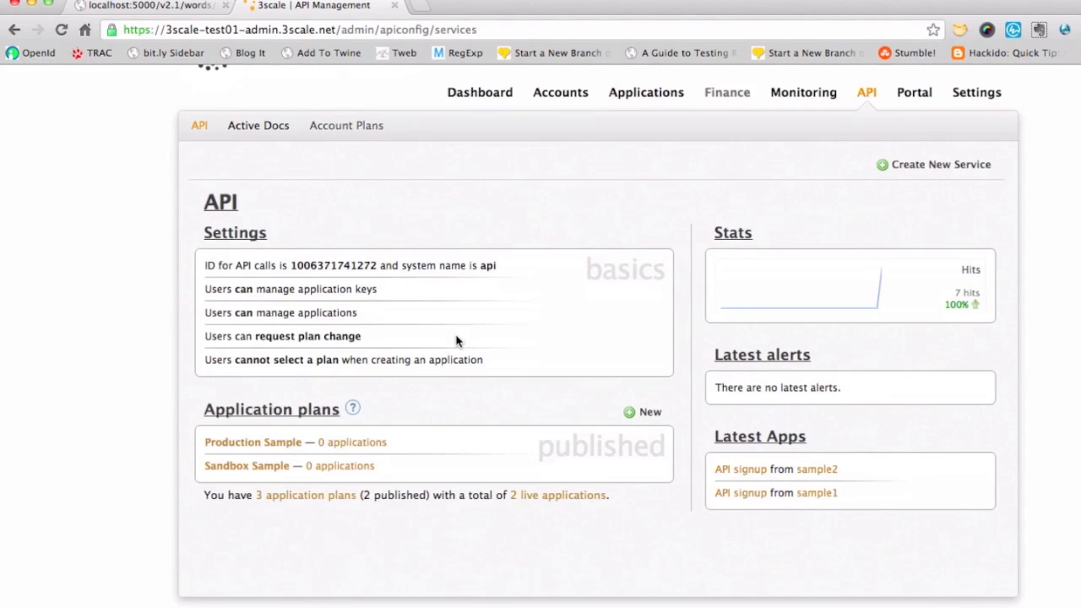
{"action": "mouse_move", "coordinate": [330, 511]}
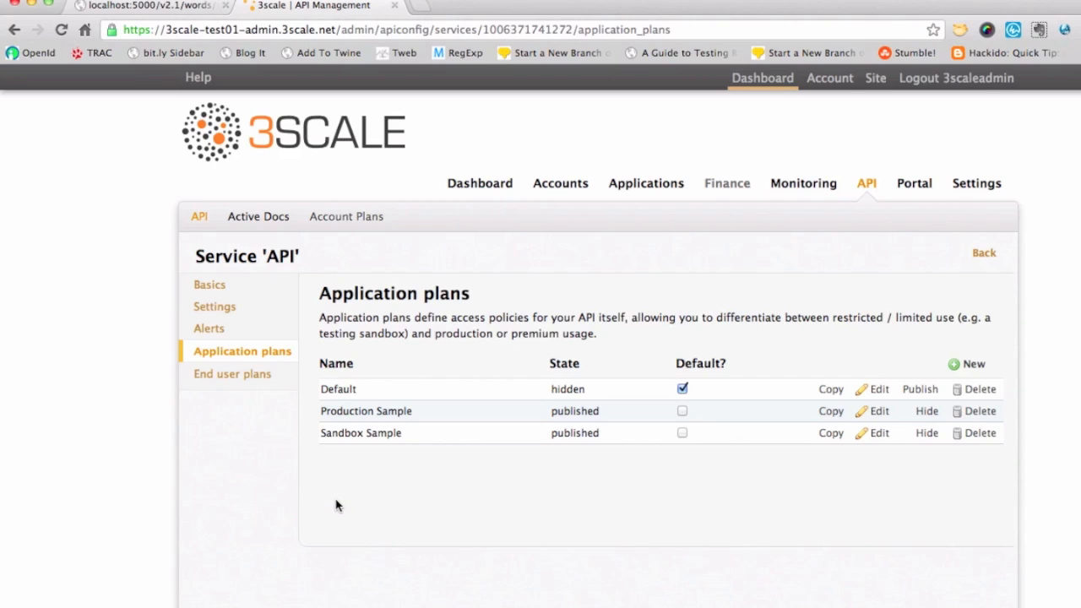
{"action": "mouse_move", "coordinate": [879, 388]}
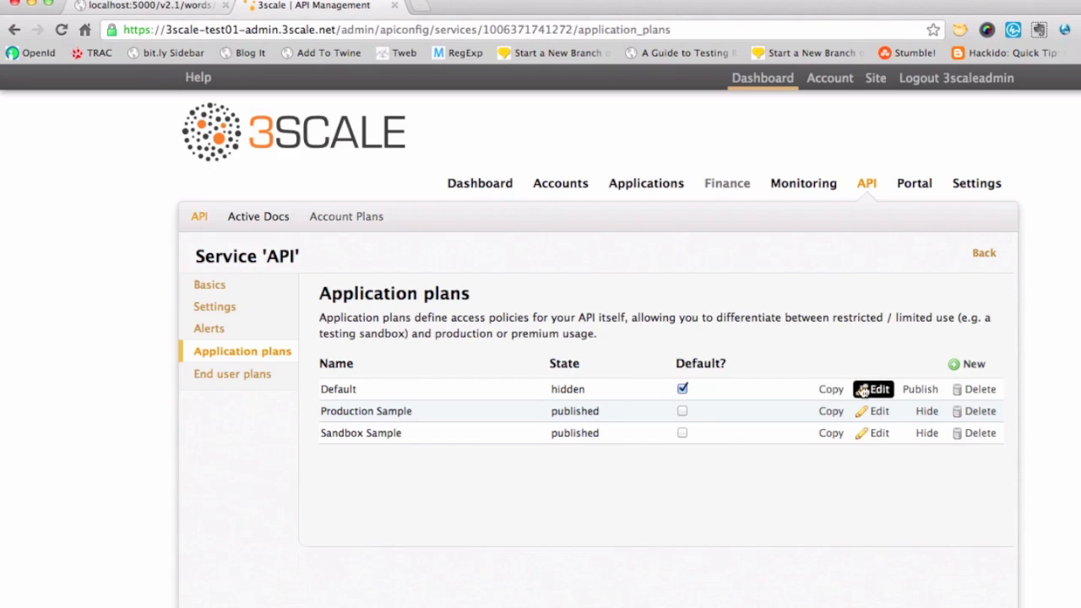
Edit the Default application plan and bring its Metrics section with Hits into view
{"action": "left_click", "coordinate": [879, 388]}
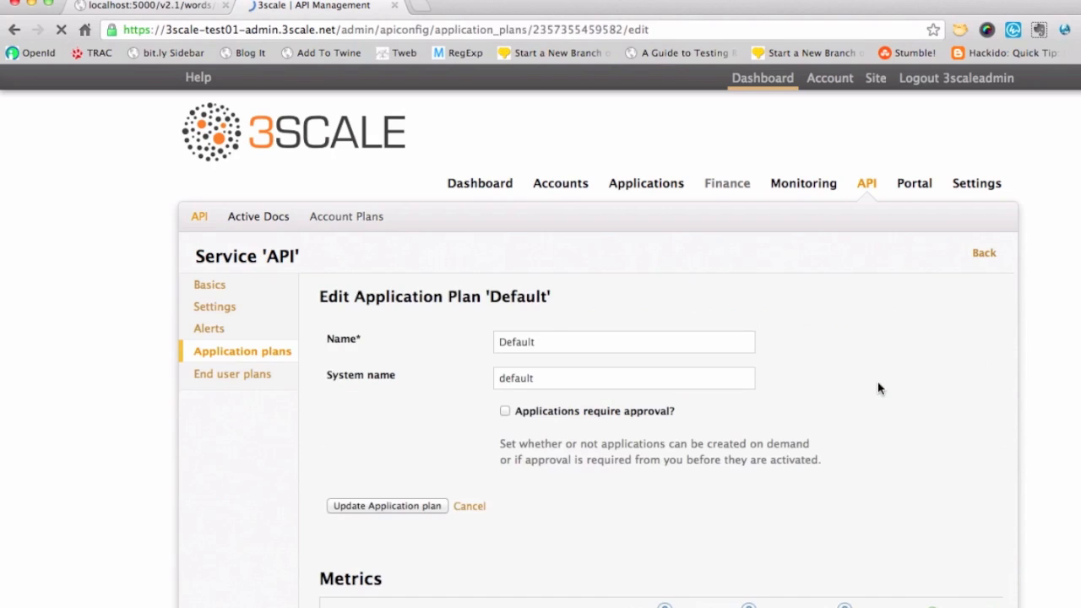
{"action": "scroll", "scroll_direction": "down", "scroll_amount": 3}
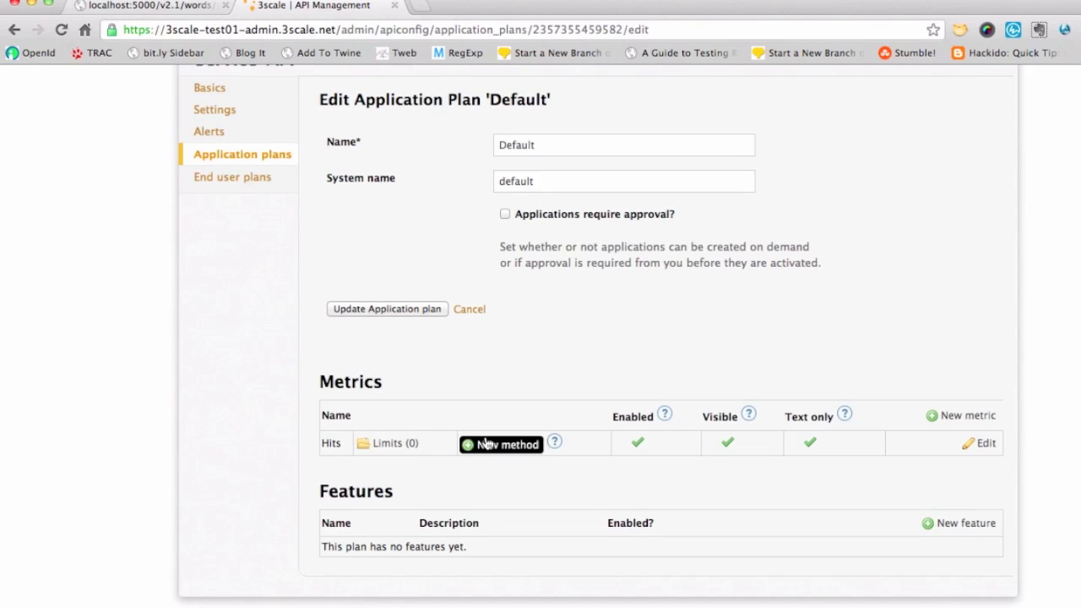
{"action": "mouse_move", "coordinate": [488, 447]}
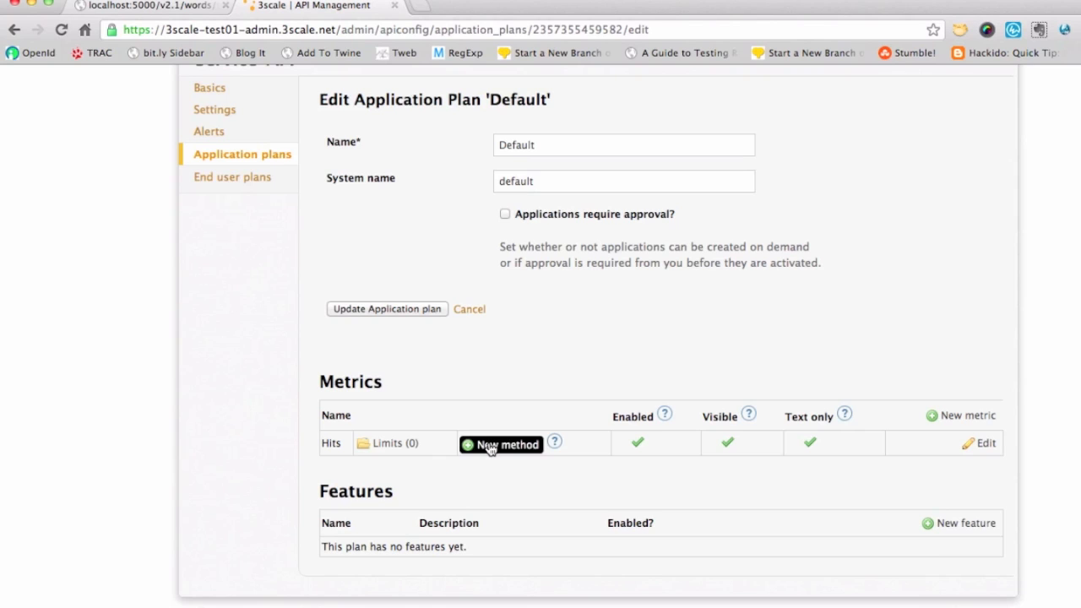
Create method 'Word - Get' under Hits, system name word/get, description 'This is the get method'
{"action": "left_click", "coordinate": [500, 444]}
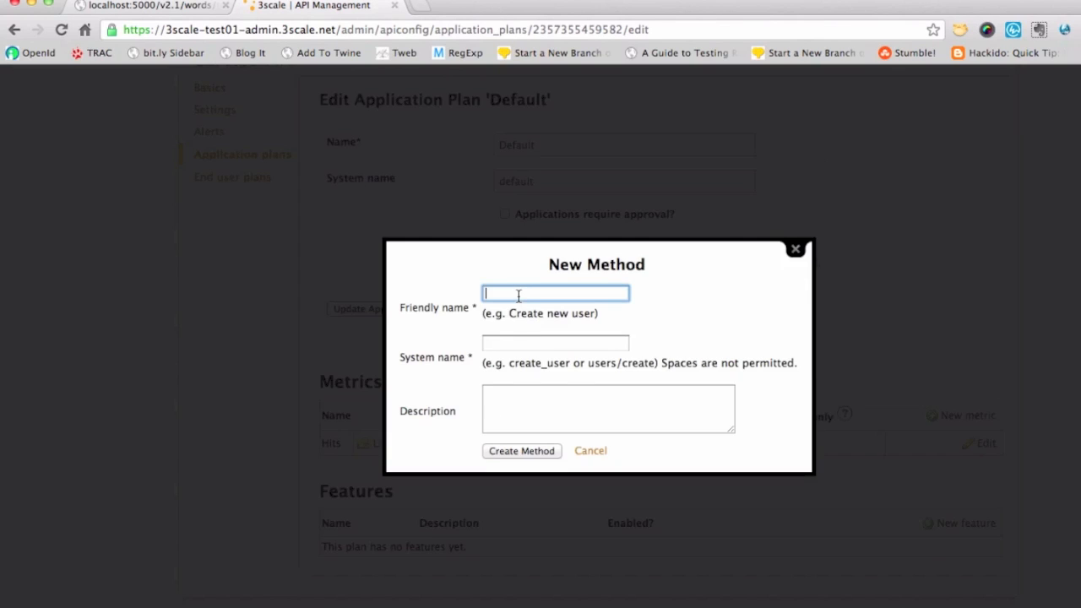
{"action": "type", "text": "Word - Get"}
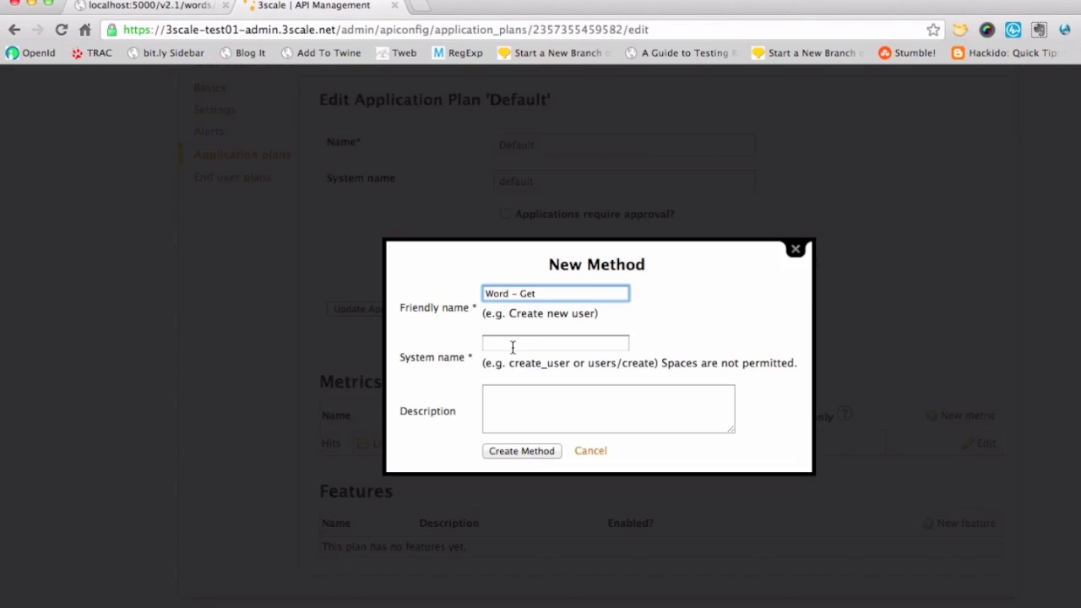
{"action": "left_click", "coordinate": [555, 341]}
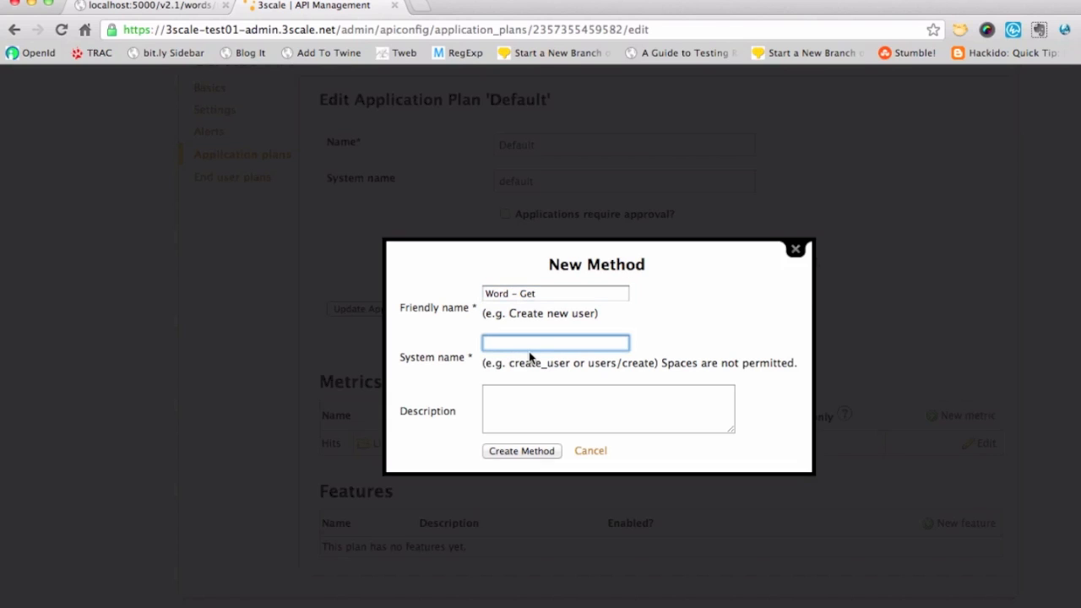
{"action": "type", "text": "word"}
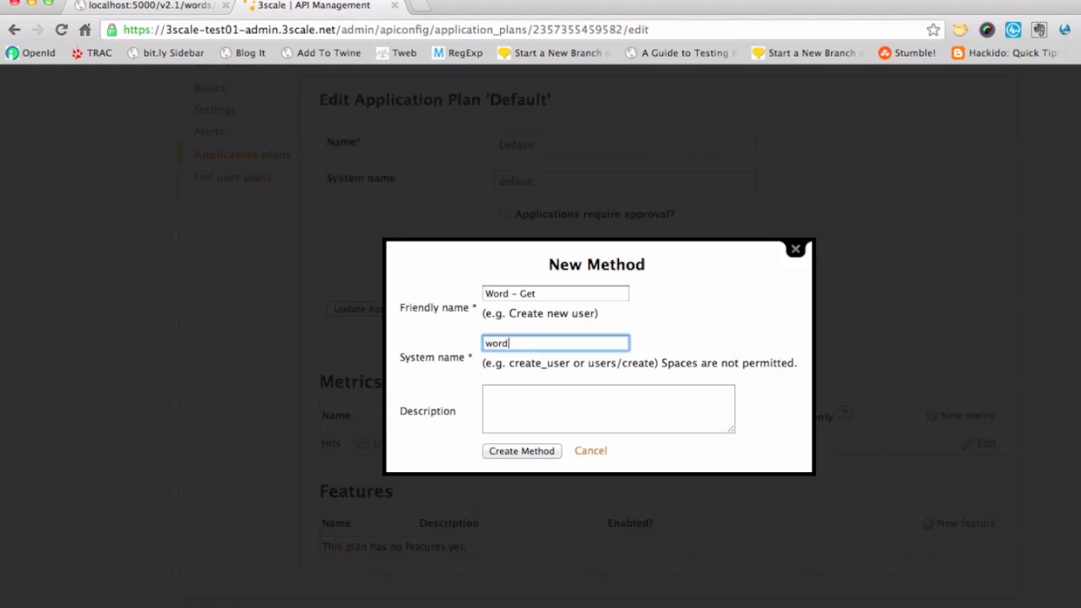
{"action": "type", "text": "/get"}
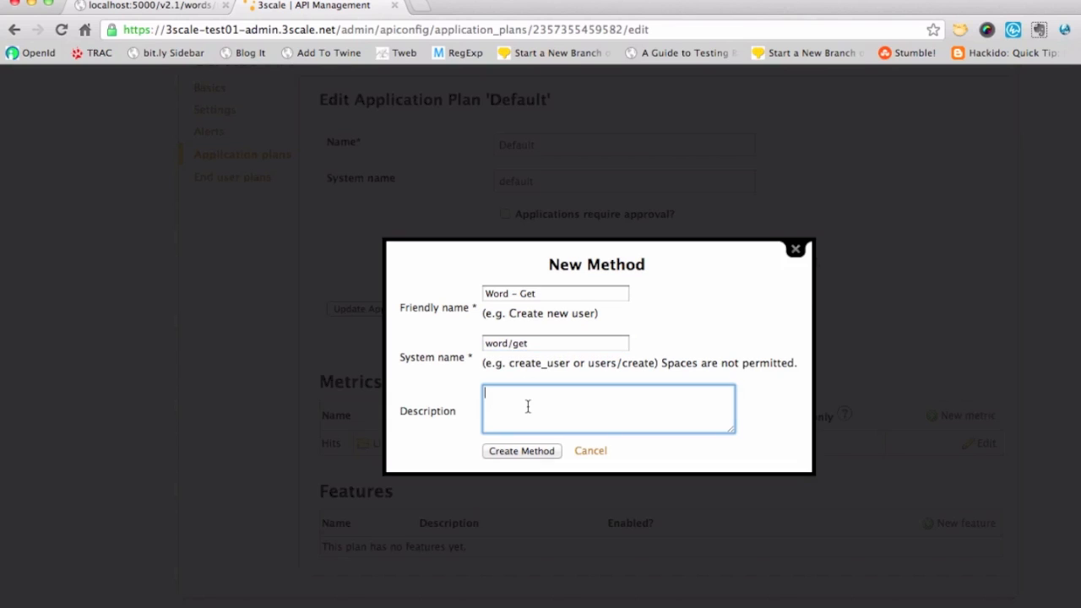
{"action": "type", "text": "This"}
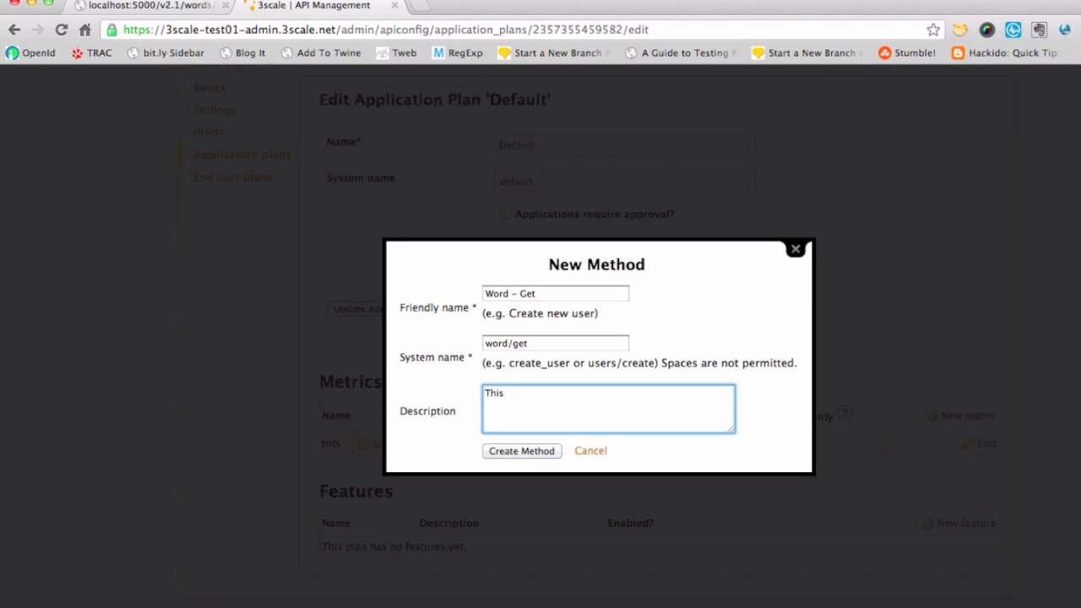
{"action": "type", "text": "is the get method"}
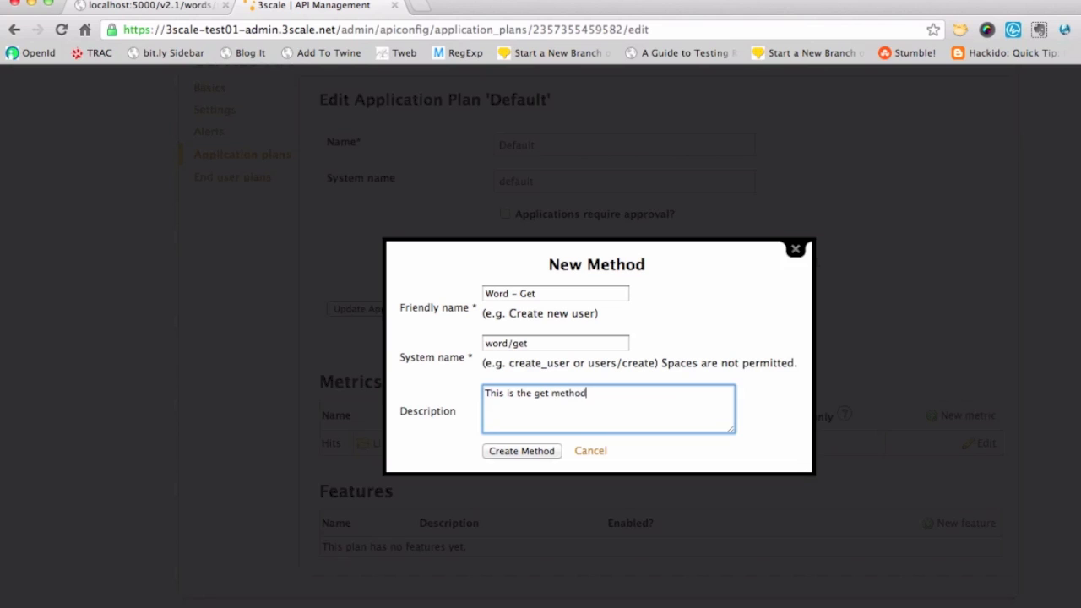
{"action": "left_click", "coordinate": [520, 450]}
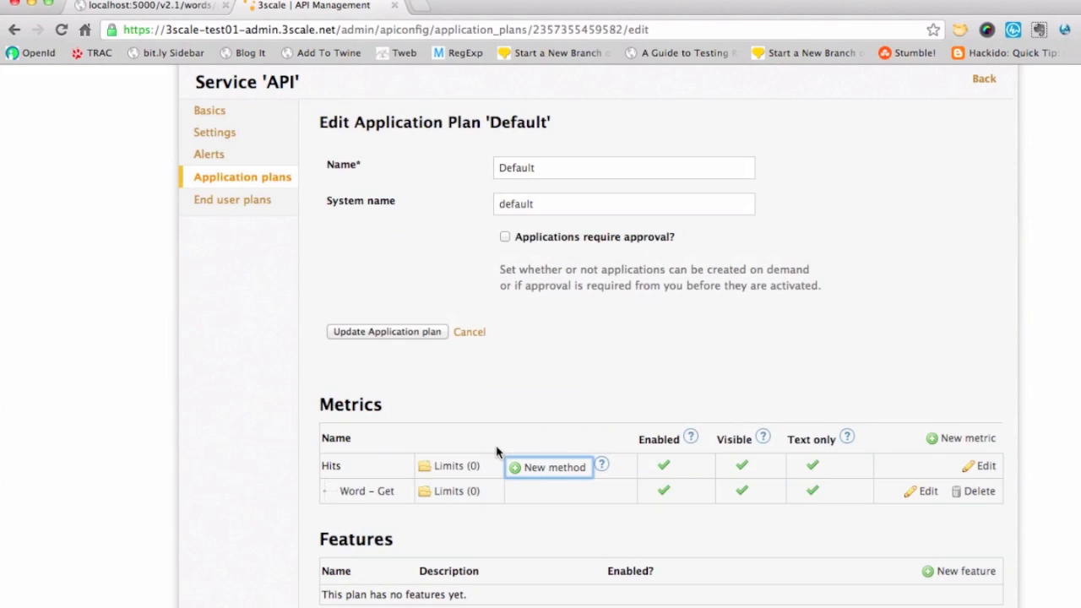
{"action": "mouse_move", "coordinate": [636, 513]}
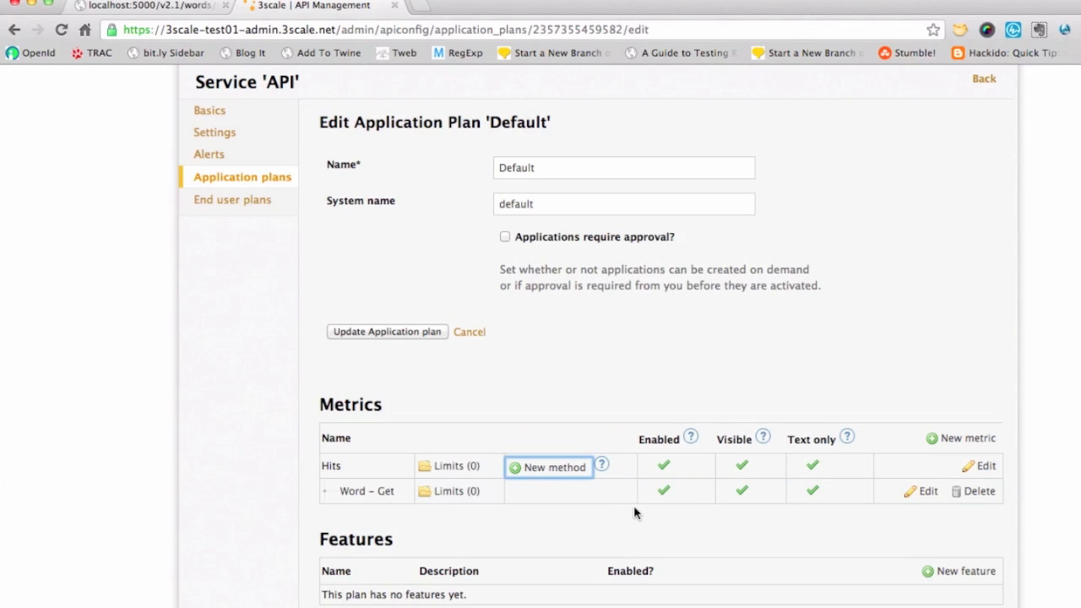
{"action": "mouse_move", "coordinate": [676, 411]}
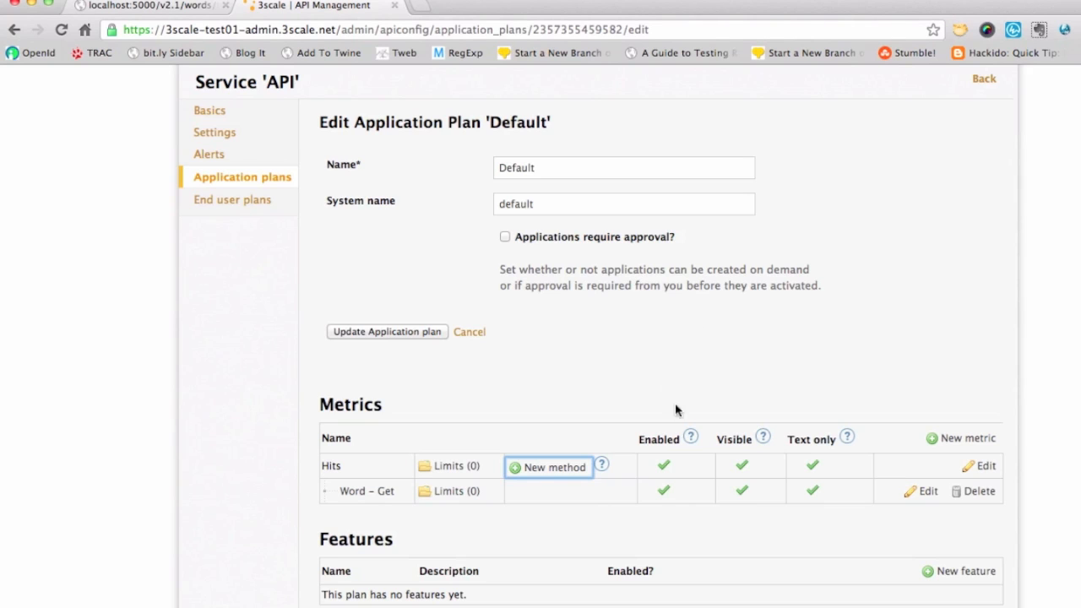
Create a word post method under Hits with system name word/post
{"action": "left_click", "coordinate": [549, 466]}
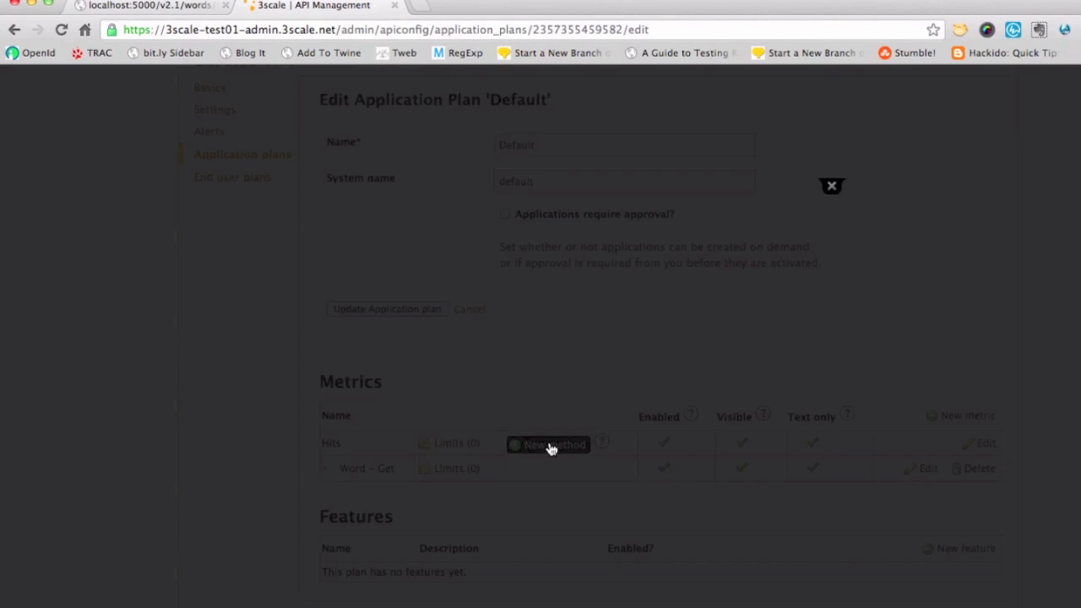
{"action": "left_click", "coordinate": [548, 446]}
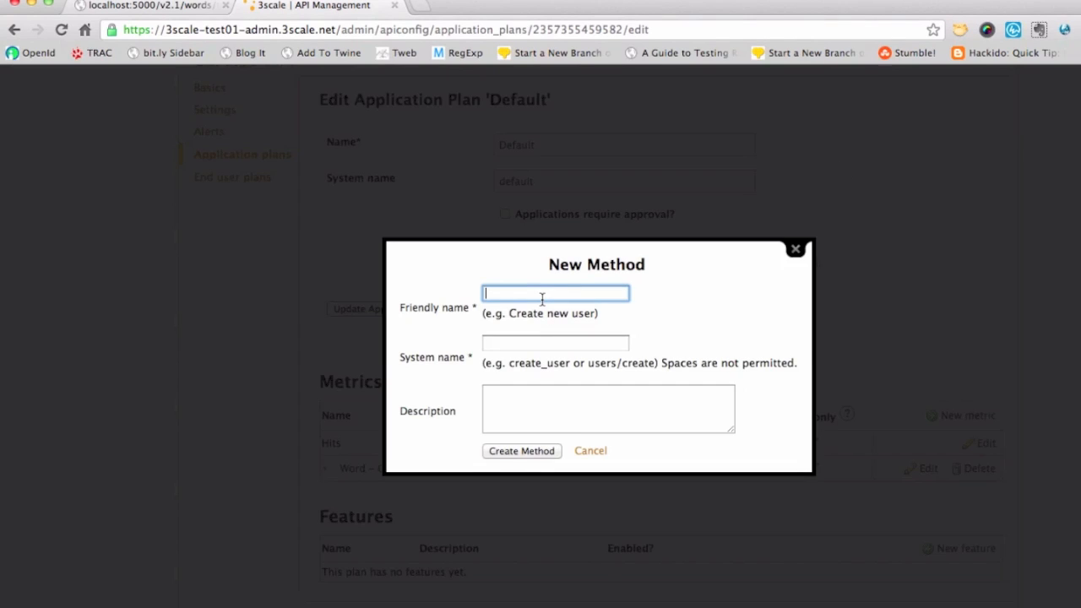
{"action": "type", "text": "word post"}
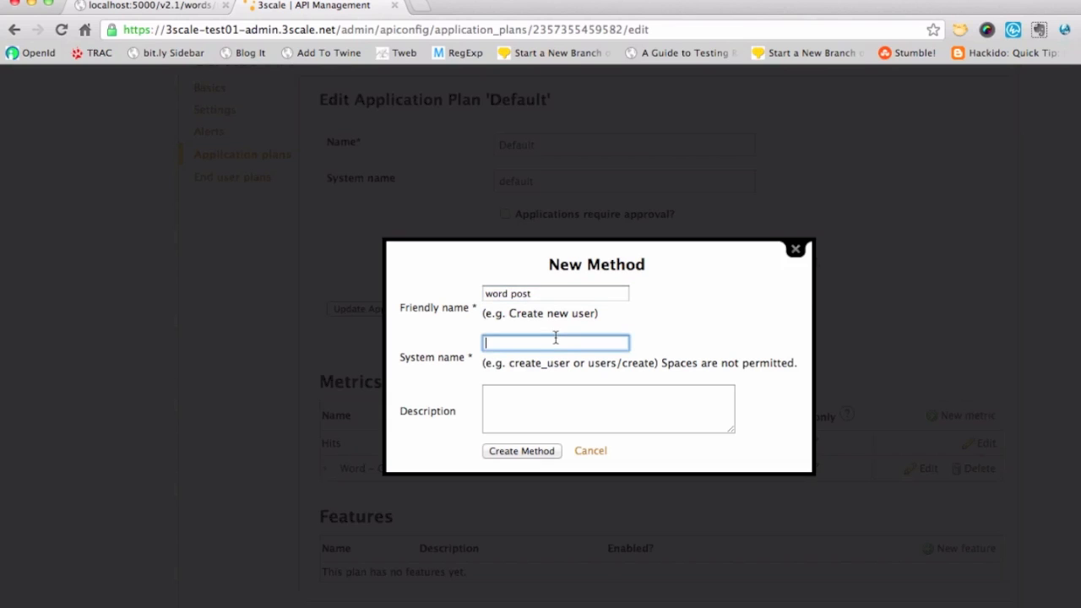
{"action": "type", "text": "word/post"}
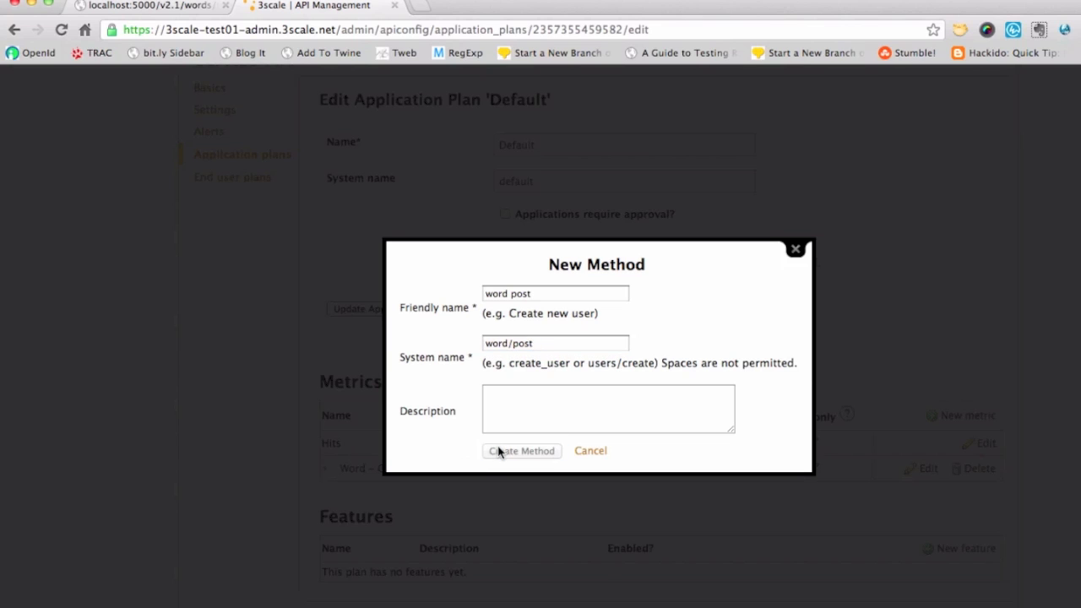
{"action": "left_click", "coordinate": [521, 450]}
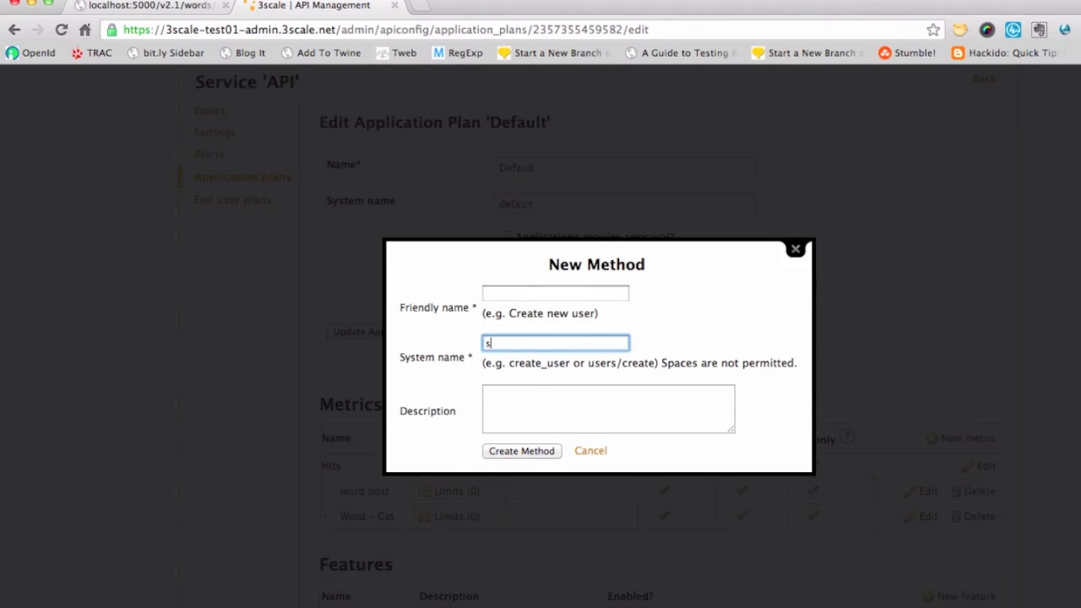
Create a Sentence Get method with system name sentence/get, then edit the Production Sample plan
{"action": "type", "text": "entence/"}
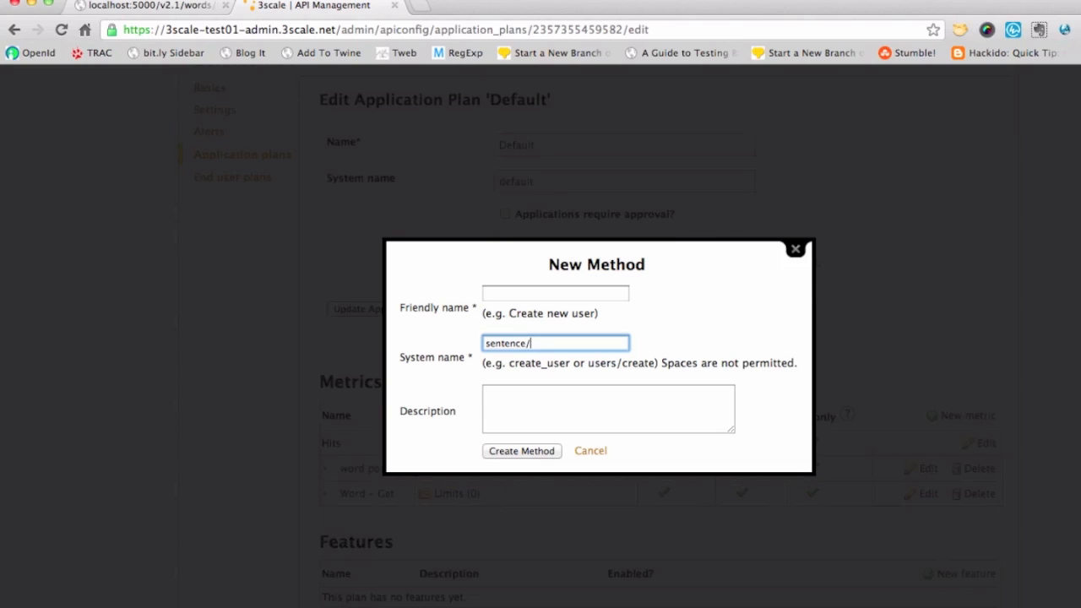
{"action": "type", "text": "s"}
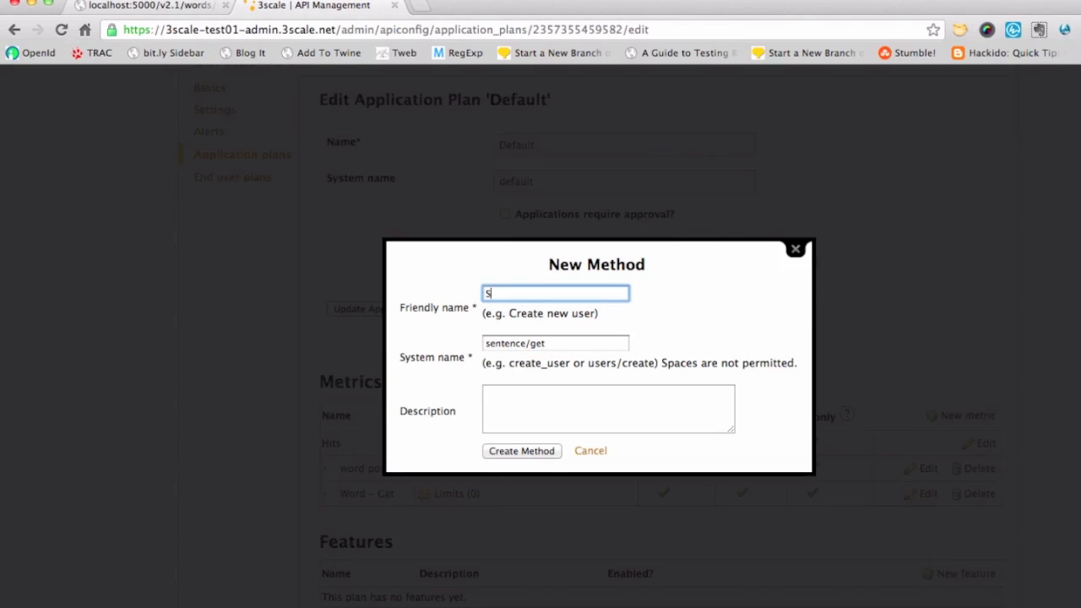
{"action": "type", "text": "entence Get"}
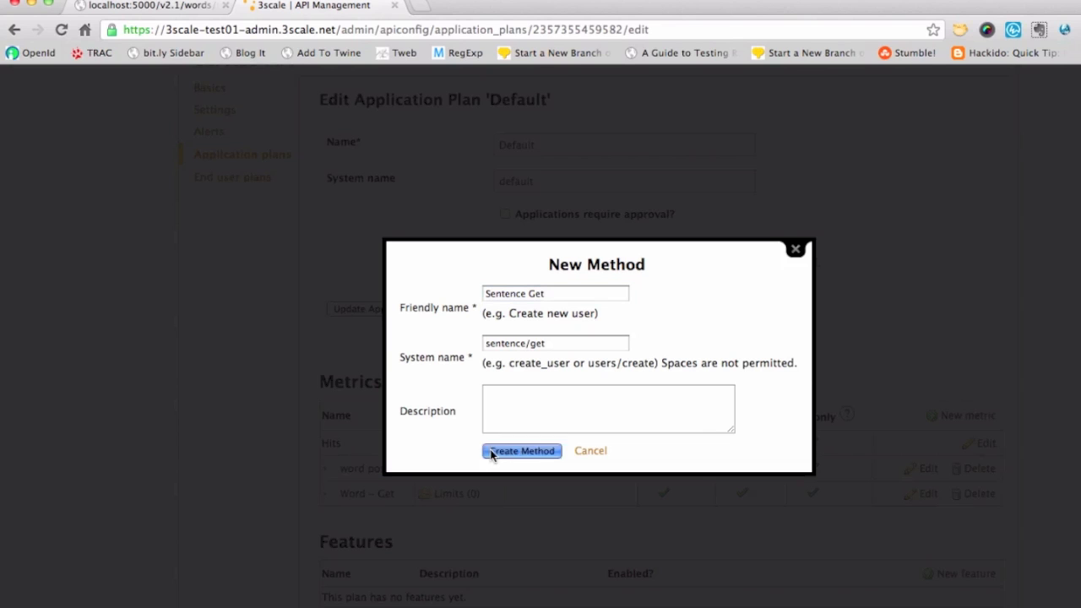
{"action": "left_click", "coordinate": [520, 449]}
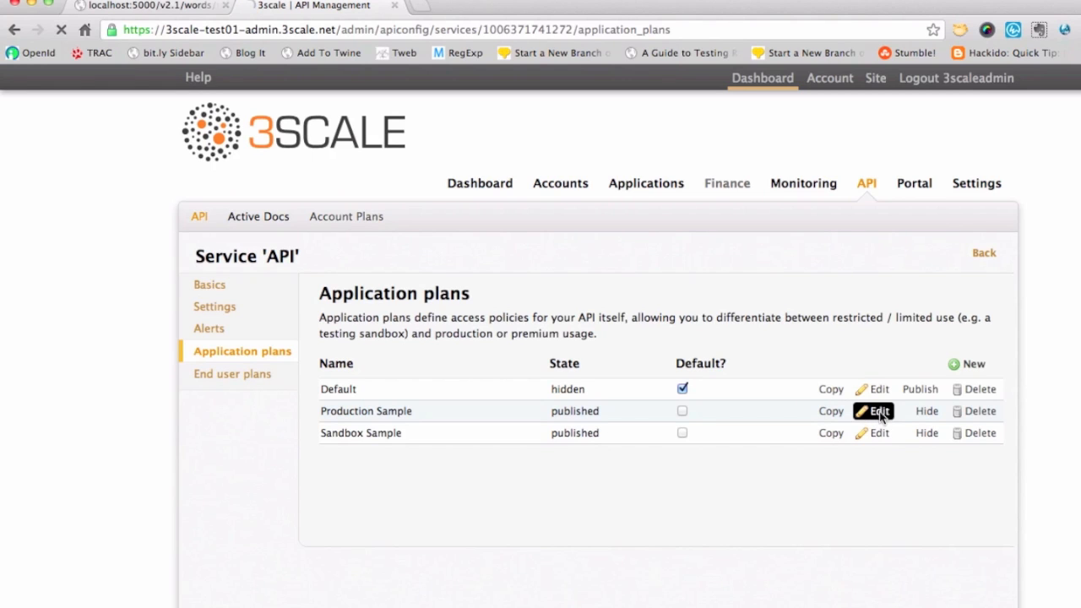
{"action": "left_click", "coordinate": [878, 412]}
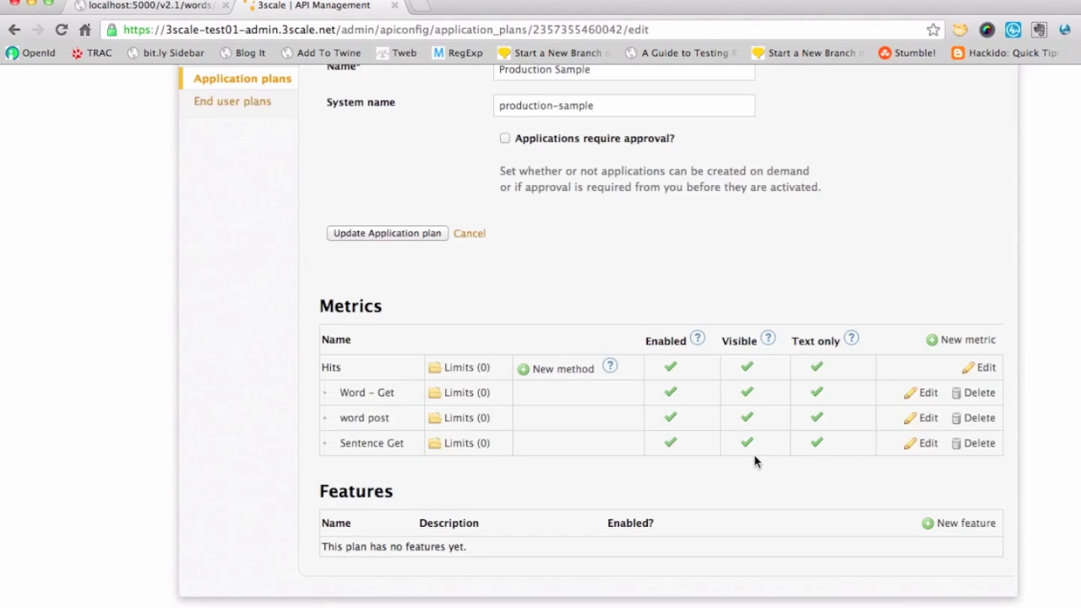
{"action": "mouse_move", "coordinate": [633, 245]}
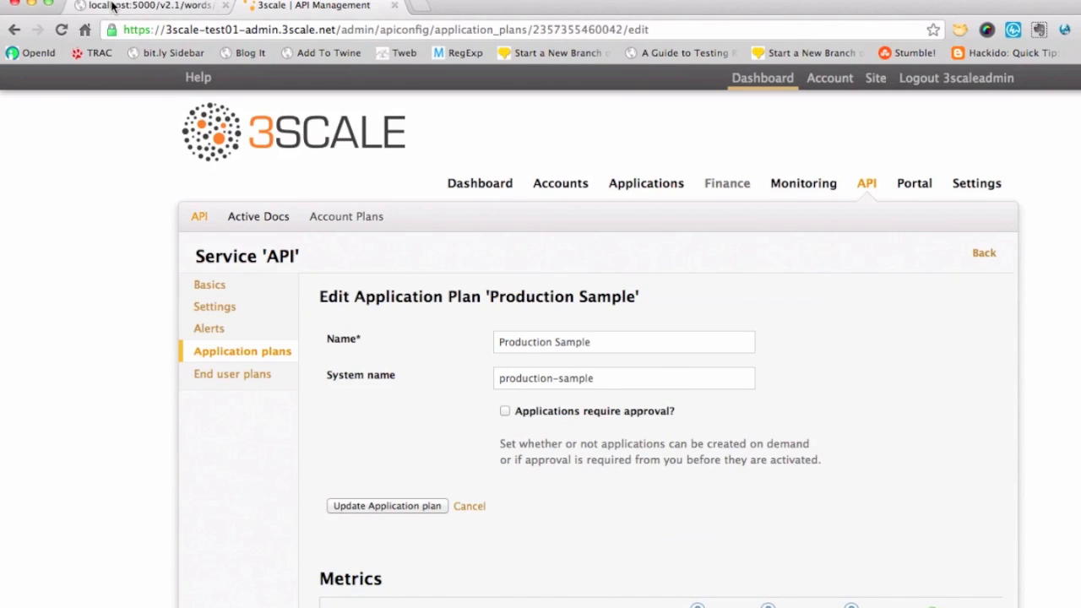
Replace 'terrible' with 'great' in the v2.1 word lookup URL, getting sentiment 3, and return to 3scale
{"action": "left_click", "coordinate": [150, 7]}
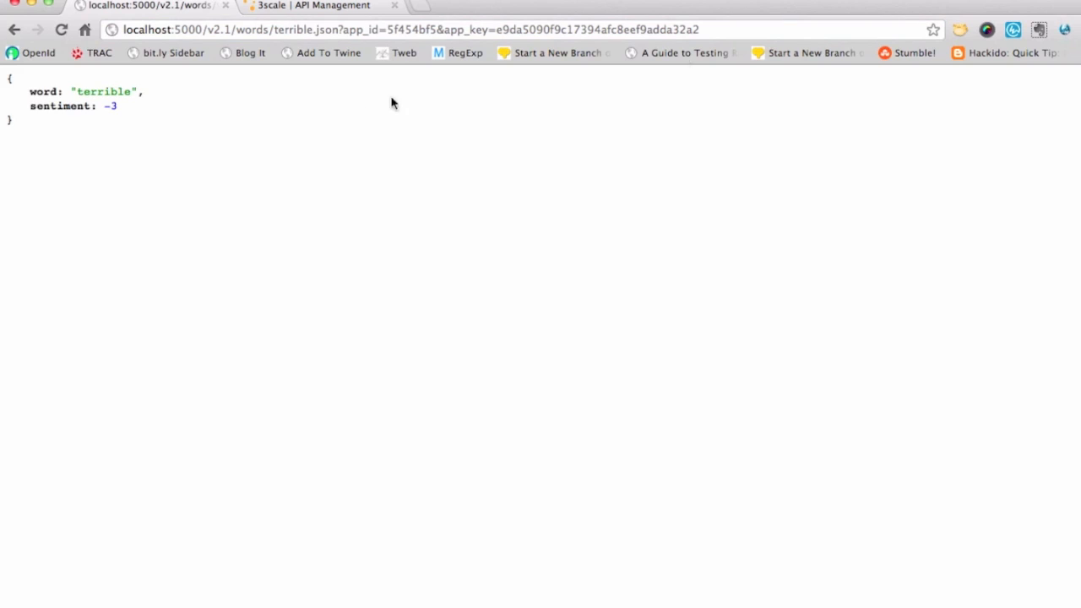
{"action": "left_click", "coordinate": [283, 30]}
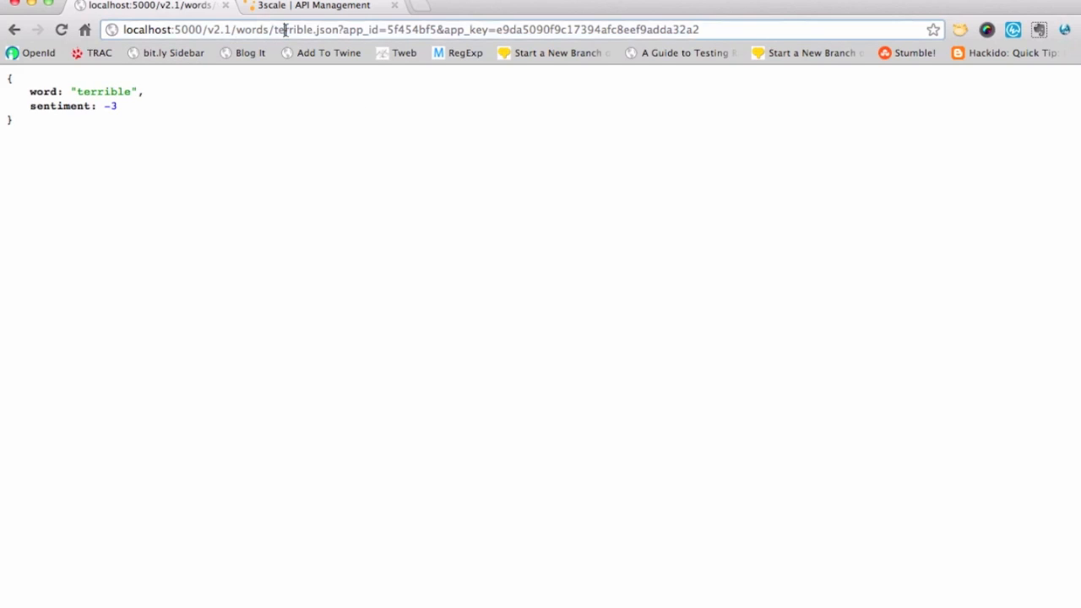
{"action": "double_click", "coordinate": [290, 30]}
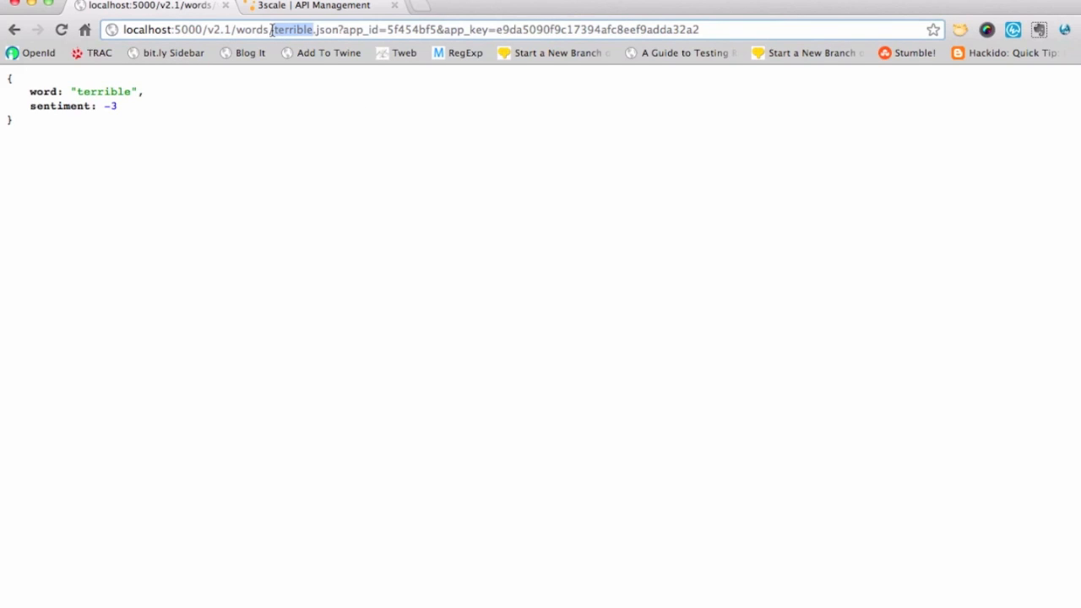
{"action": "type", "text": "great"}
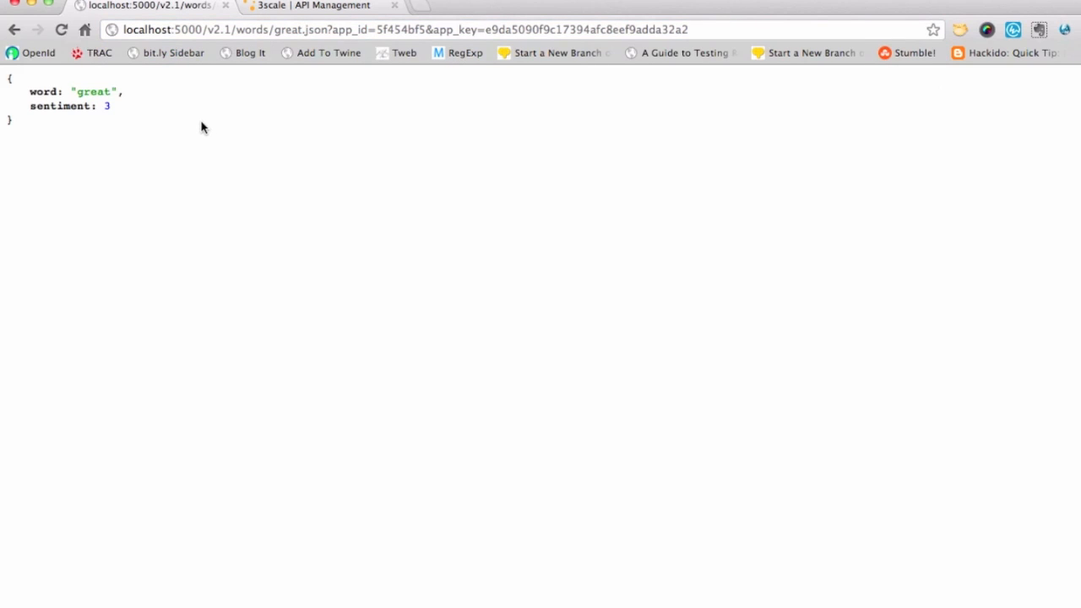
{"action": "left_click", "coordinate": [321, 5]}
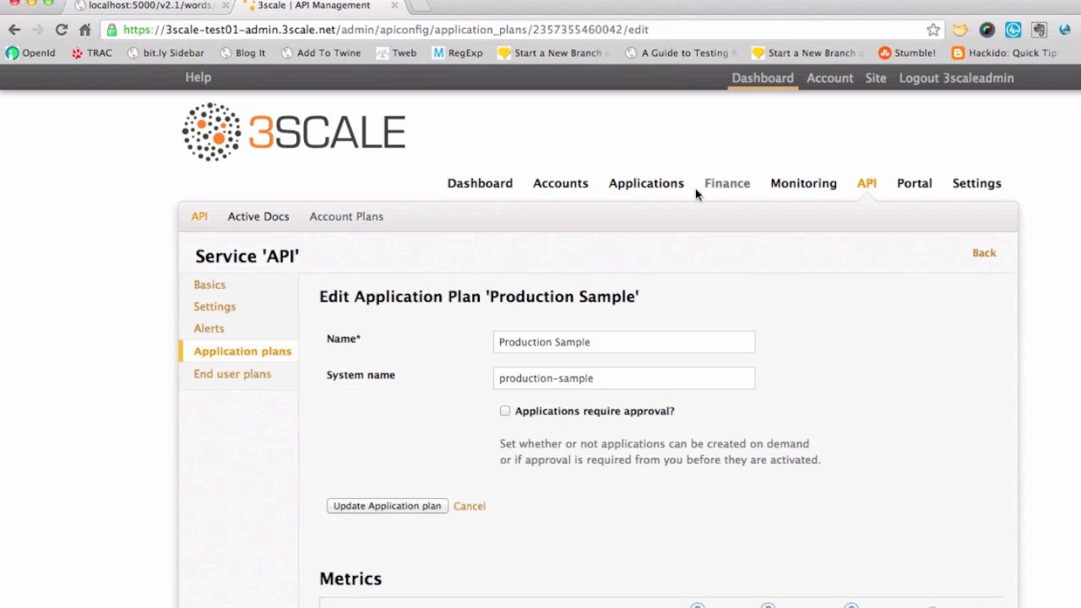
View Monitoring > Usage broken down by method and plot Word – Get's 2 hits, then go to Applications
{"action": "left_click", "coordinate": [804, 183]}
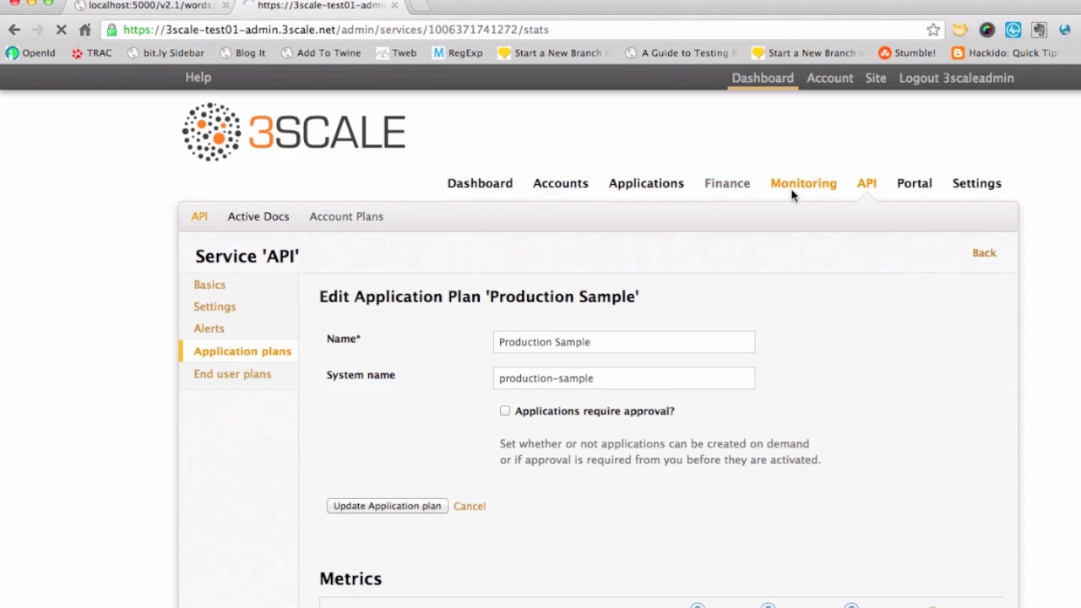
{"action": "left_click", "coordinate": [804, 183]}
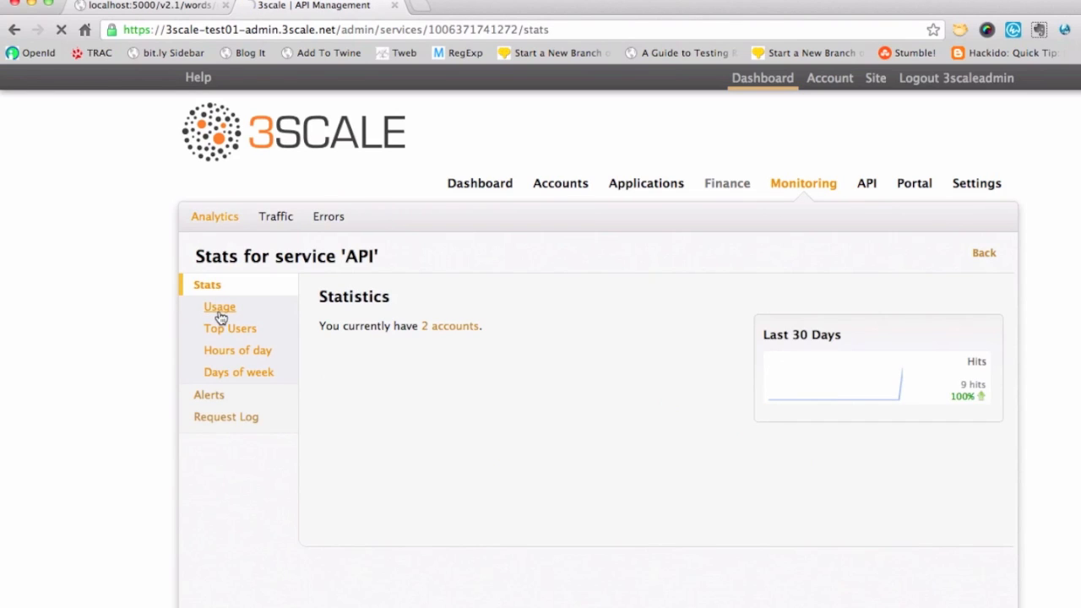
{"action": "left_click", "coordinate": [219, 308]}
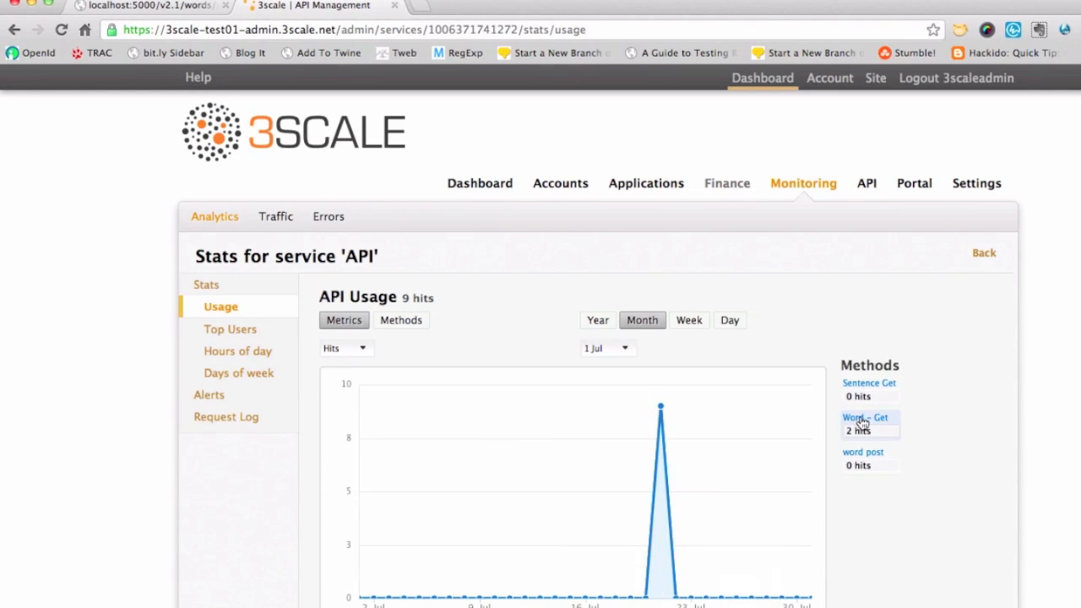
{"action": "left_click", "coordinate": [864, 422]}
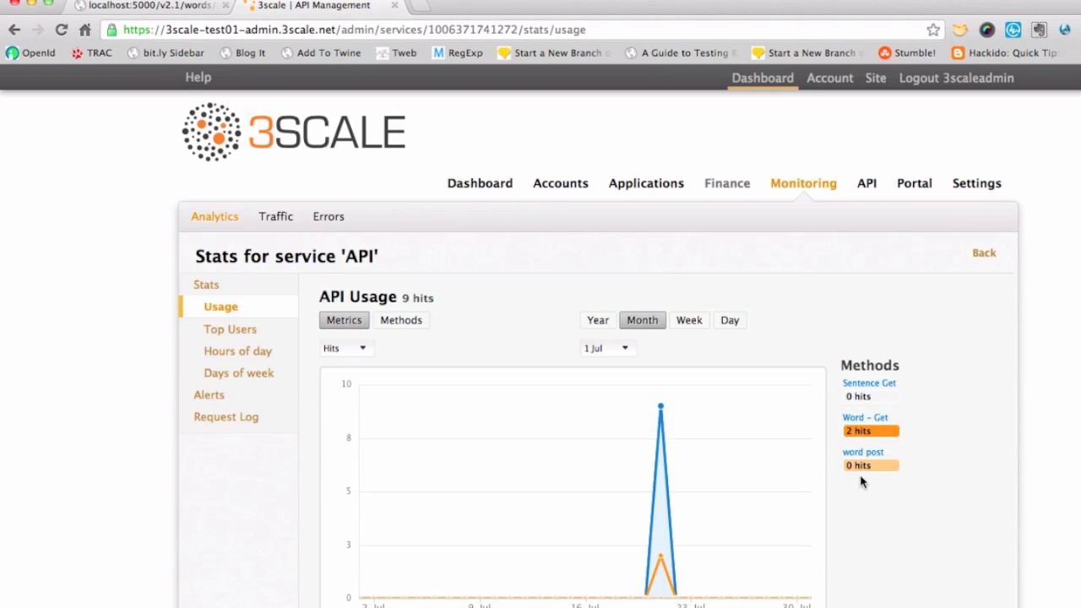
{"action": "mouse_move", "coordinate": [673, 564]}
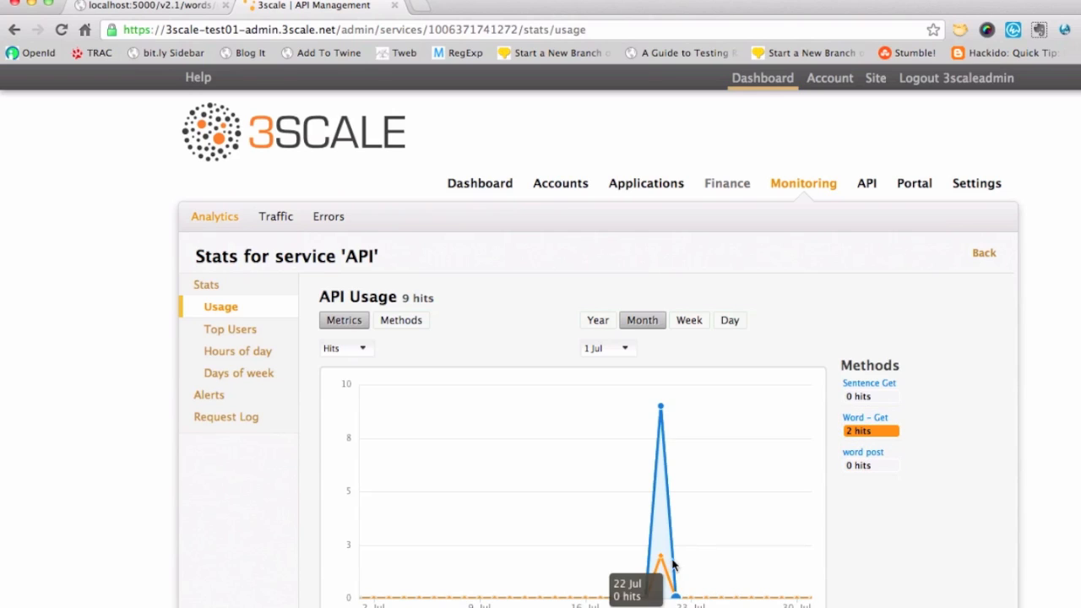
{"action": "mouse_move", "coordinate": [662, 557]}
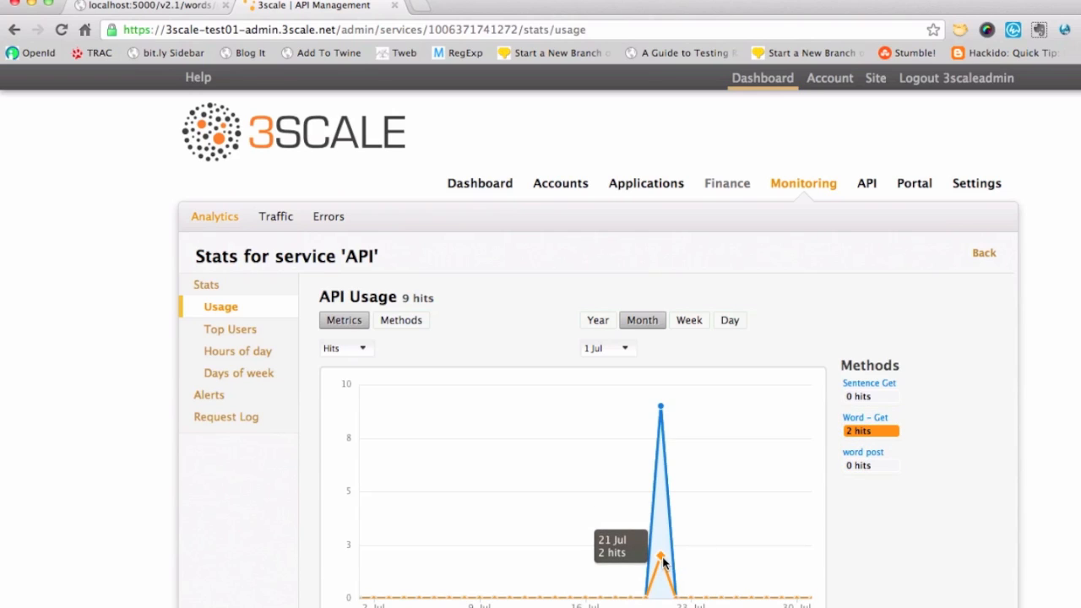
{"action": "left_click", "coordinate": [645, 183]}
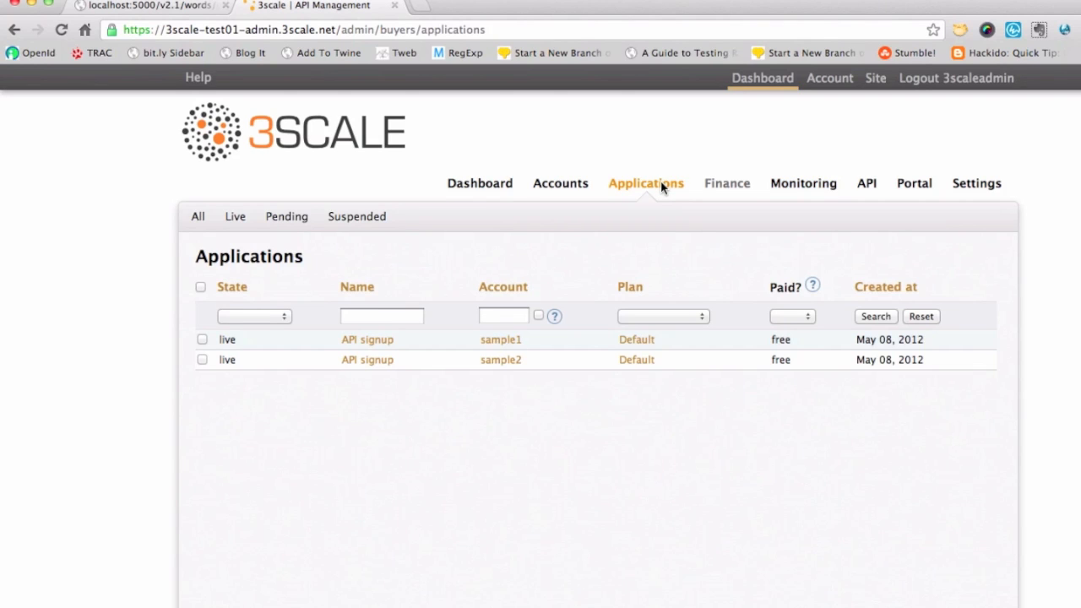
View the usage stats of sample1's API signup application, showing 9 hits with Word - Get at 2
{"action": "left_click", "coordinate": [500, 340]}
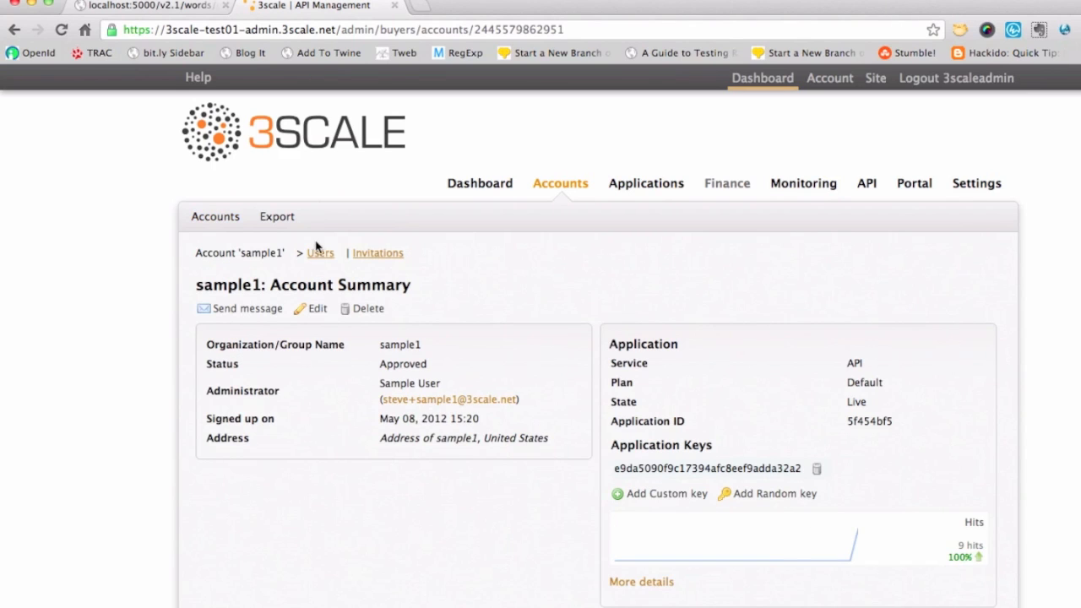
{"action": "mouse_move", "coordinate": [869, 378]}
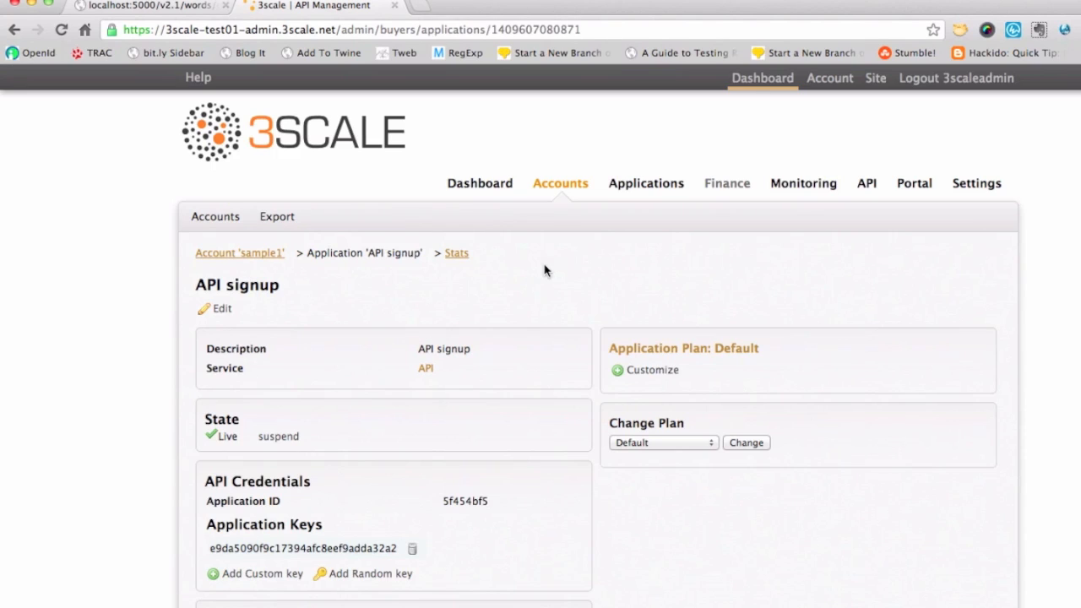
{"action": "left_click", "coordinate": [456, 254]}
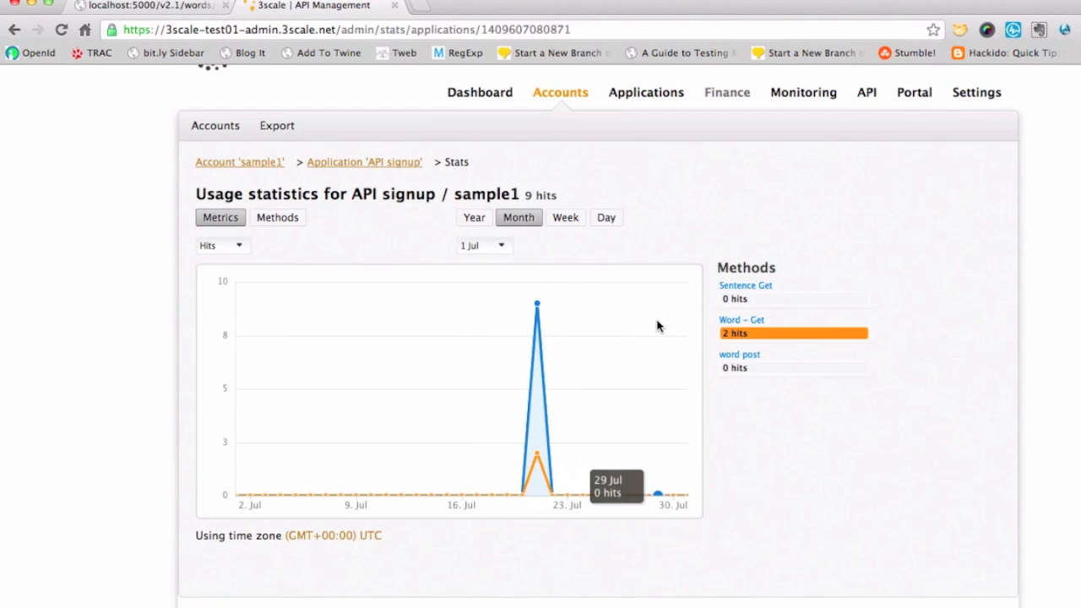
{"action": "scroll", "scroll_direction": "down", "scroll_amount": 3}
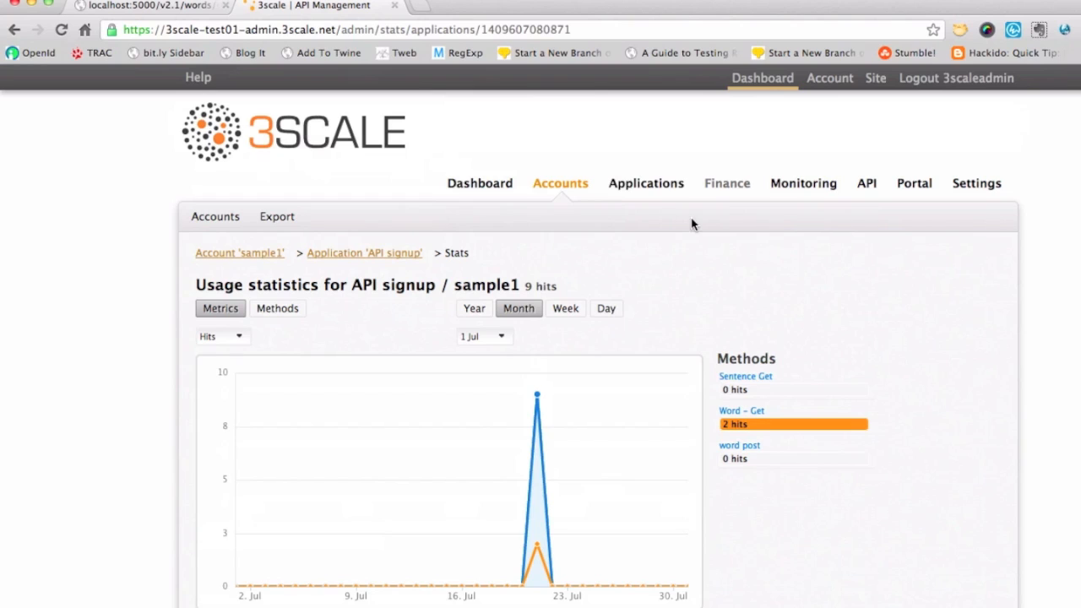
{"action": "left_click", "coordinate": [149, 7]}
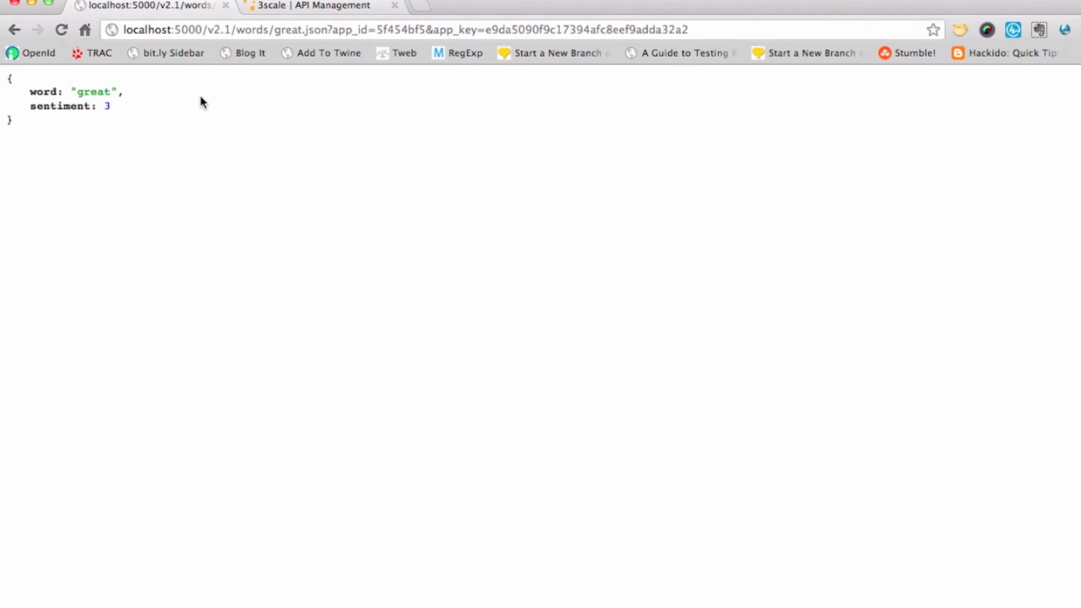
{"action": "mouse_move", "coordinate": [483, 129]}
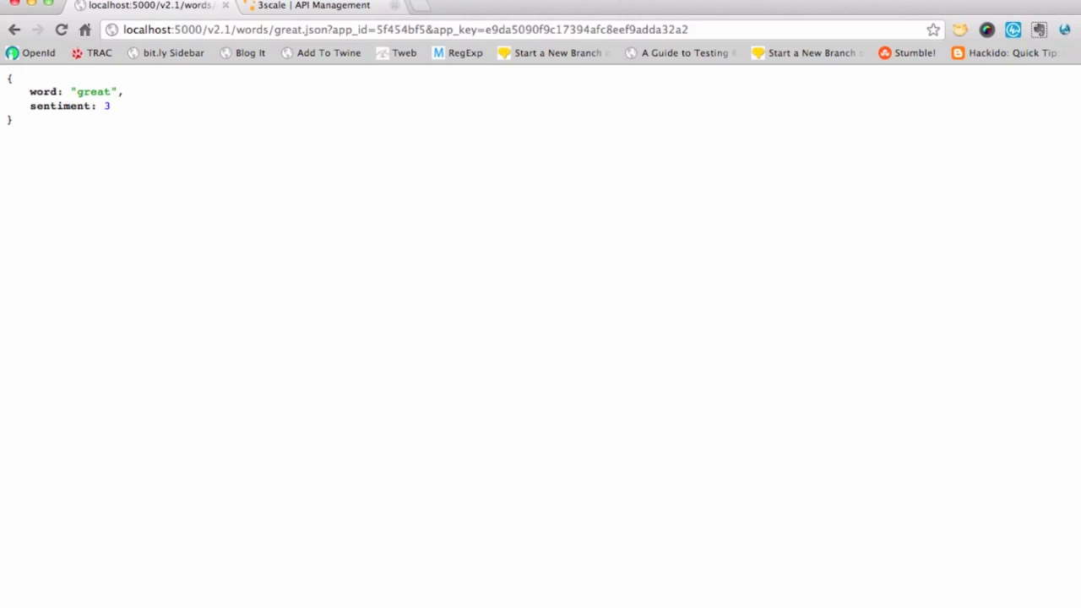
{"action": "left_click", "coordinate": [308, 6]}
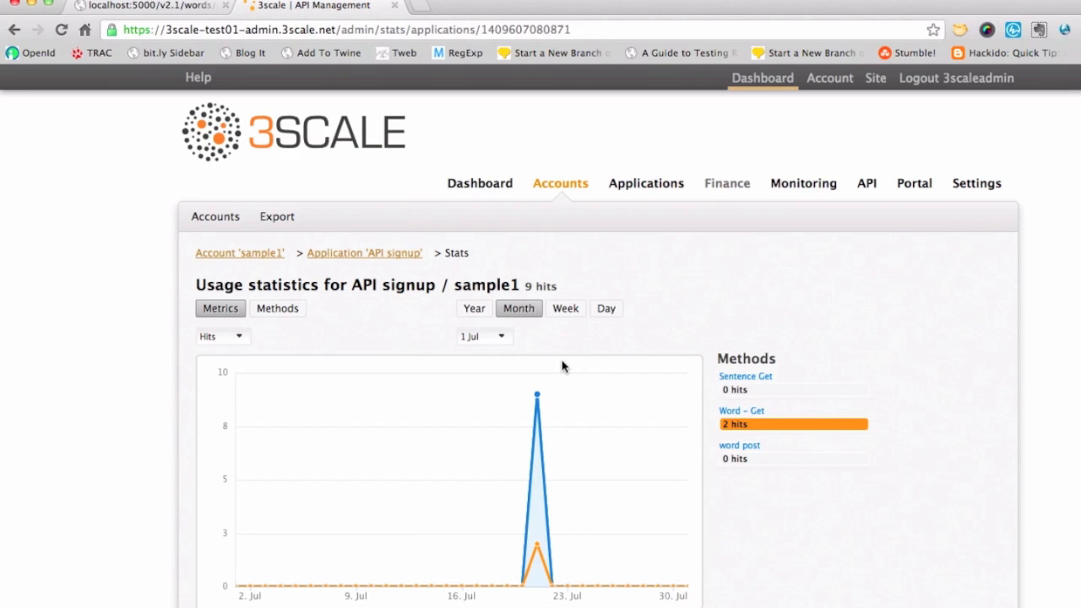